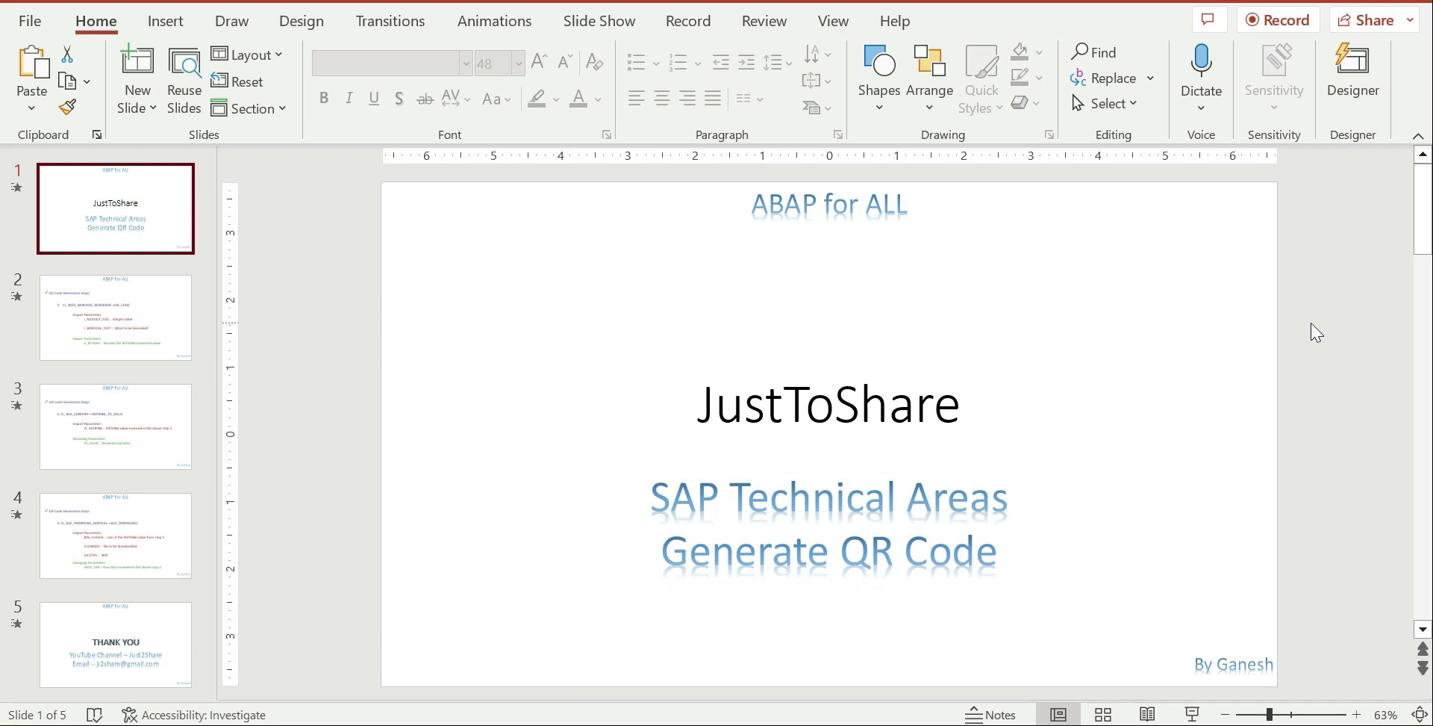
{"action": "mouse_move", "coordinate": [1195, 490]}
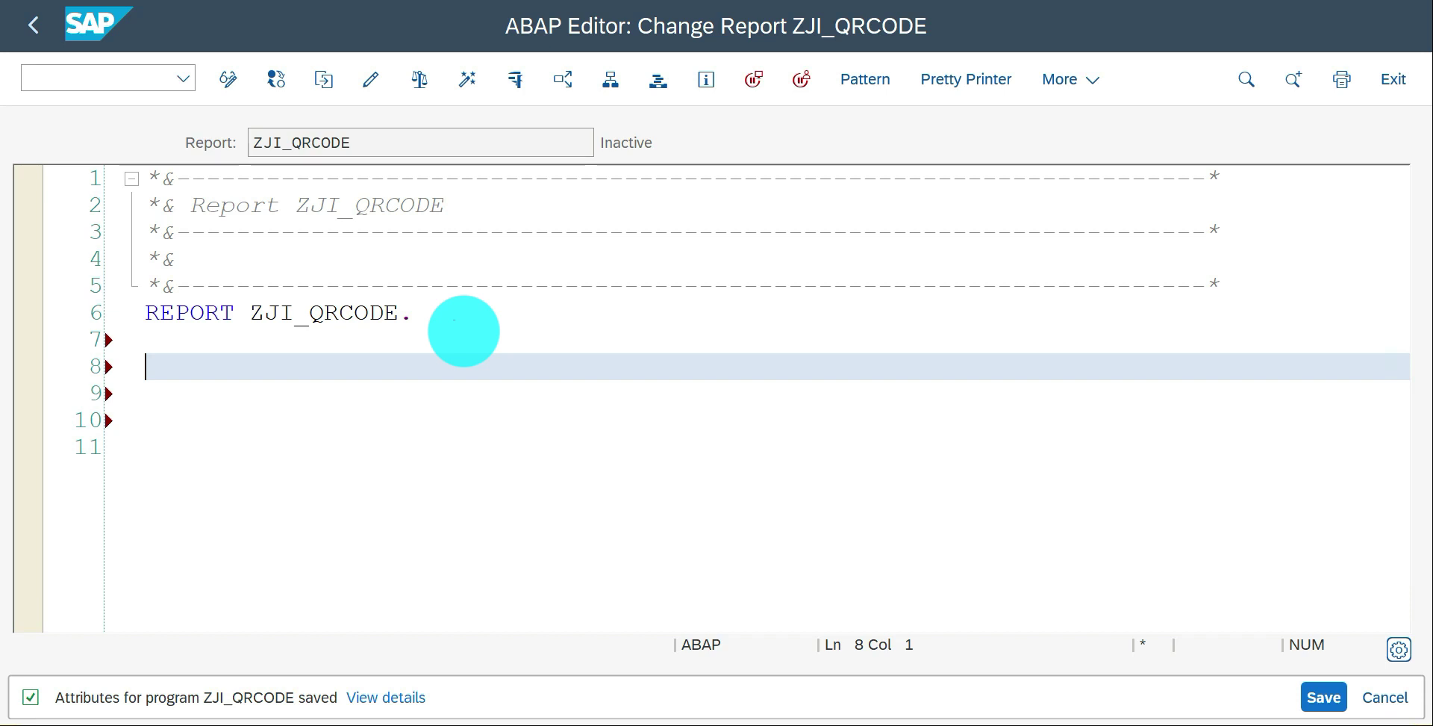
- Add a '* Step 1' comment line below the REPORT statement and start a new line
{"action": "type", "text": "*"}
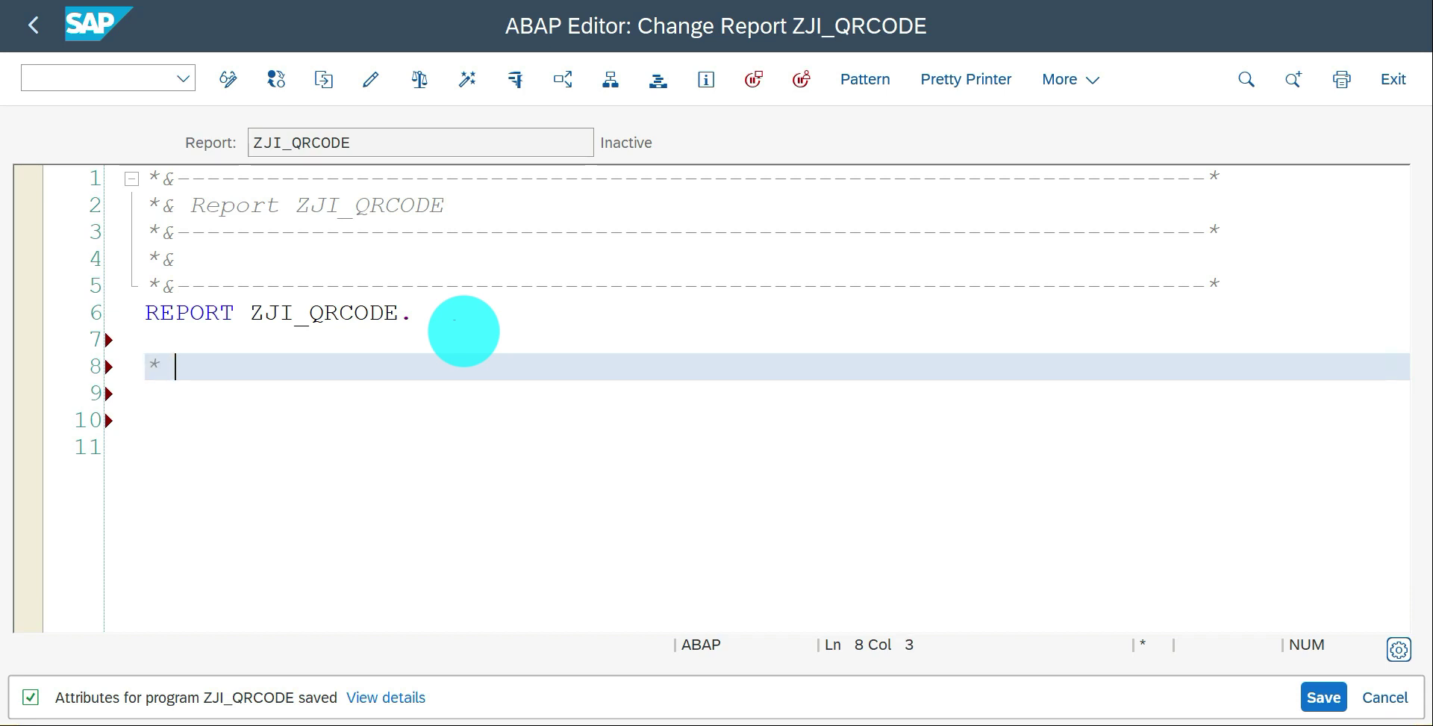
{"action": "type", "text": "Step 1"}
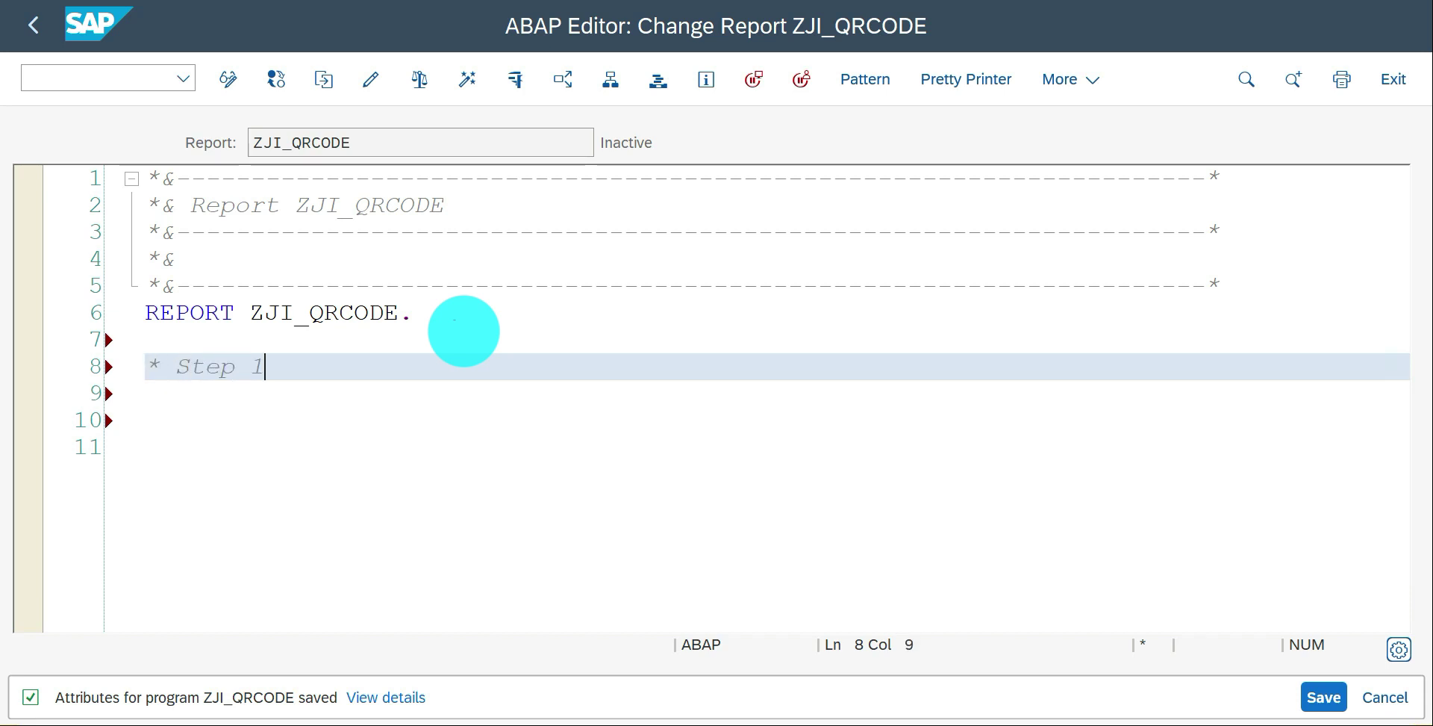
{"action": "key", "text": "Enter"}
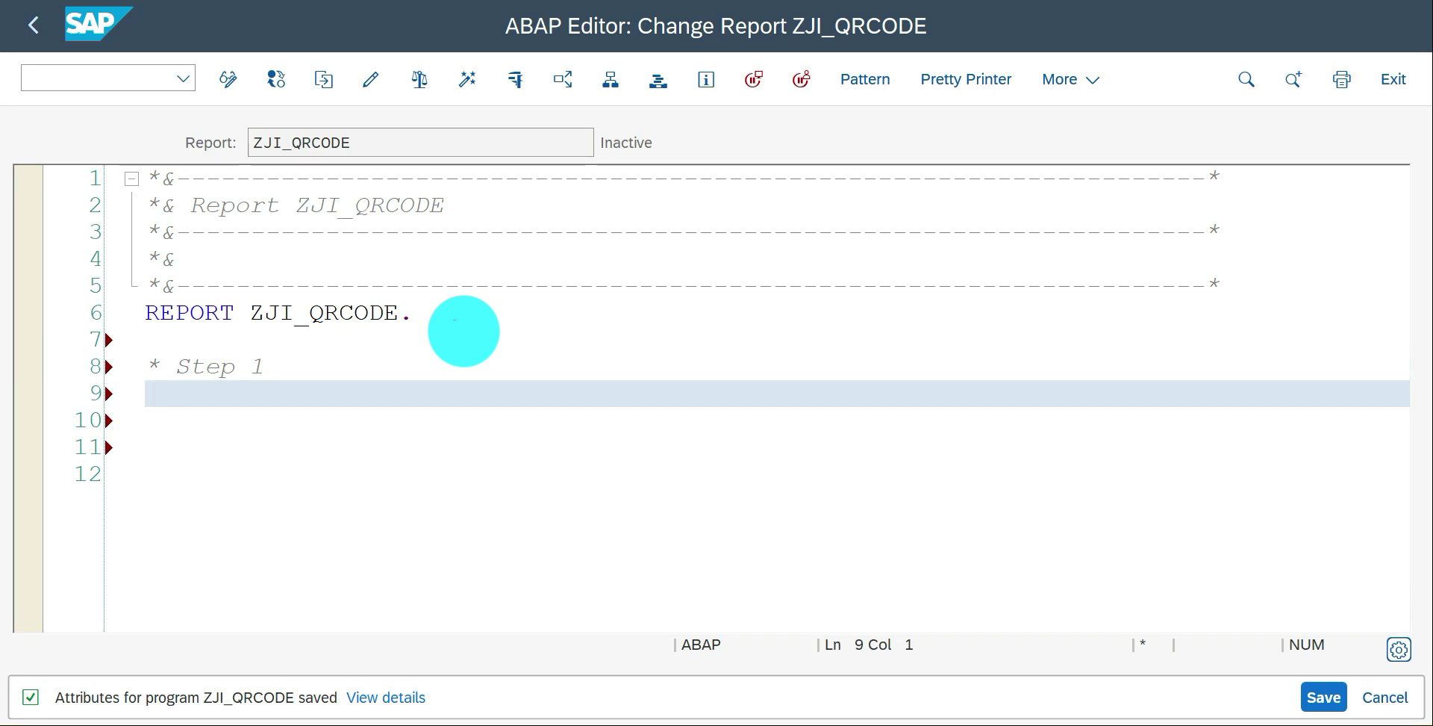
- Start an ABAP Objects statement pattern with class CL_RSTX_BARCODE_RENDERER
{"action": "left_click", "coordinate": [866, 78]}
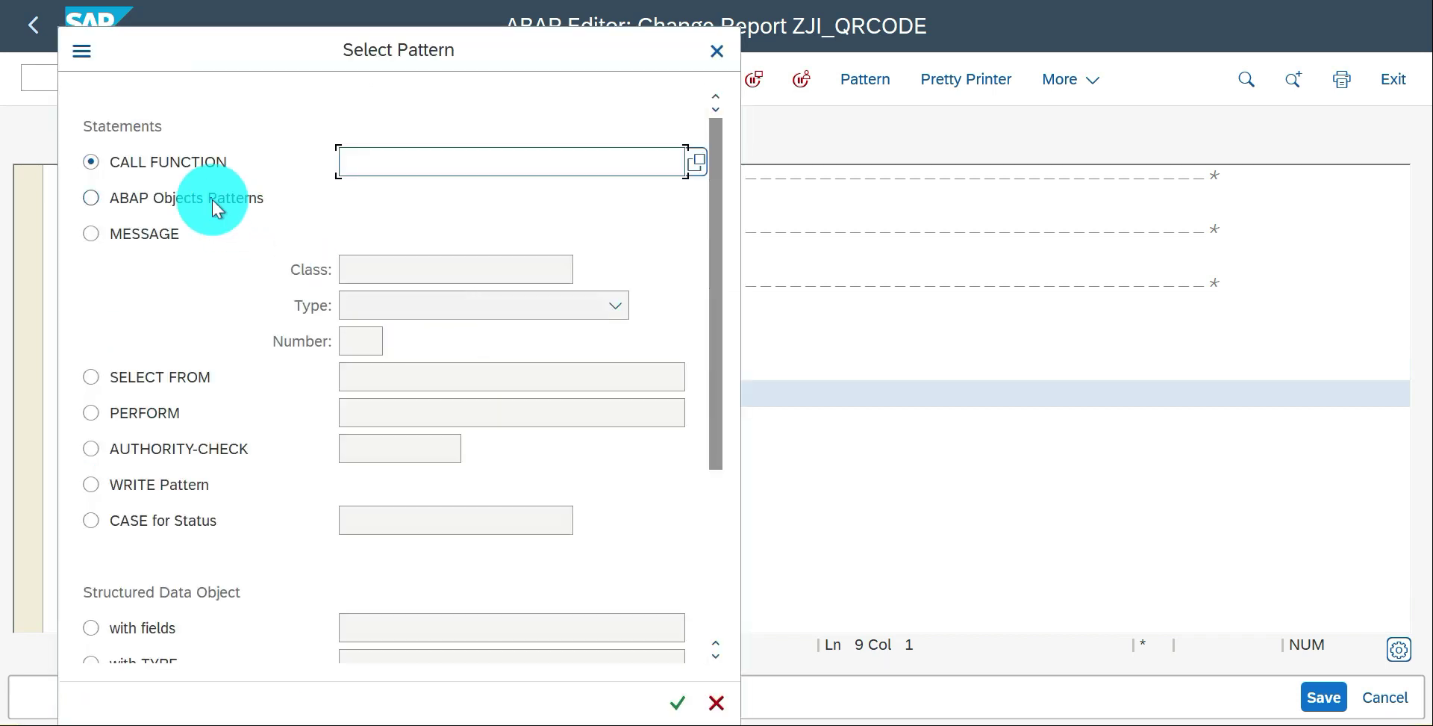
{"action": "left_click", "coordinate": [91, 198]}
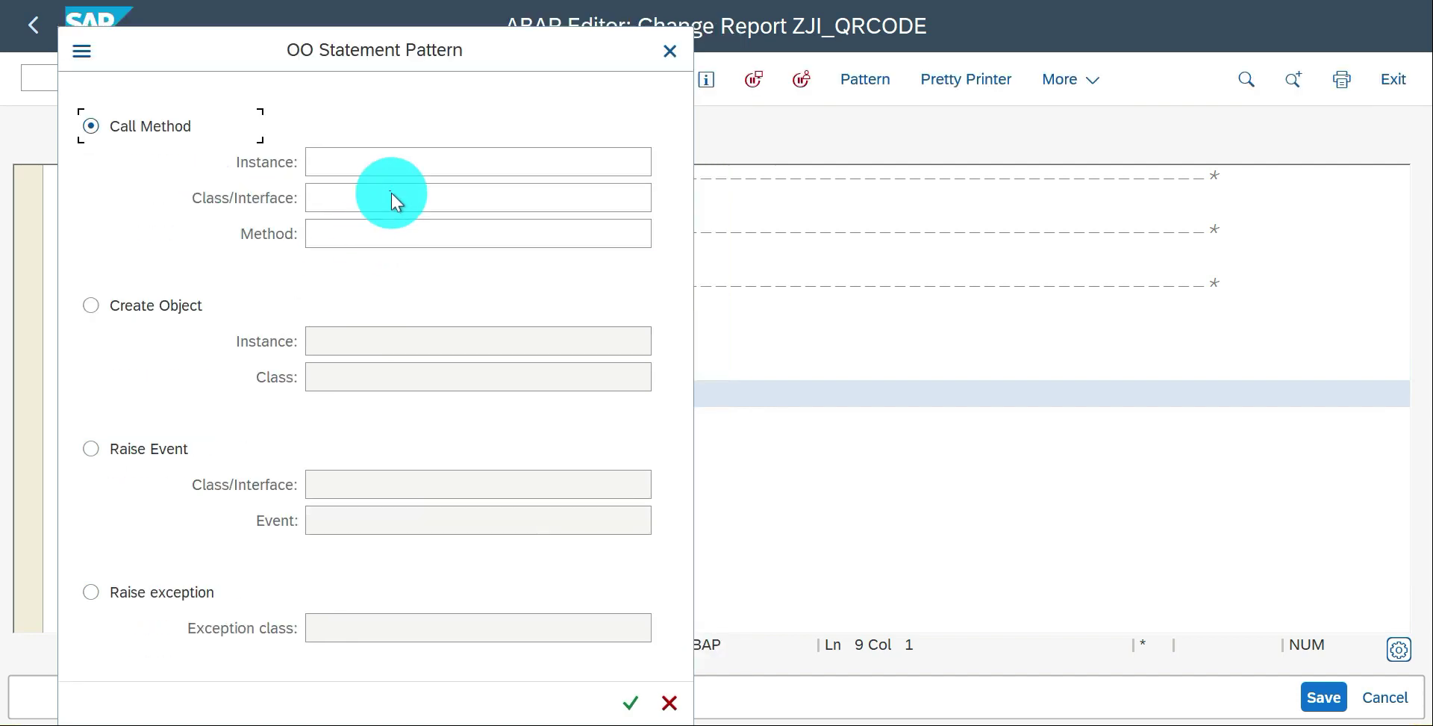
{"action": "left_click", "coordinate": [478, 197]}
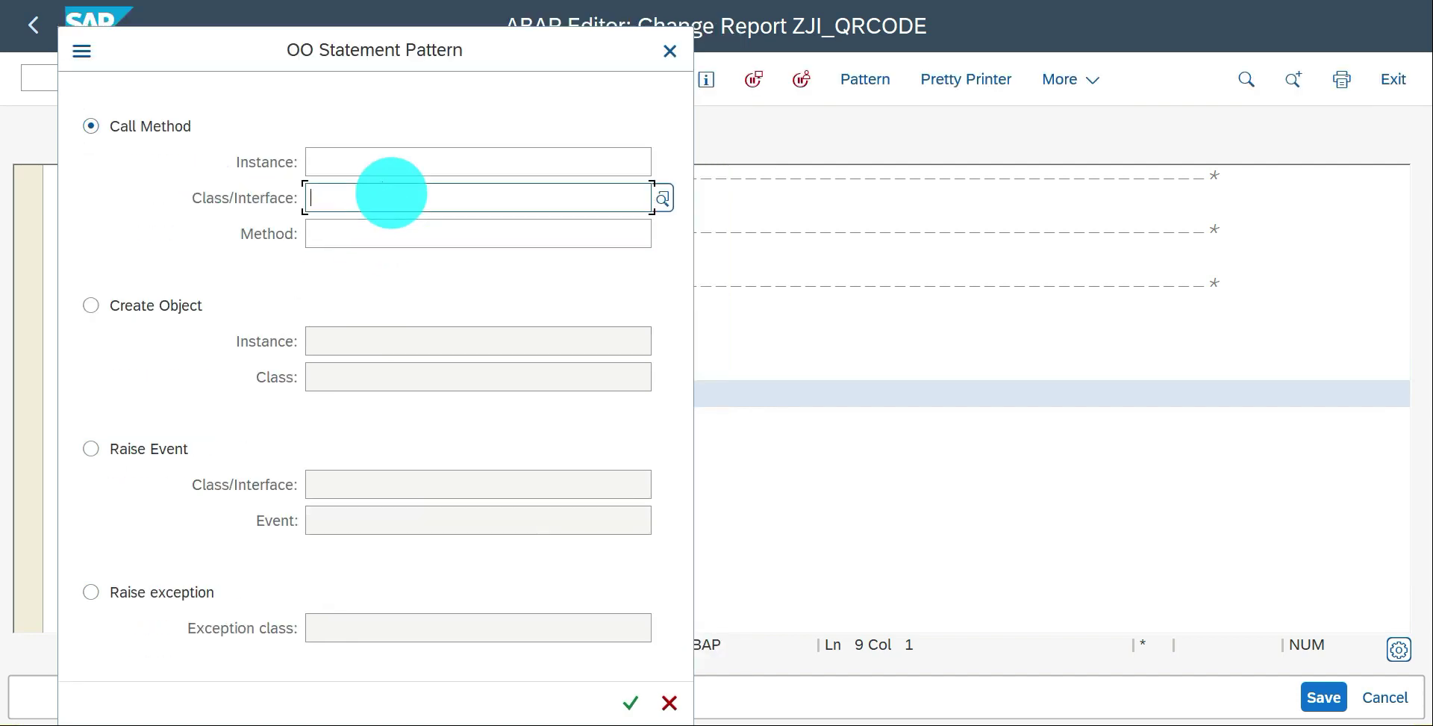
{"action": "type", "text": "cl_"}
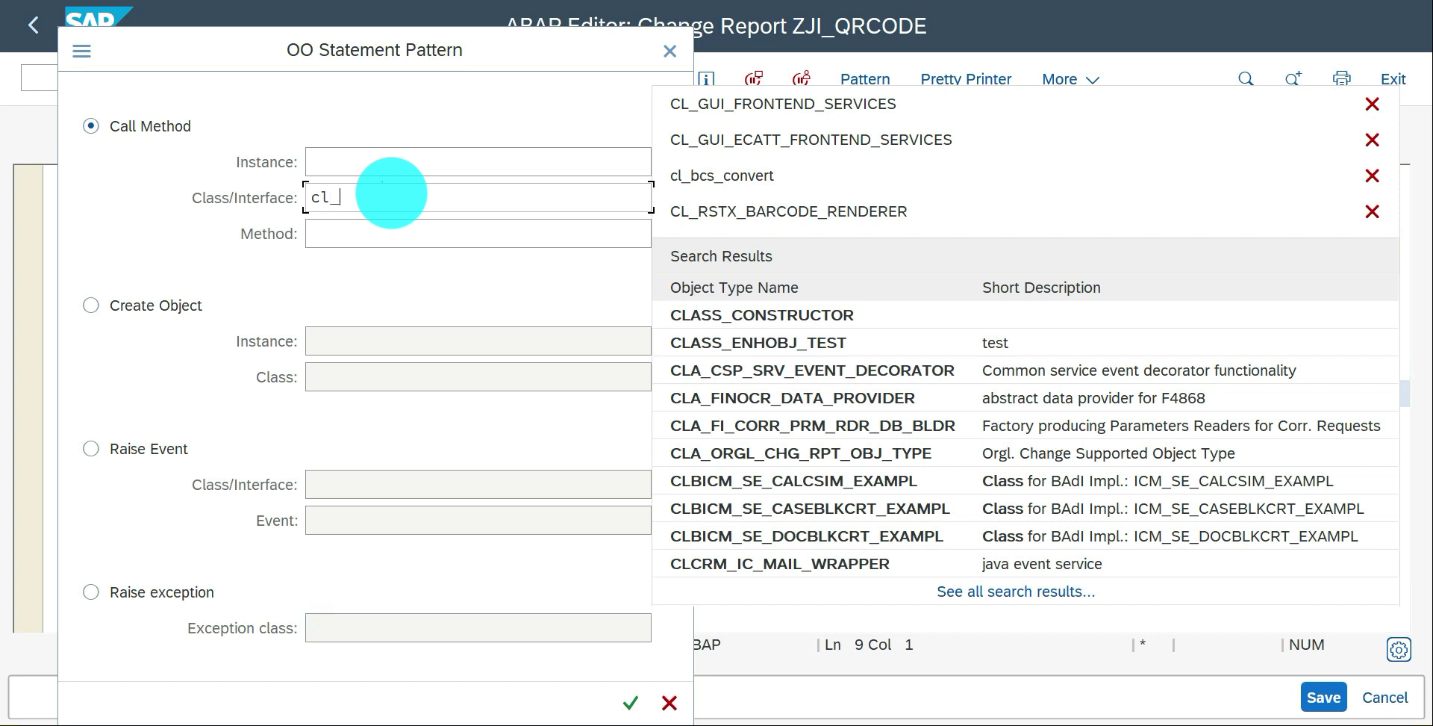
{"action": "type", "text": "rstx_"}
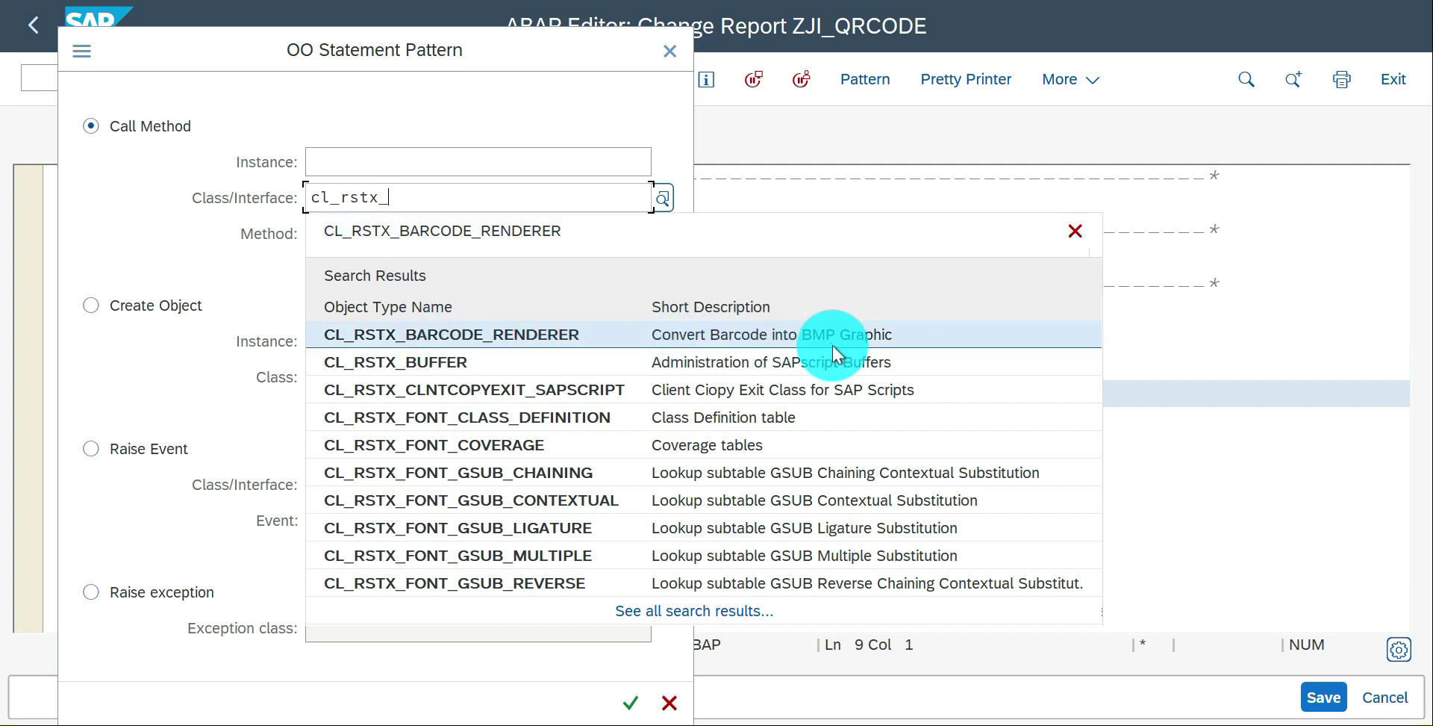
{"action": "mouse_move", "coordinate": [529, 345]}
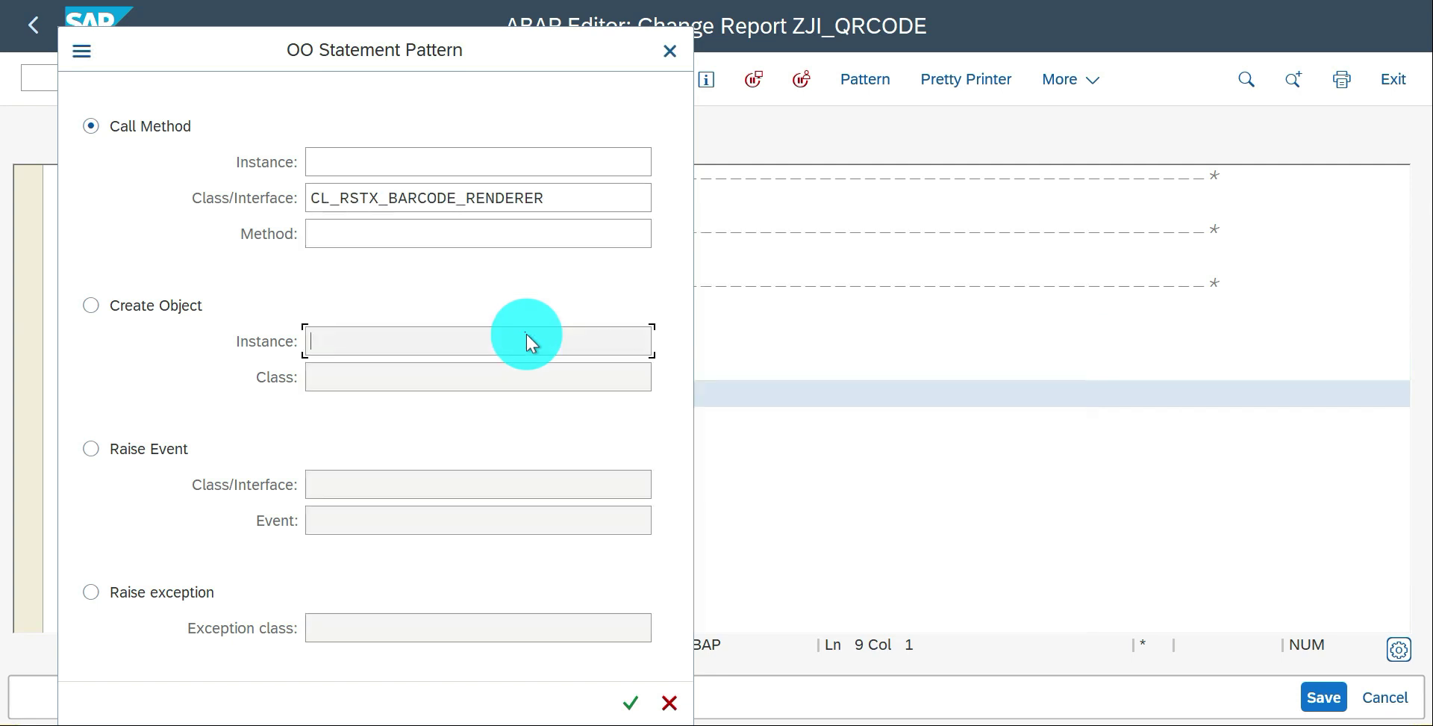
- Pick method QR_CODE from the F4 list and insert the CALL METHOD template
{"action": "left_click", "coordinate": [478, 232]}
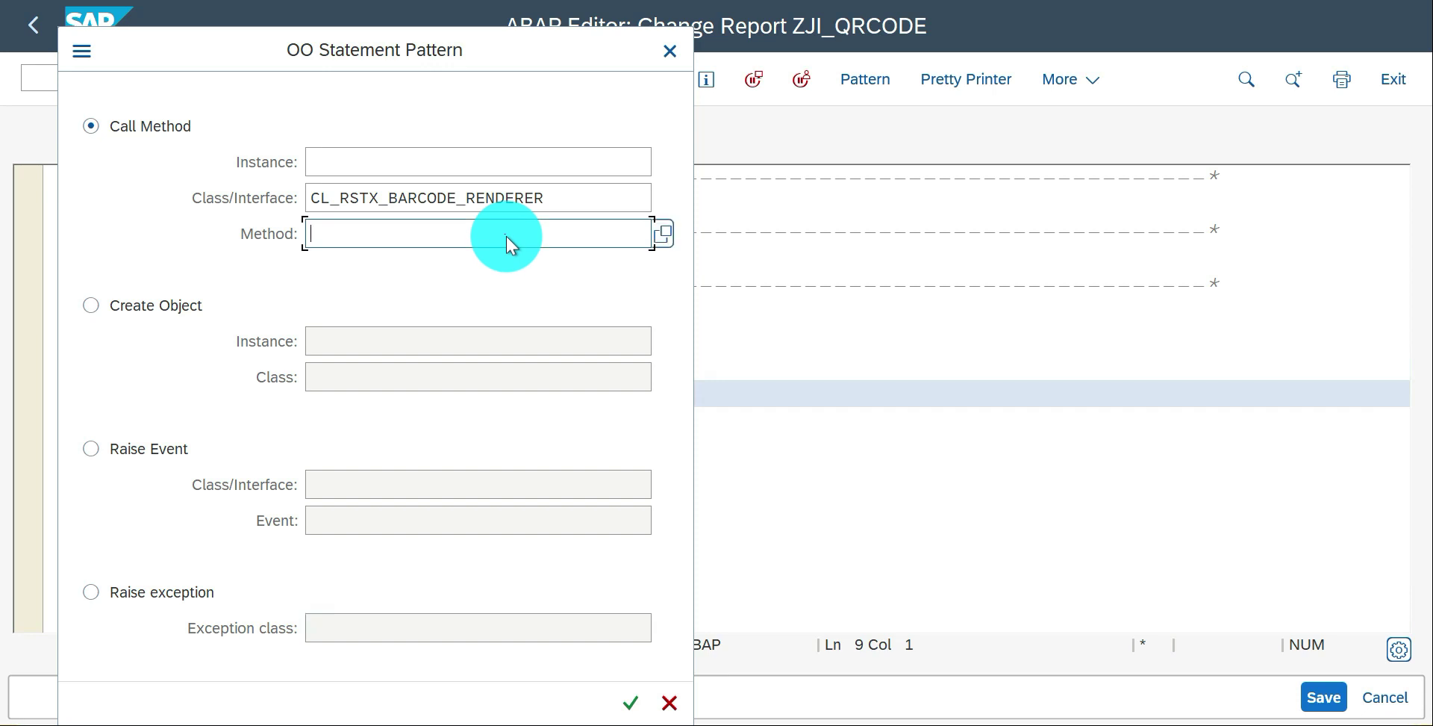
{"action": "left_click", "coordinate": [663, 231]}
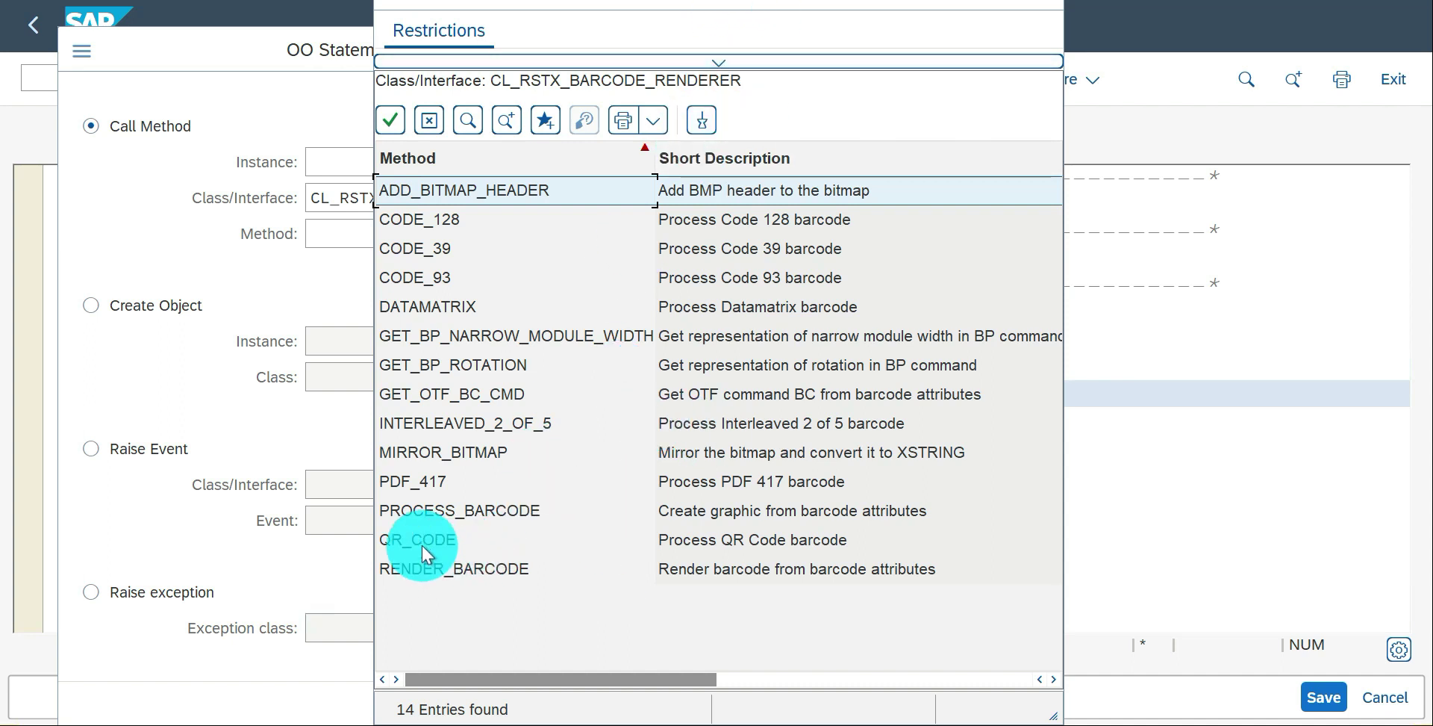
{"action": "double_click", "coordinate": [418, 539]}
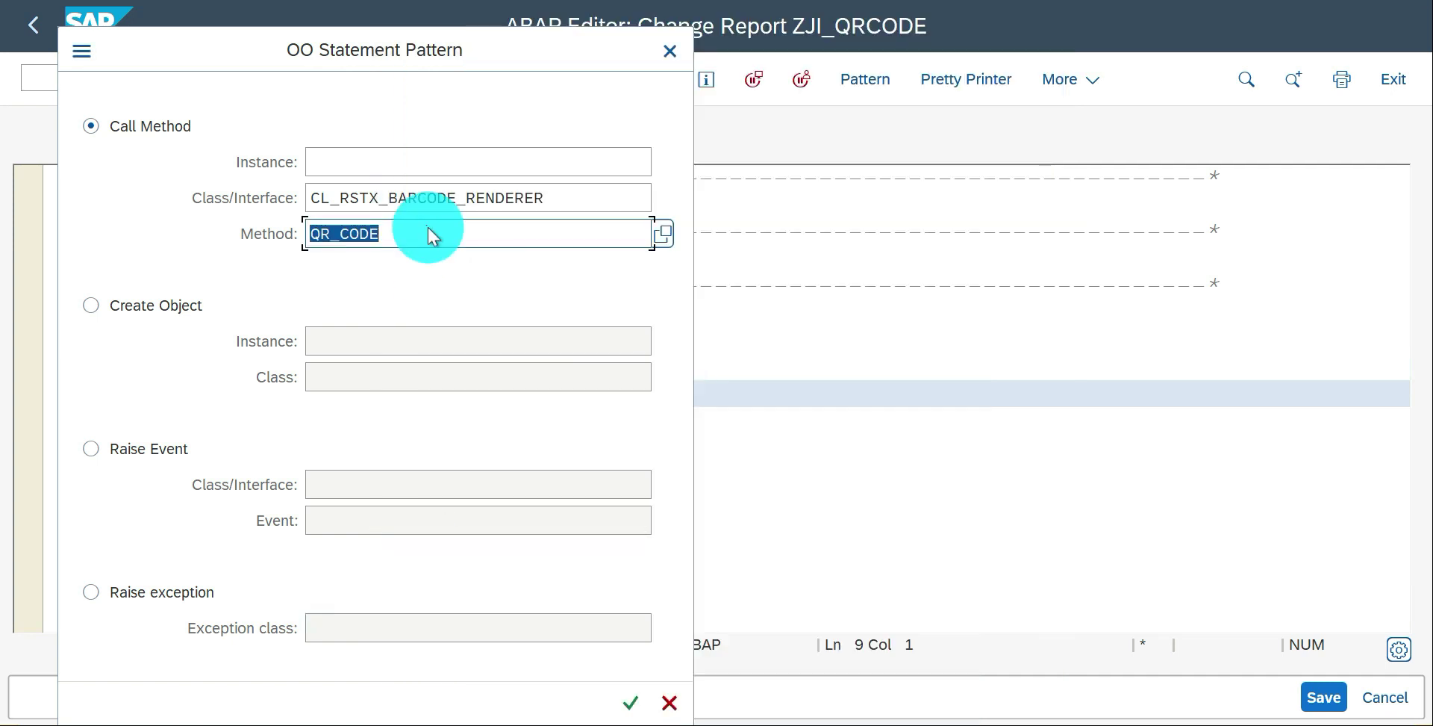
{"action": "left_click", "coordinate": [633, 701]}
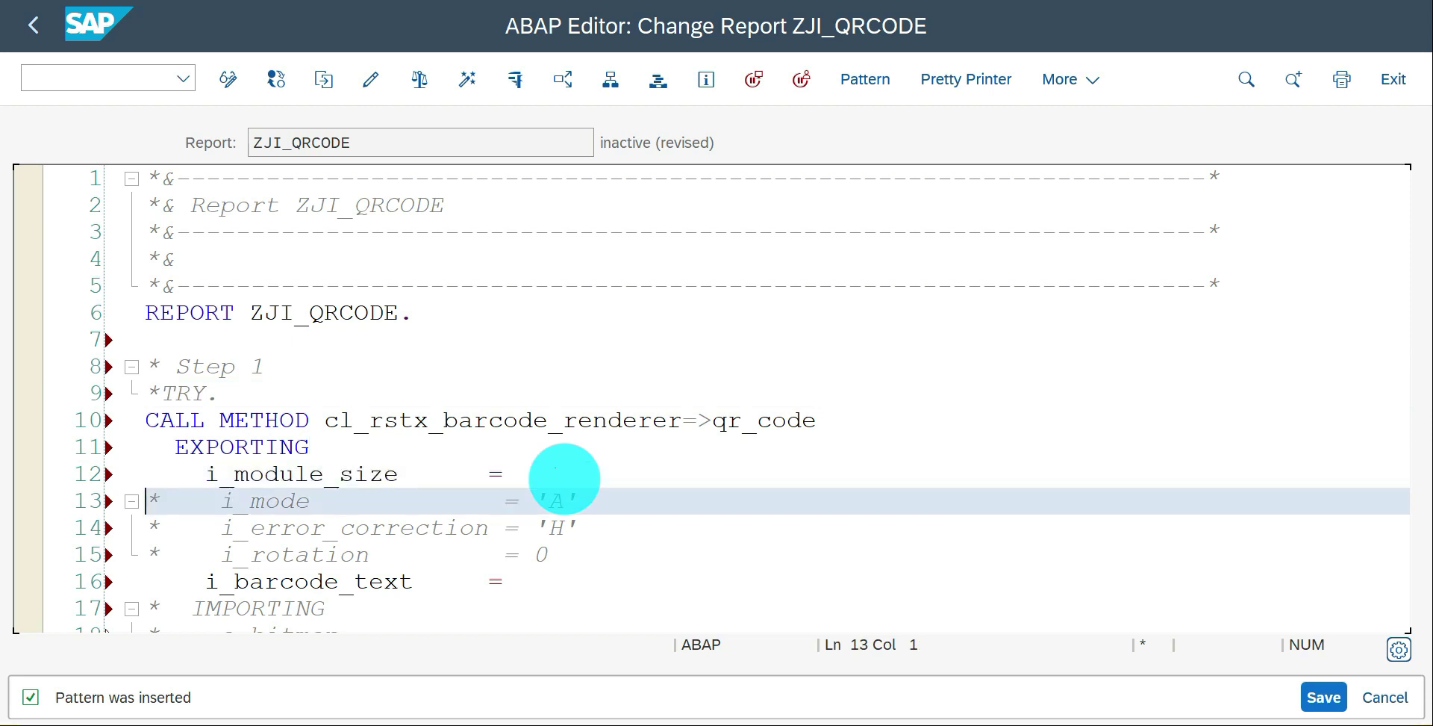
{"action": "type", "text": "40"}
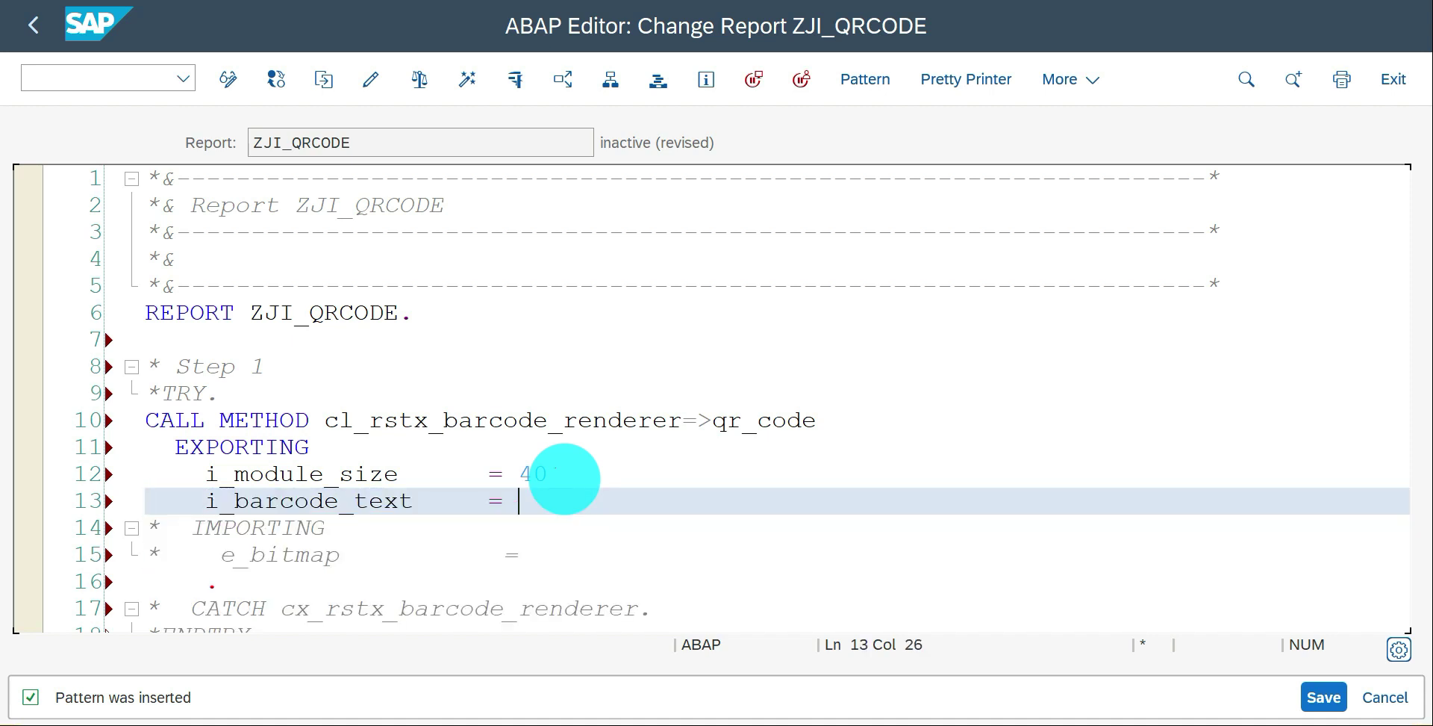
{"action": "type", "text": "'https://"}
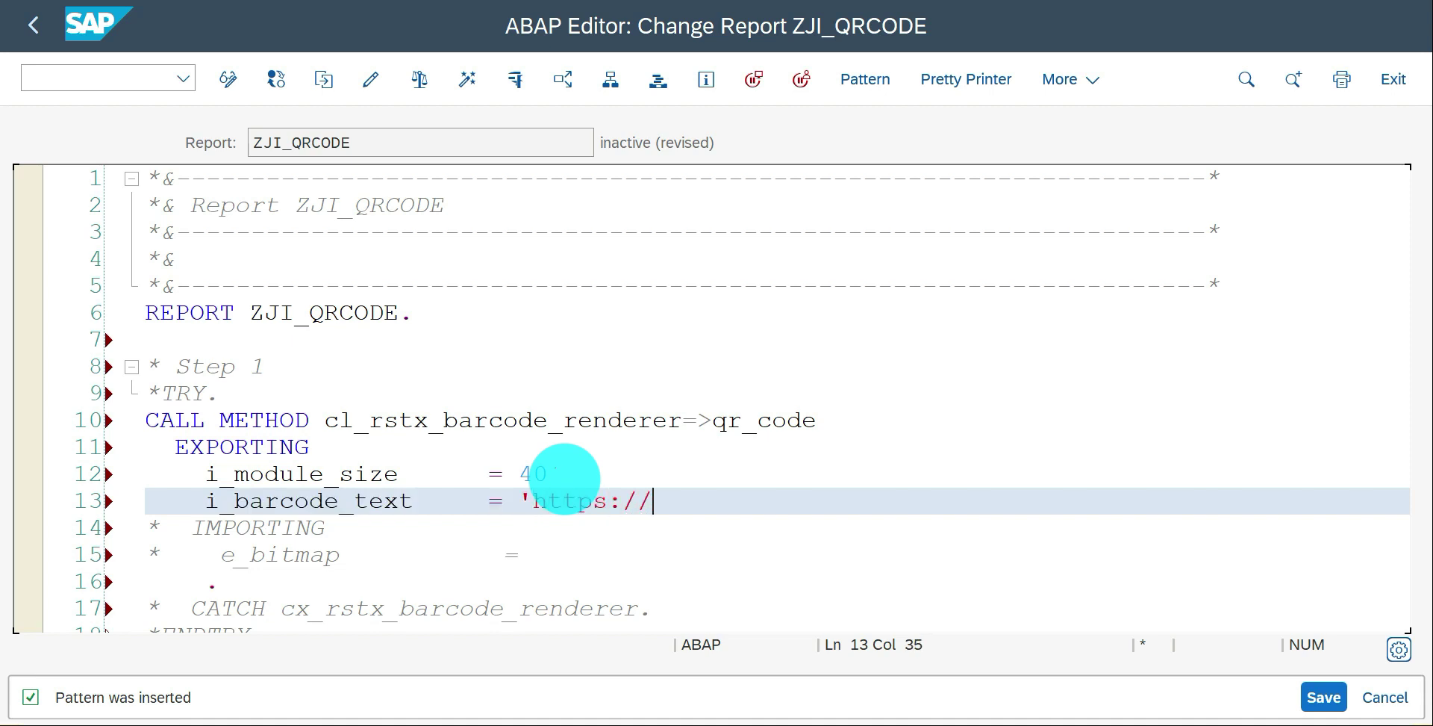
{"action": "type", "text": "sap."}
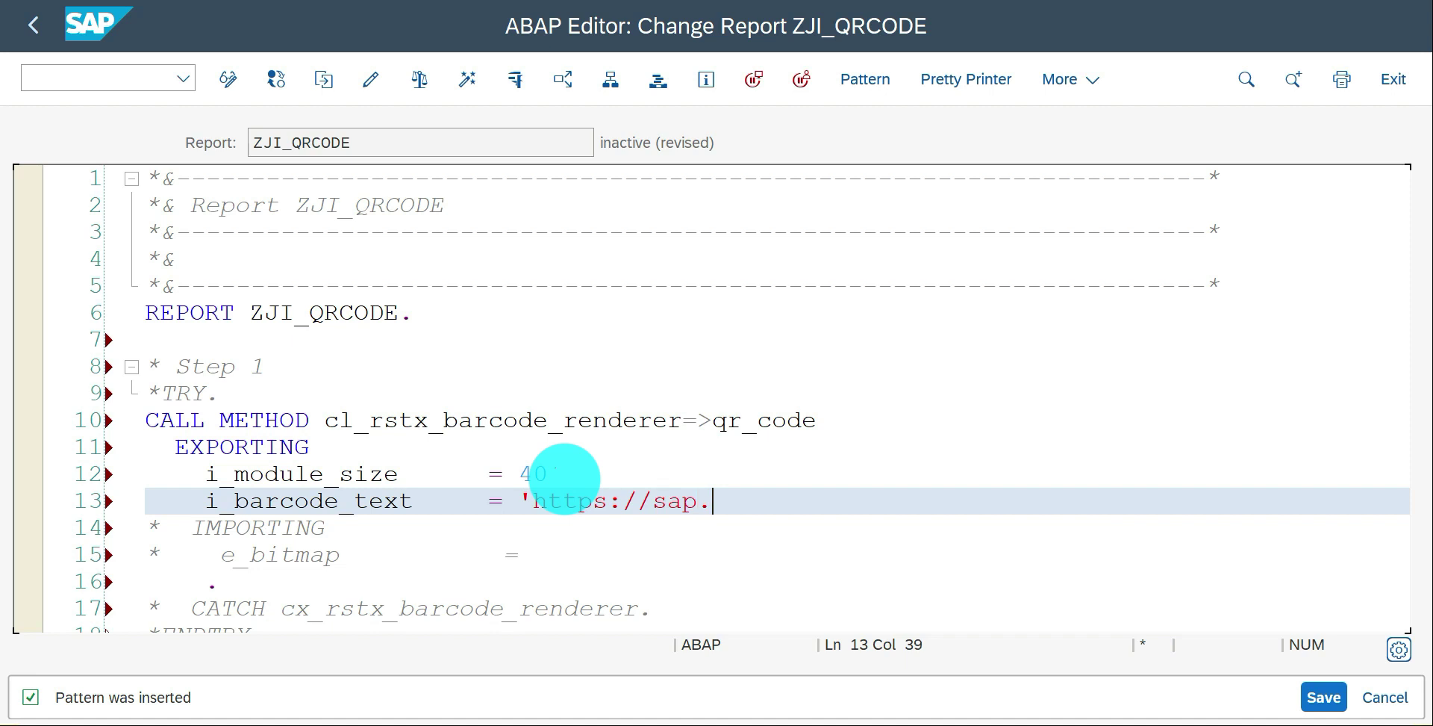
{"action": "type", "text": "com'"}
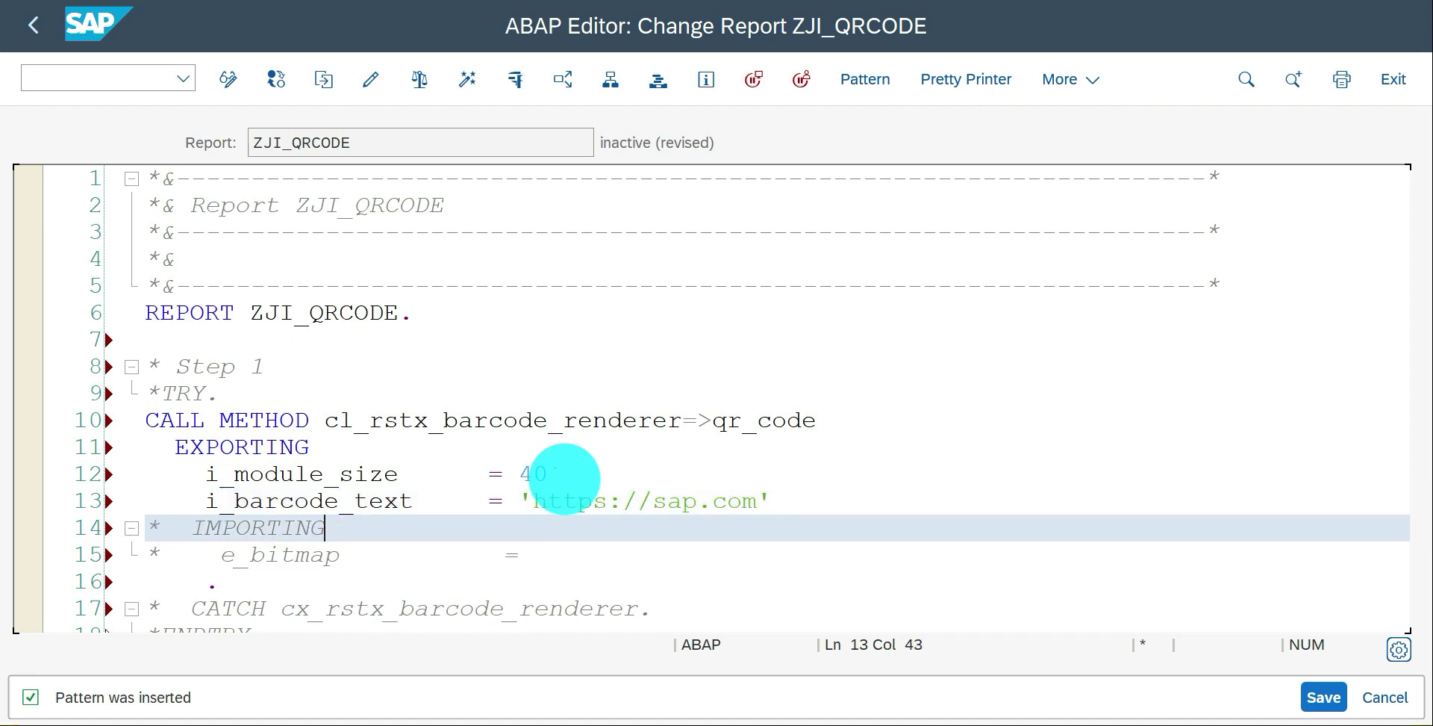
{"action": "left_click", "coordinate": [520, 554]}
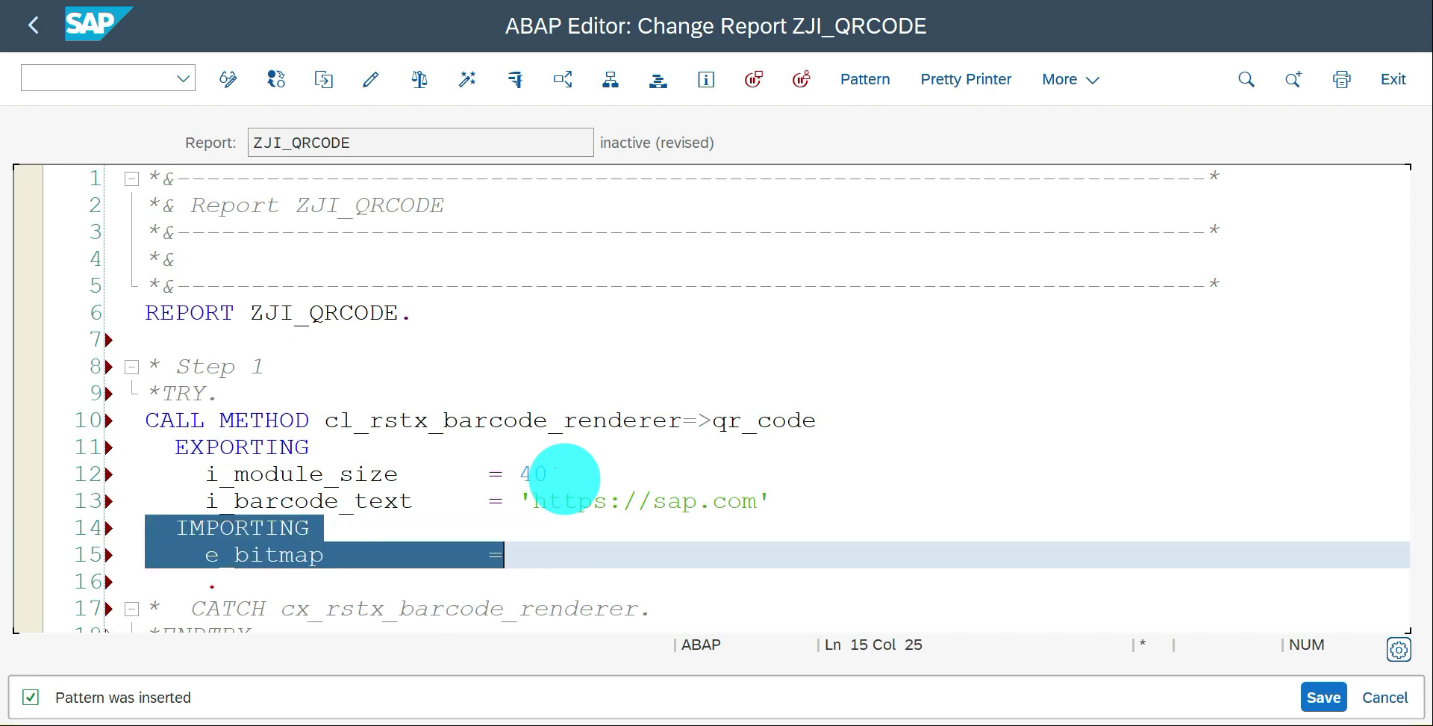
- Return e_bitmap into data(lv_xstring) inside the TRY block
{"action": "type", "text": "data"}
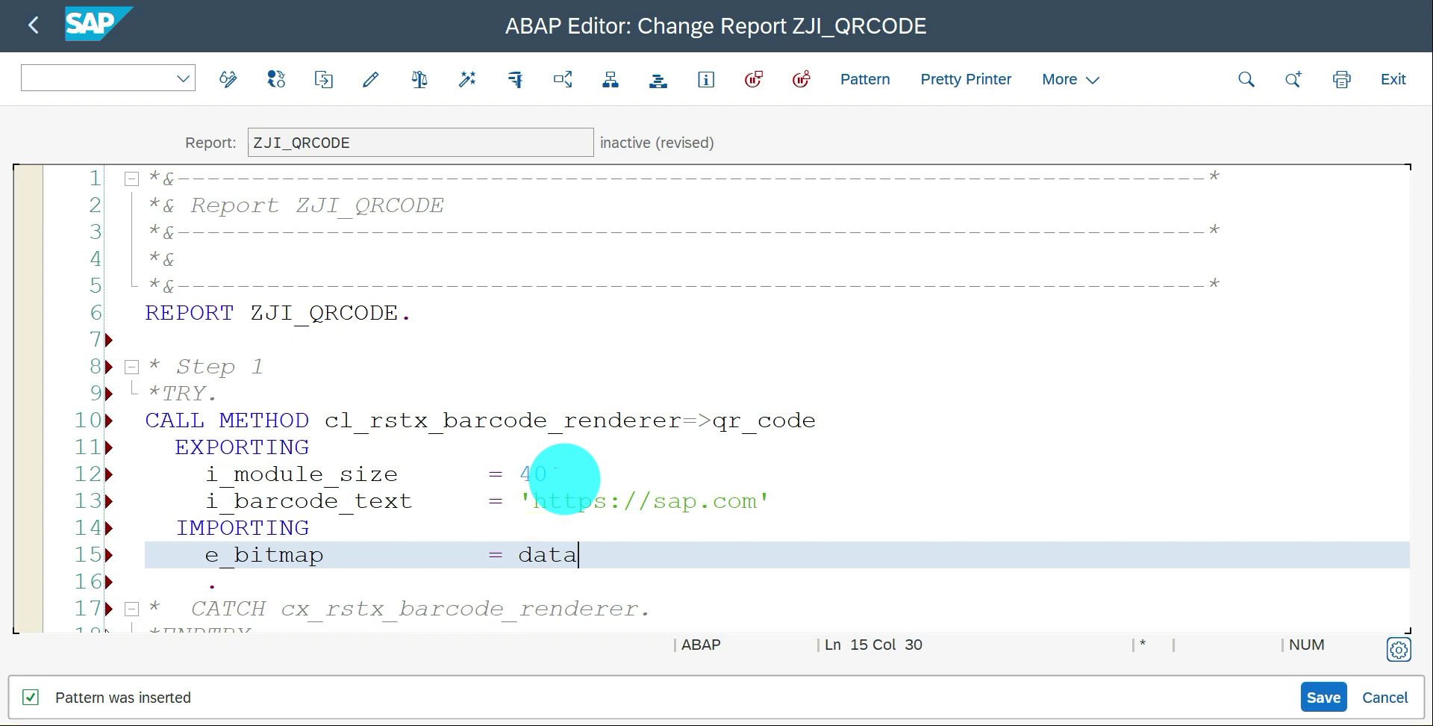
{"action": "type", "text": "("}
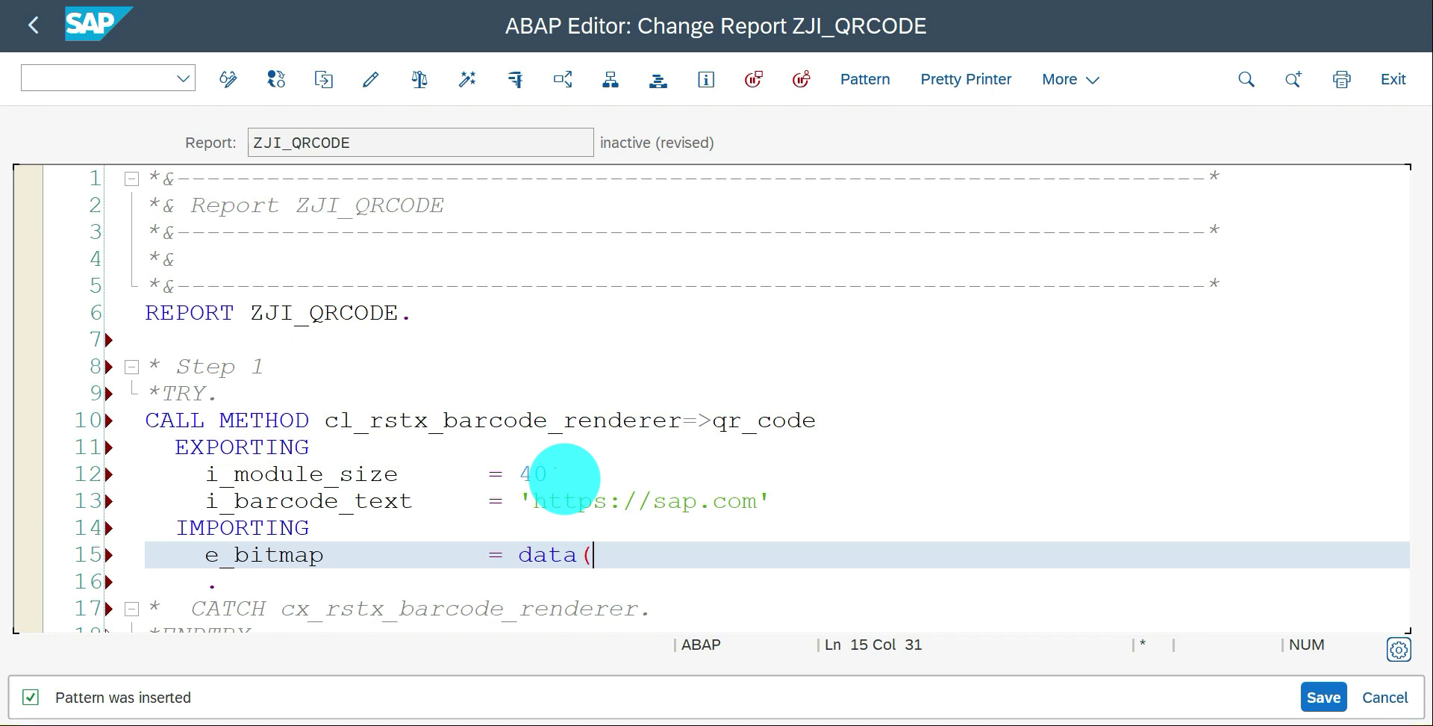
{"action": "type", "text": "lv_"}
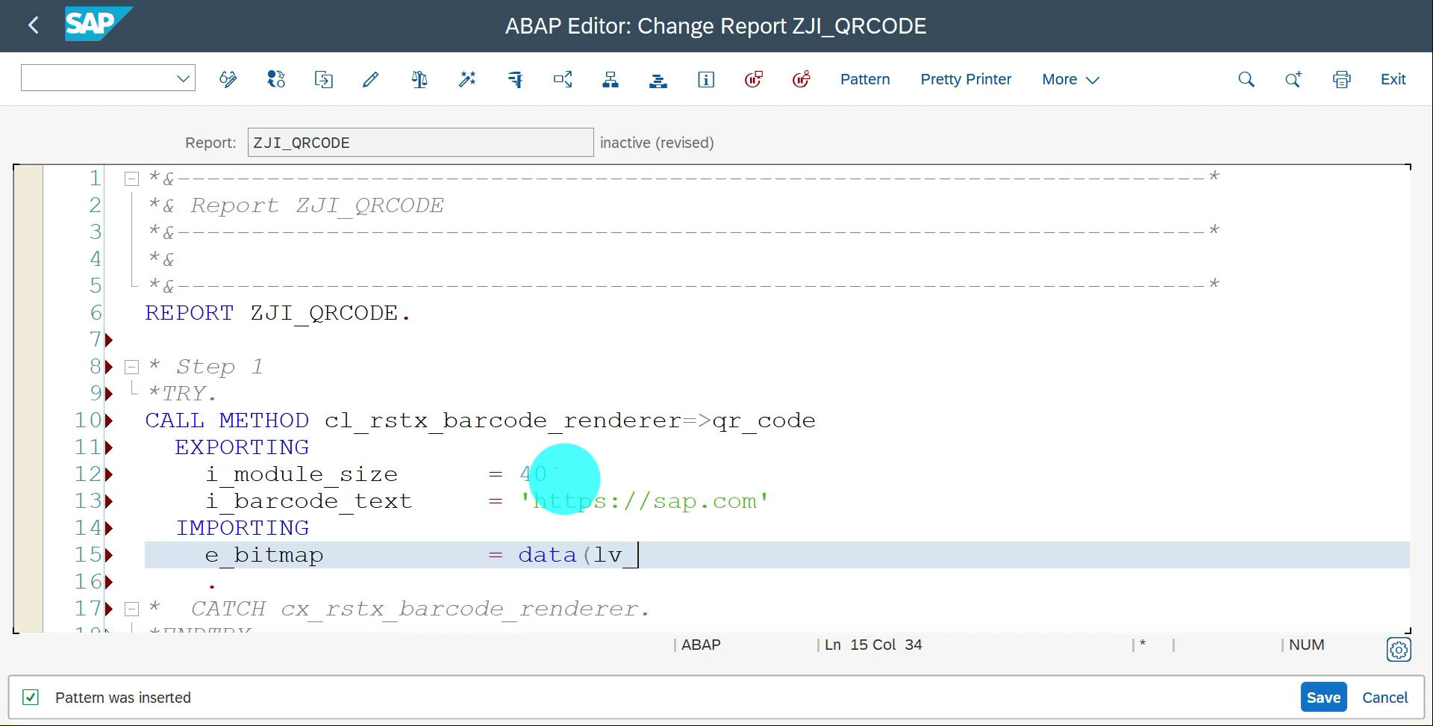
{"action": "type", "text": "xst"}
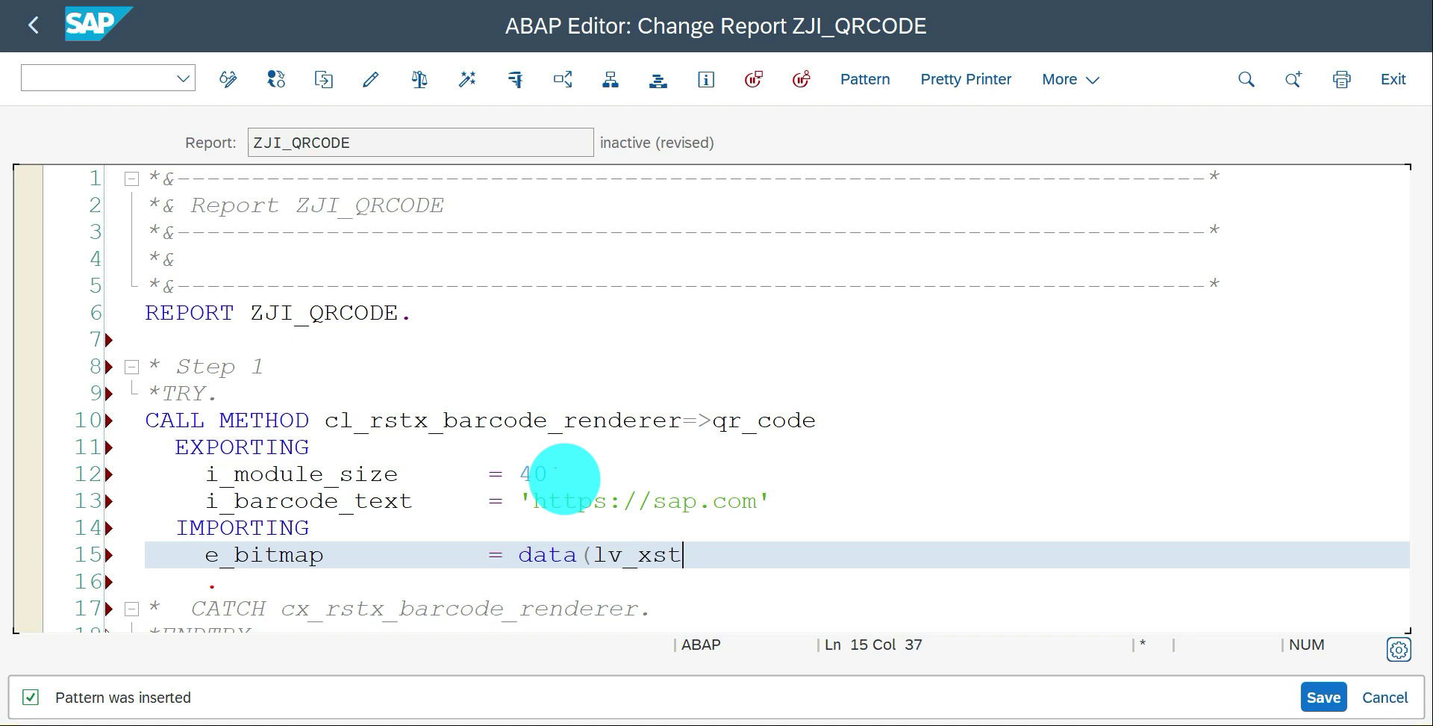
{"action": "type", "text": "ring"}
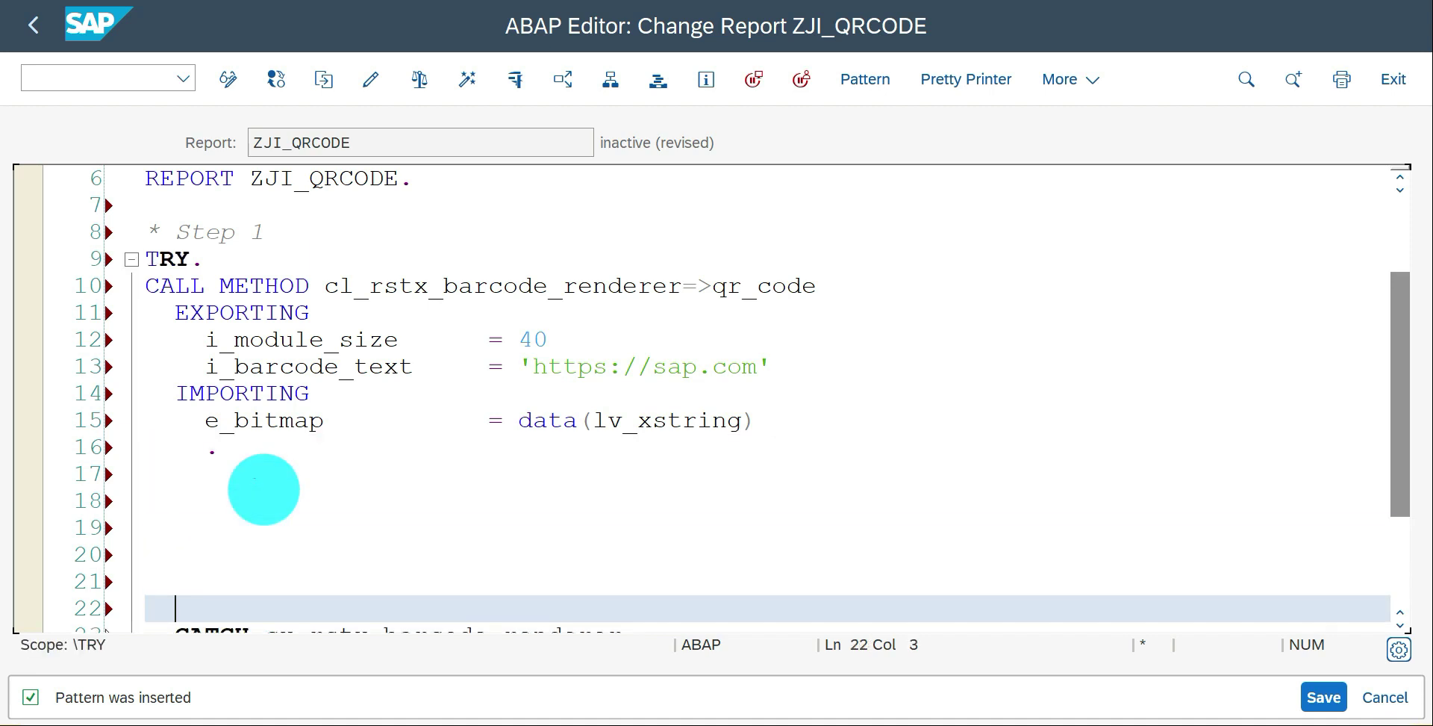
{"action": "left_click", "coordinate": [177, 473]}
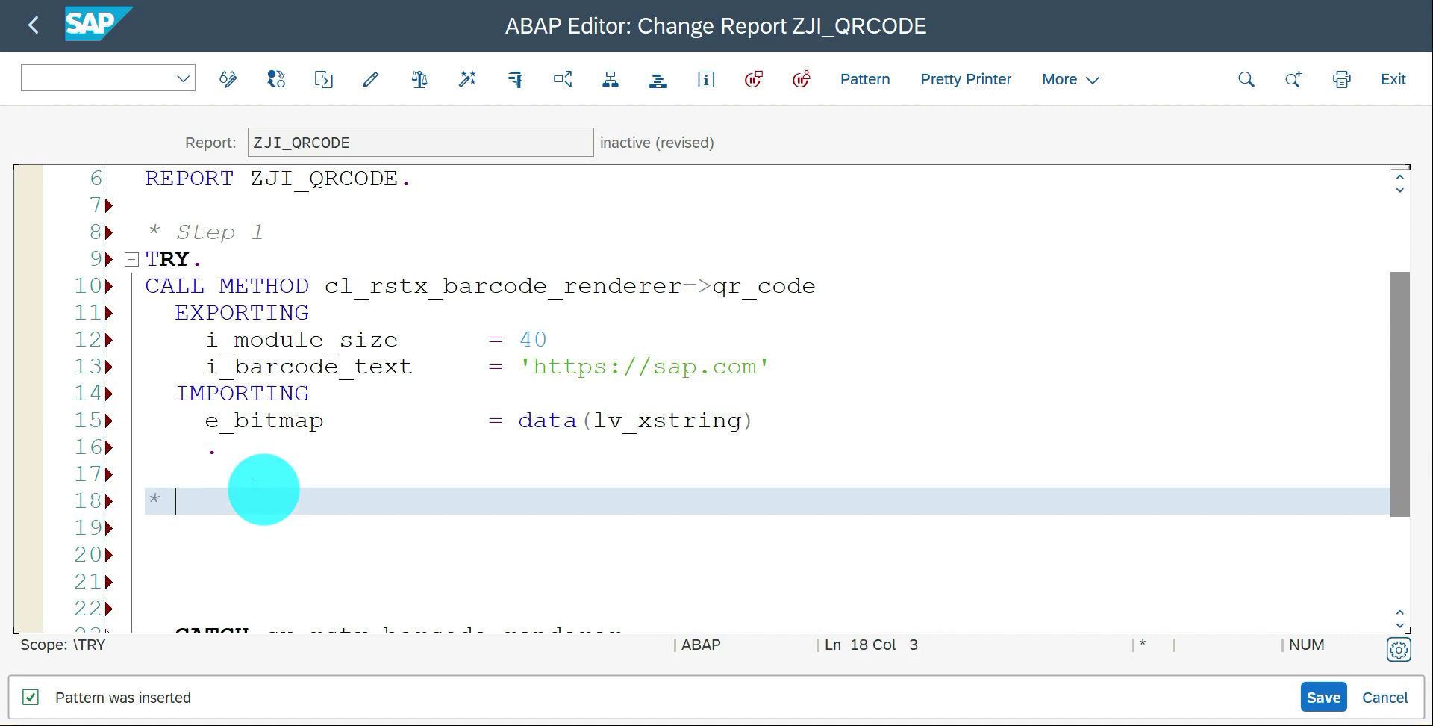
- Add a '* Step 2' comment and note the variable lv_xstring for the next call
{"action": "type", "text": "Step 2"}
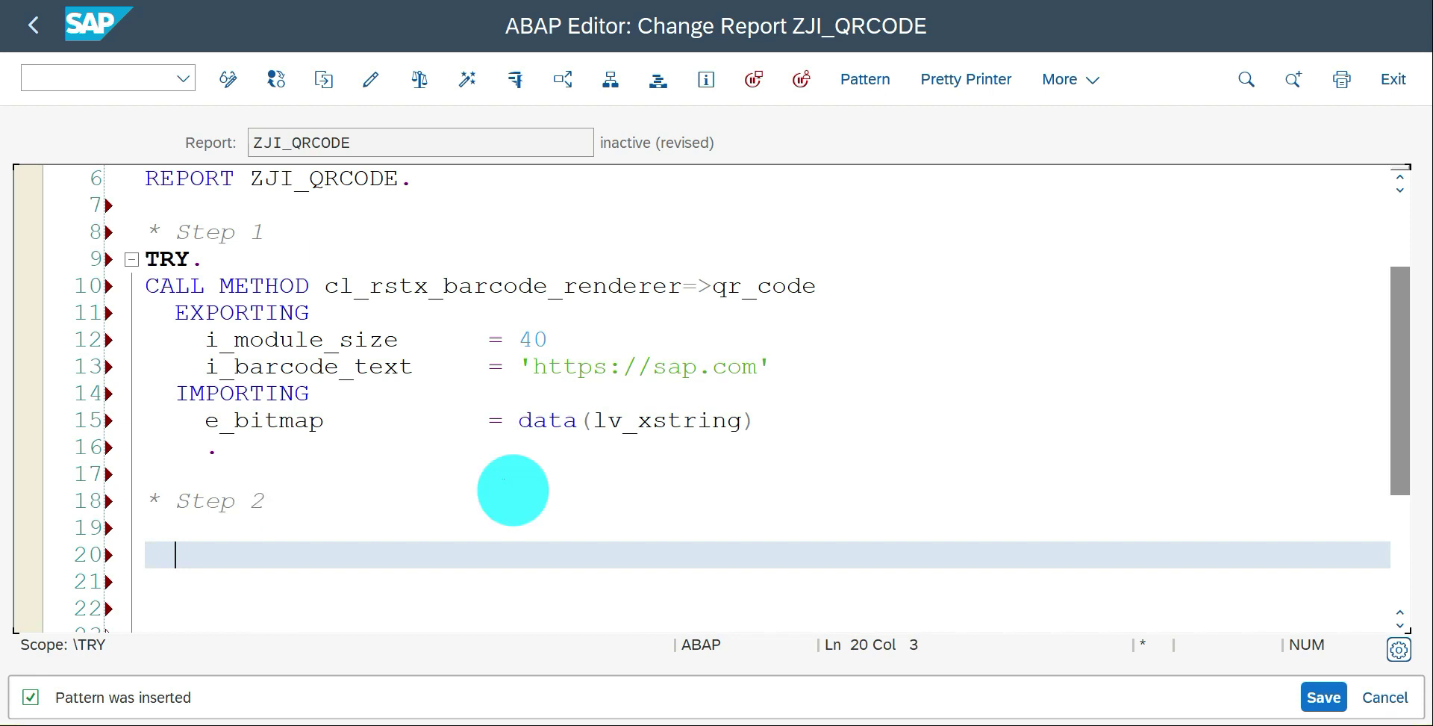
{"action": "double_click", "coordinate": [662, 419]}
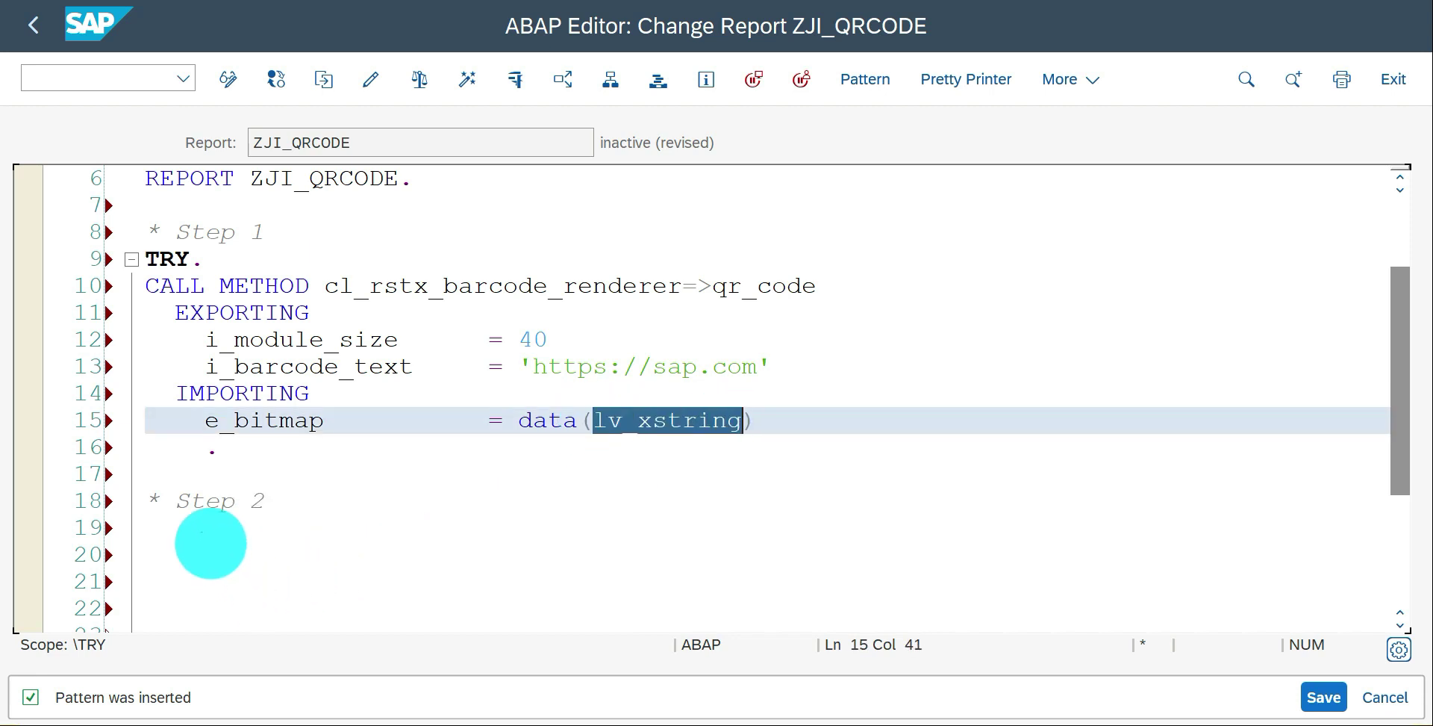
{"action": "left_click", "coordinate": [209, 554]}
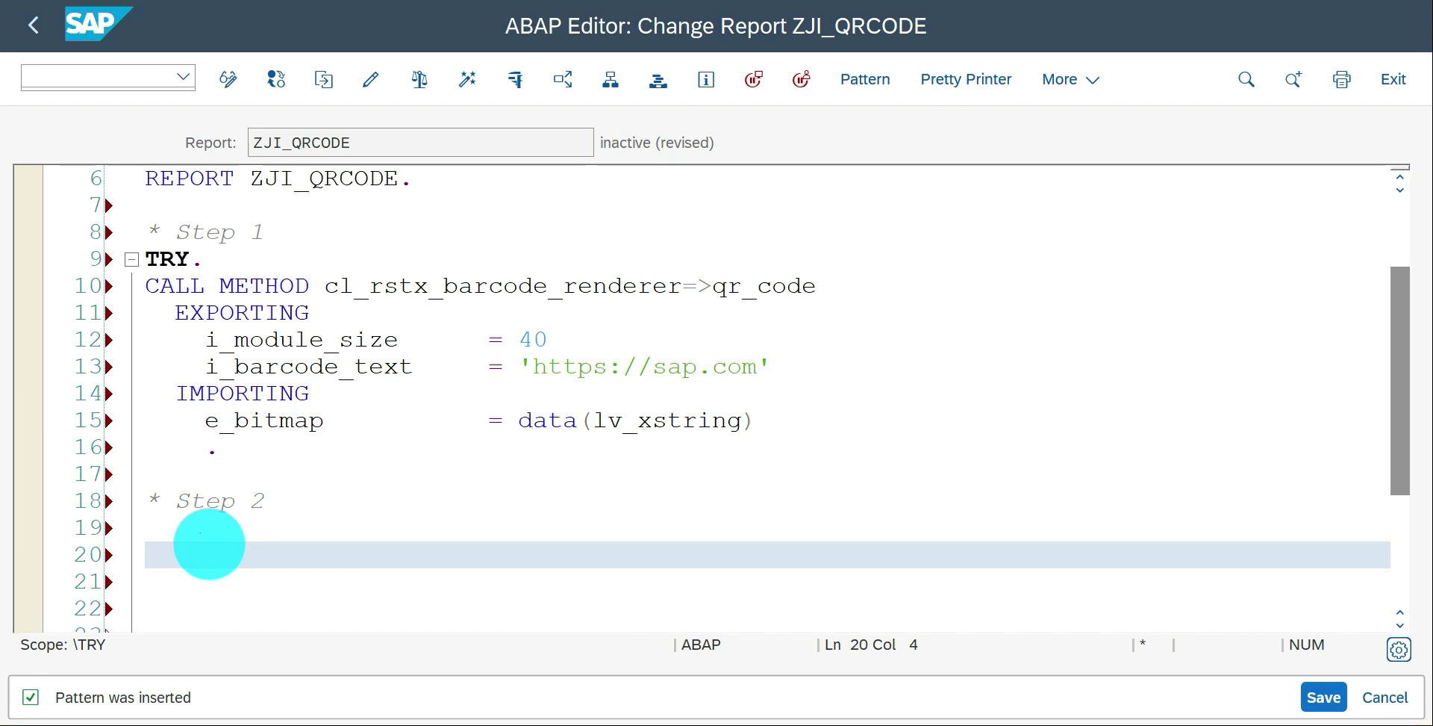
- Specify a method-call pattern for CL_BCS_CONVERT with method XSTRING_TO_SOLIX
{"action": "left_click", "coordinate": [863, 78]}
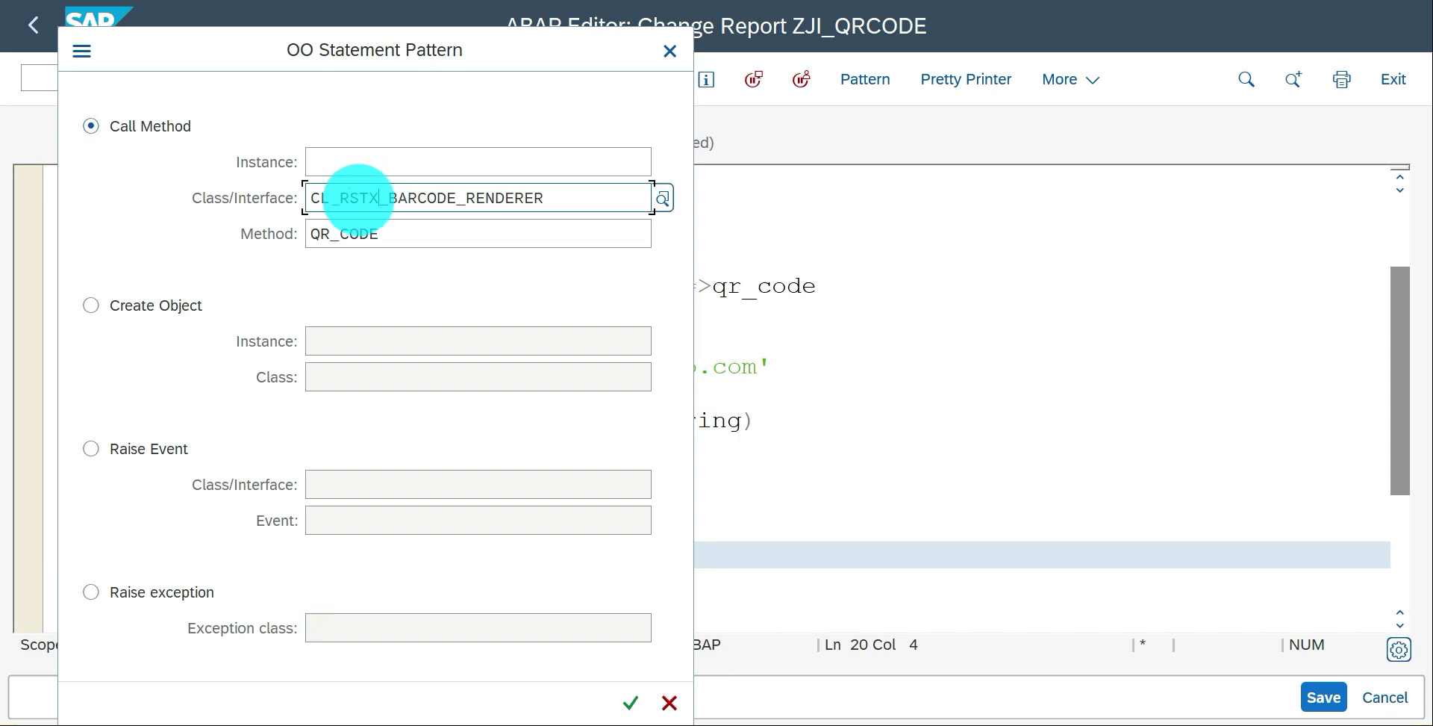
{"action": "mouse_move", "coordinate": [415, 289]}
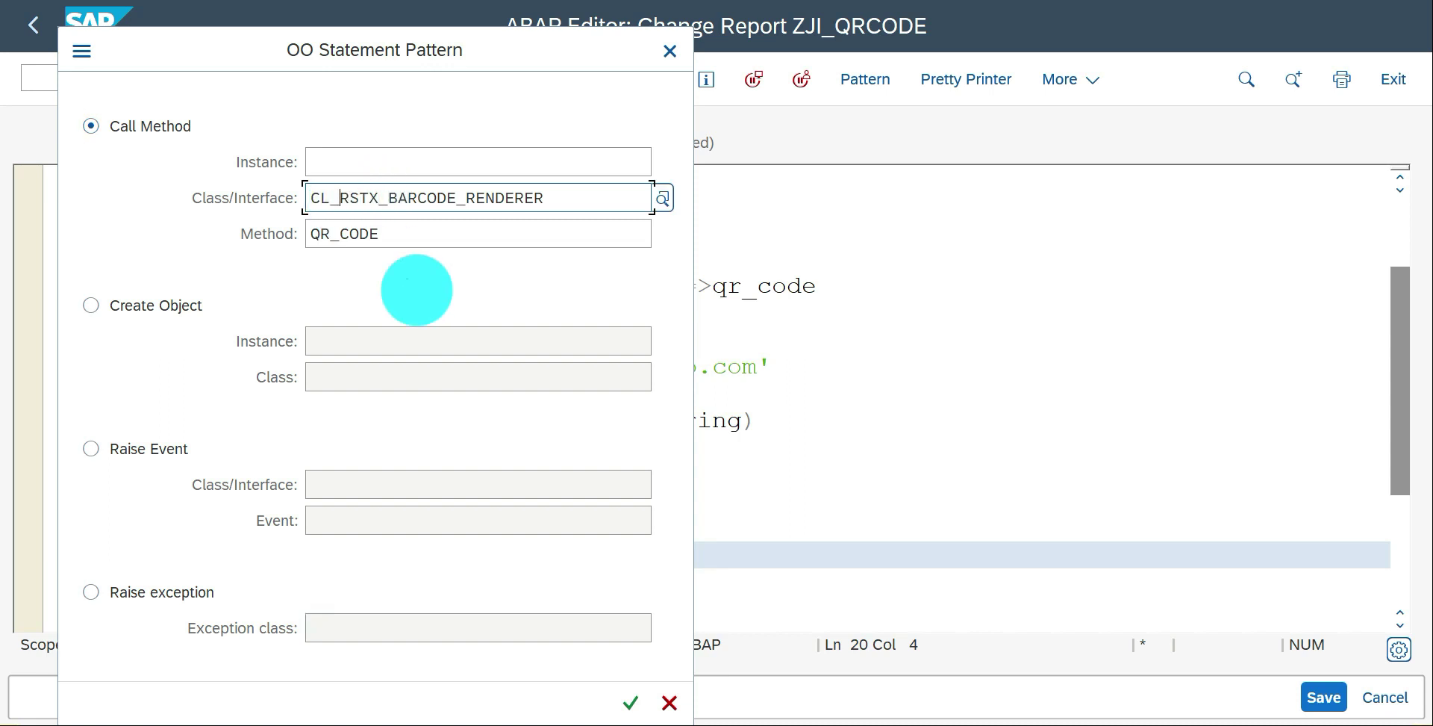
{"action": "type", "text": "CL_bcs_convert"}
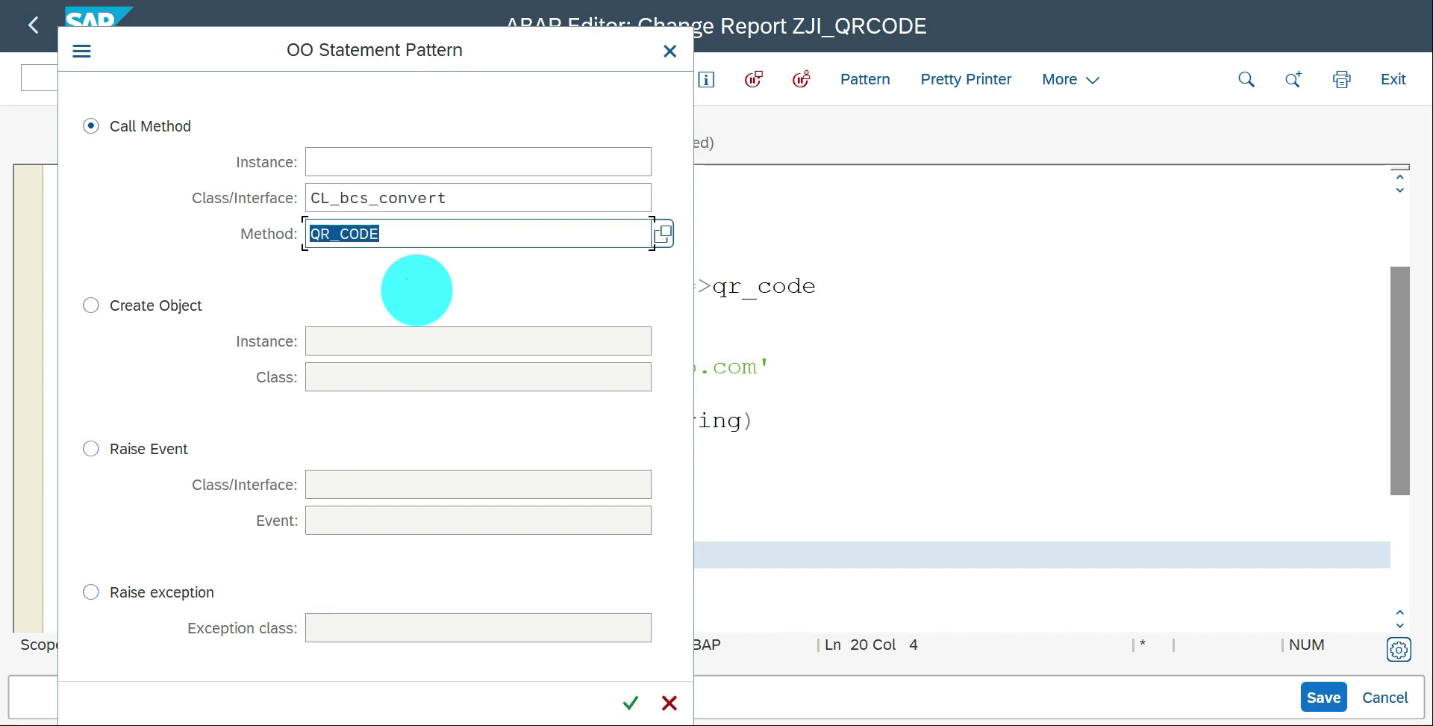
{"action": "left_click", "coordinate": [662, 231]}
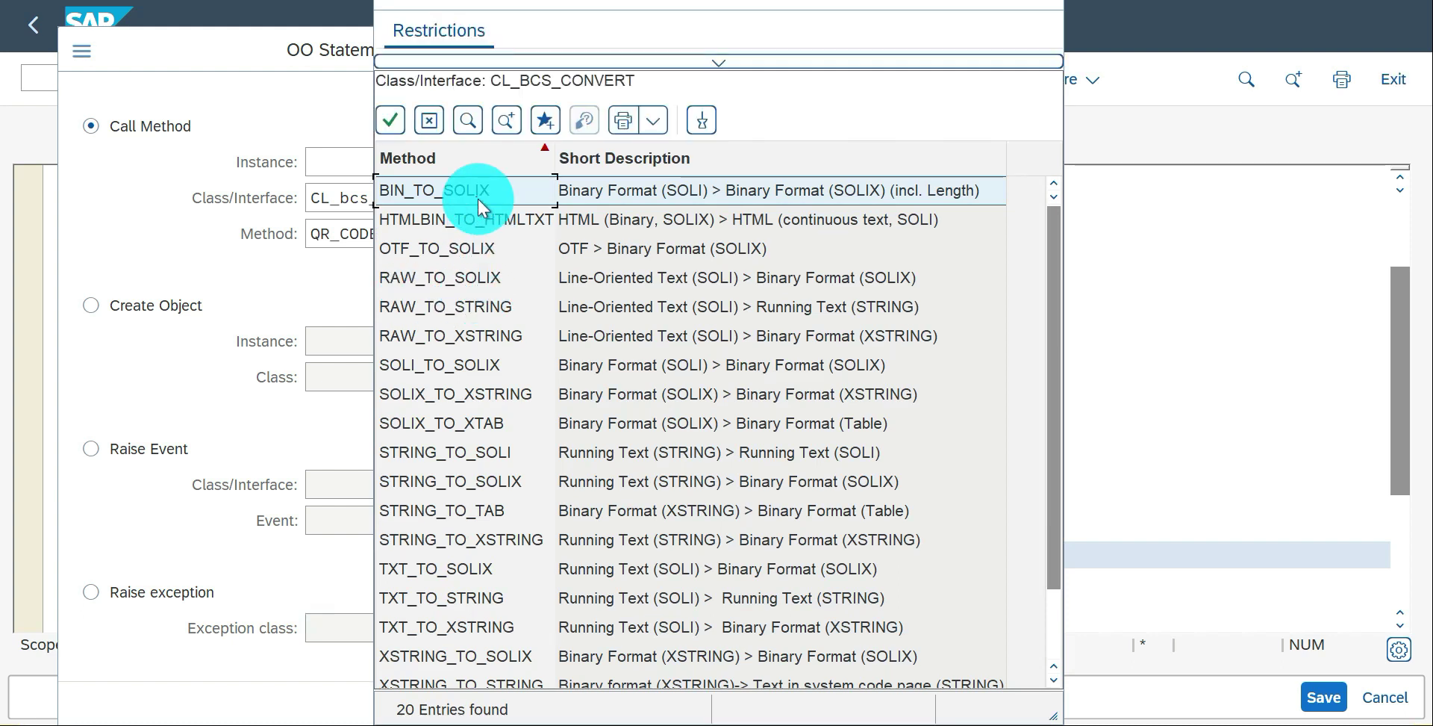
{"action": "mouse_move", "coordinate": [472, 288]}
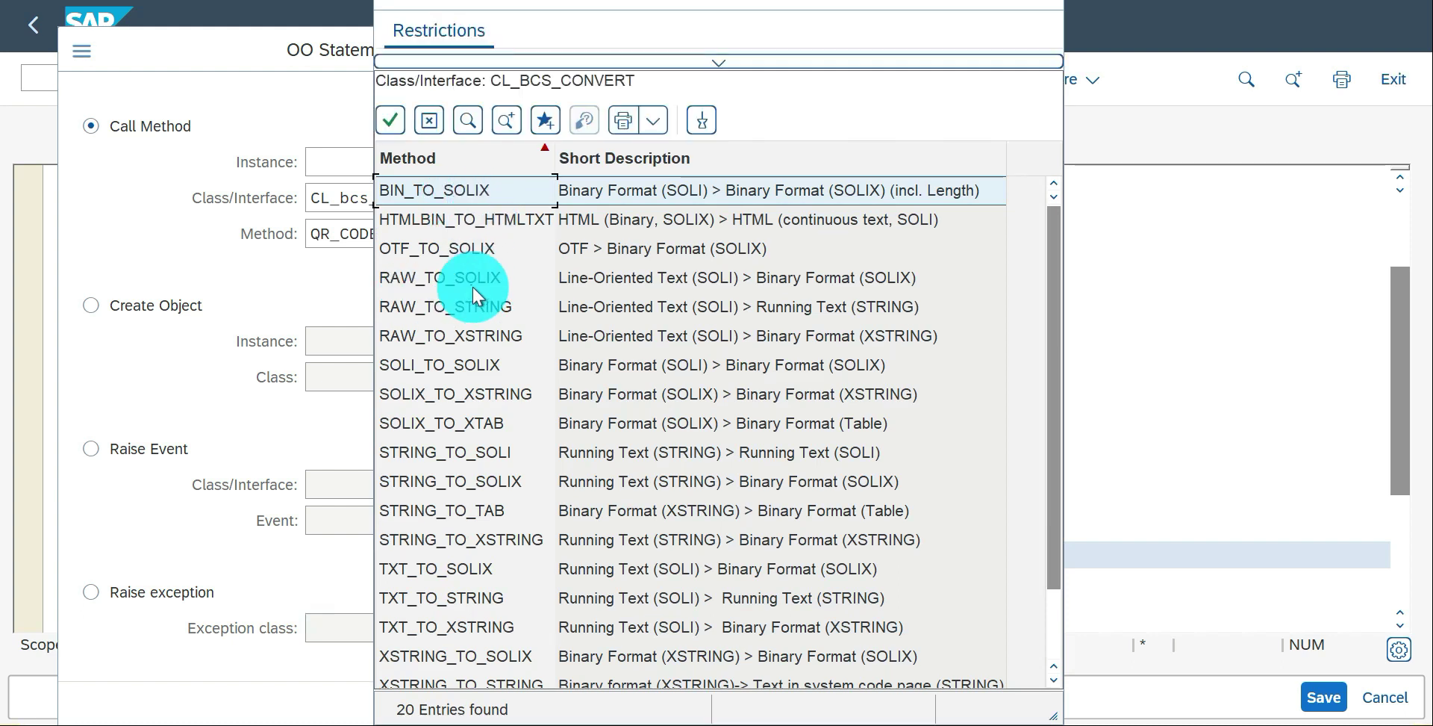
{"action": "mouse_move", "coordinate": [600, 666]}
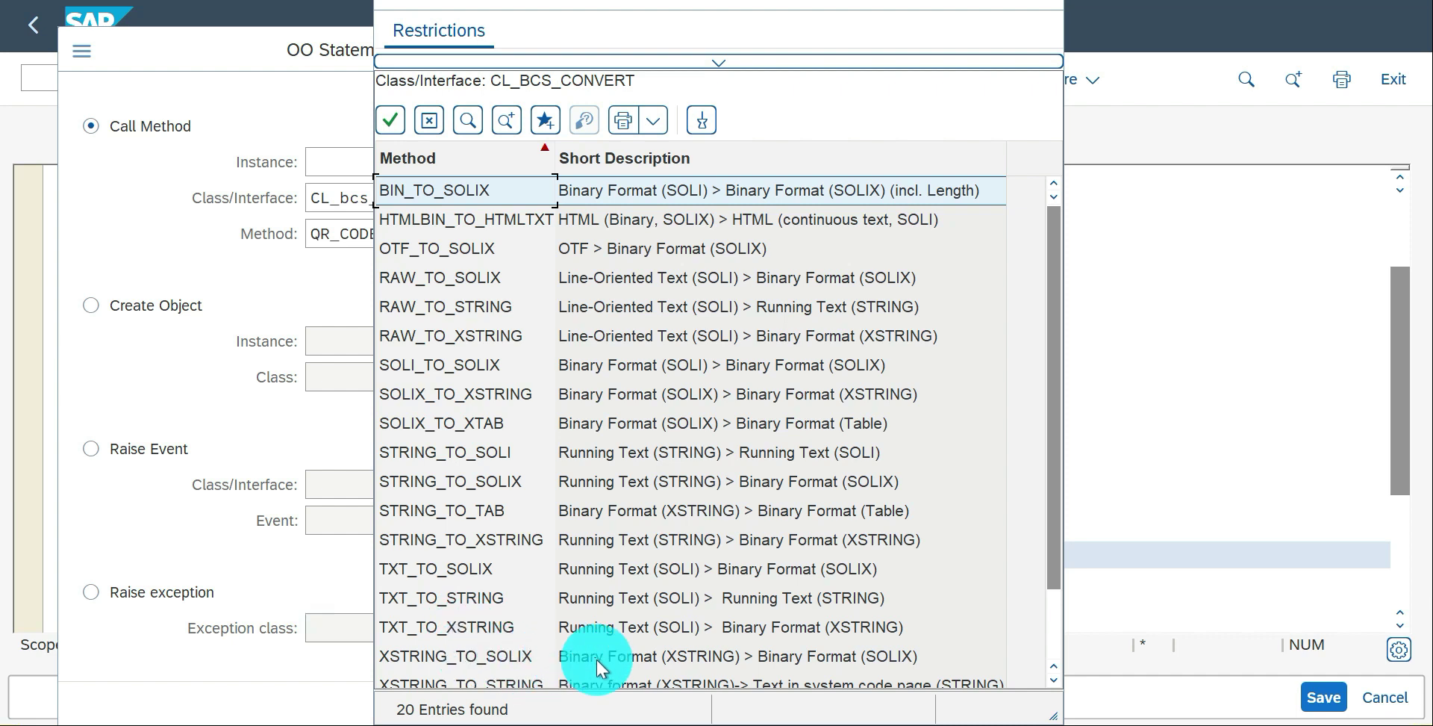
{"action": "left_click", "coordinate": [453, 655]}
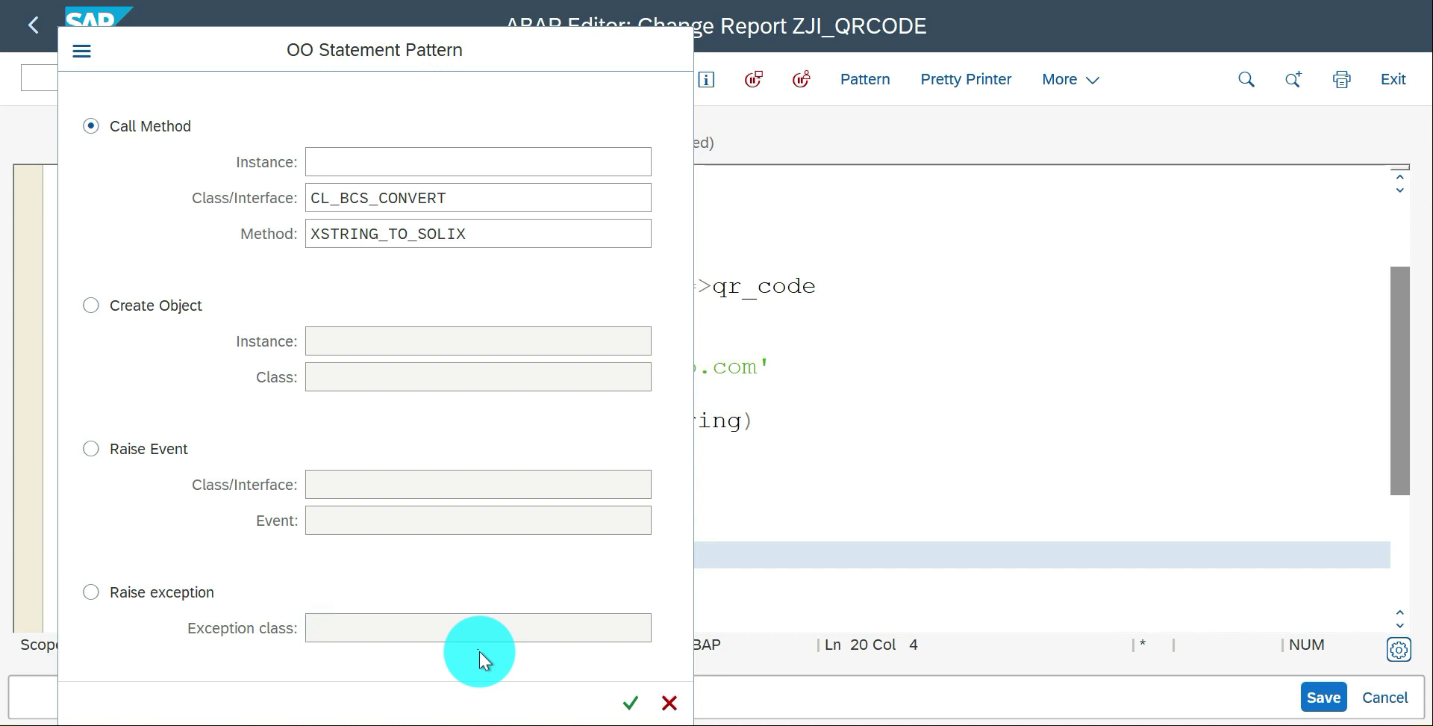
- Insert the xstring_to_solix call passing lv_xstring and returning data(it_rawdata)
{"action": "left_click", "coordinate": [630, 701]}
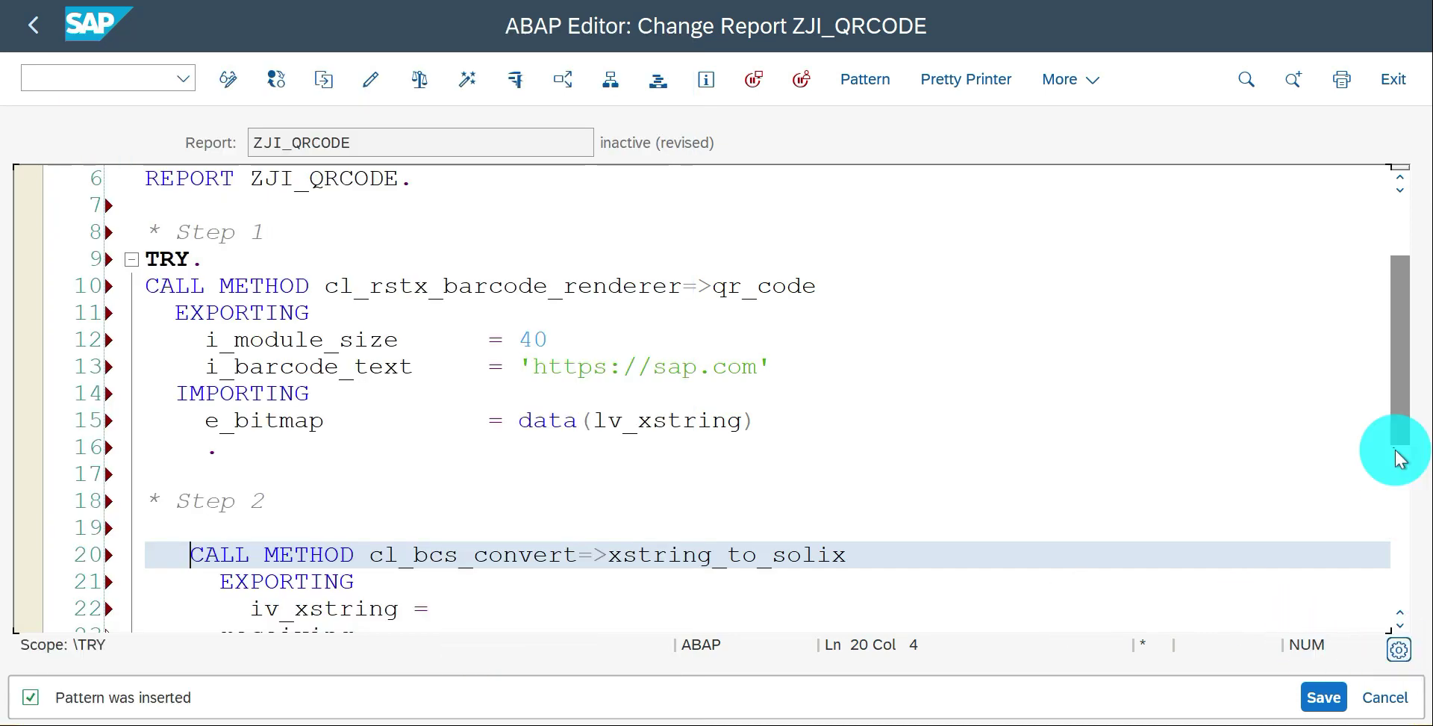
{"action": "scroll", "scroll_direction": "down", "scroll_amount": 3}
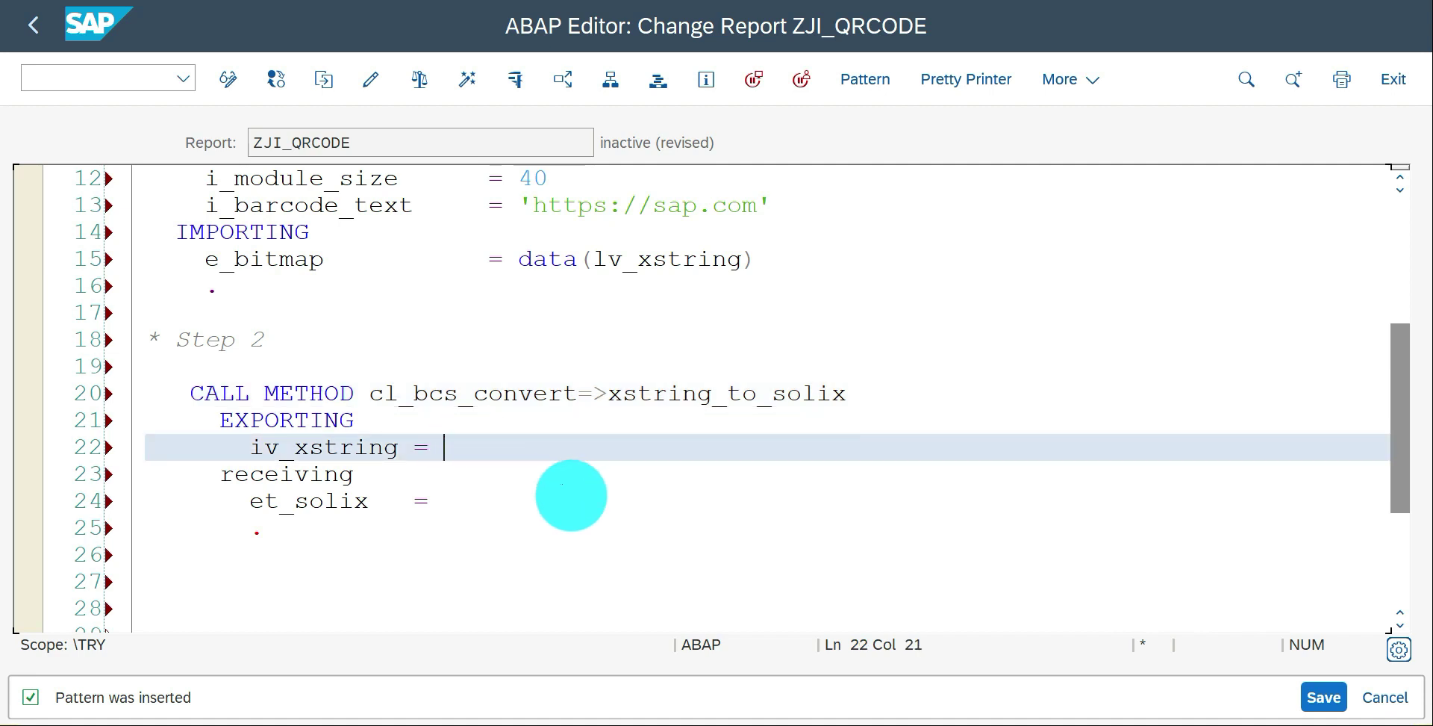
{"action": "type", "text": "lv_xstring"}
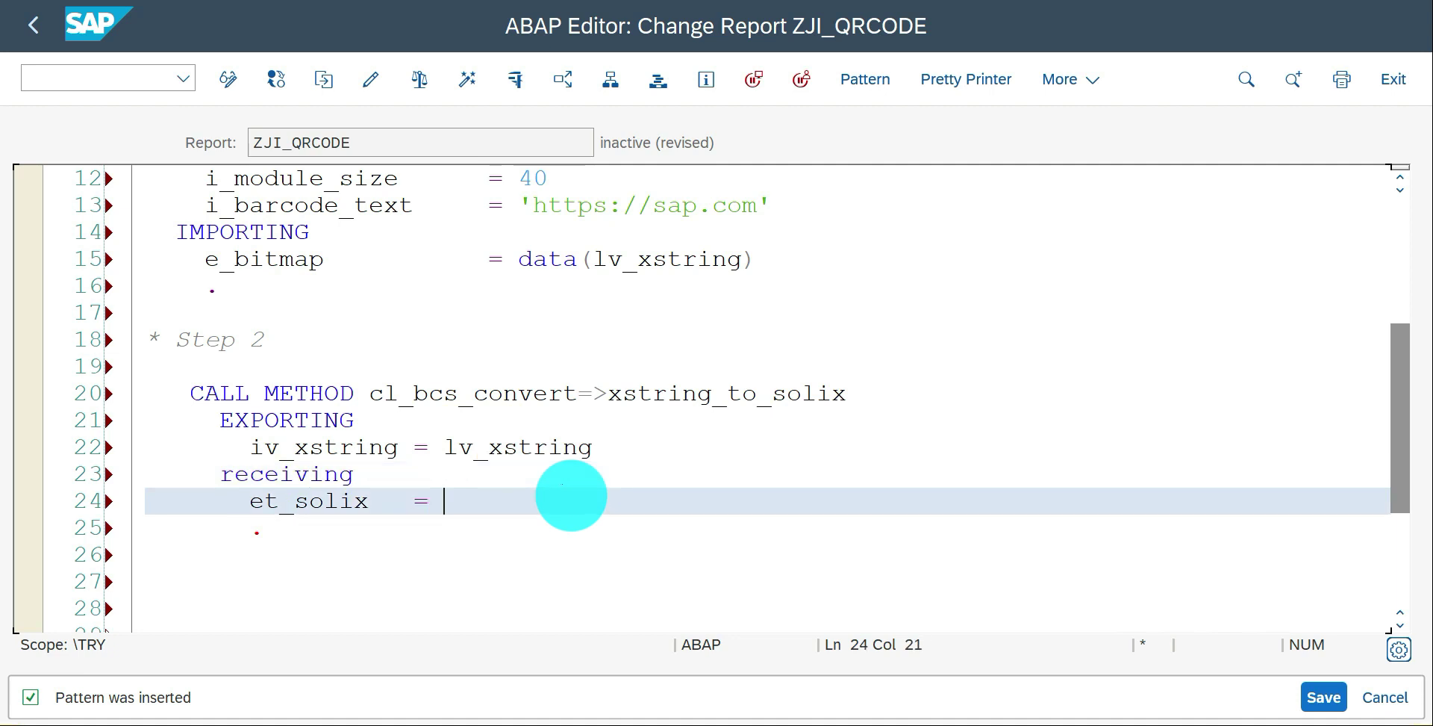
{"action": "type", "text": "data("}
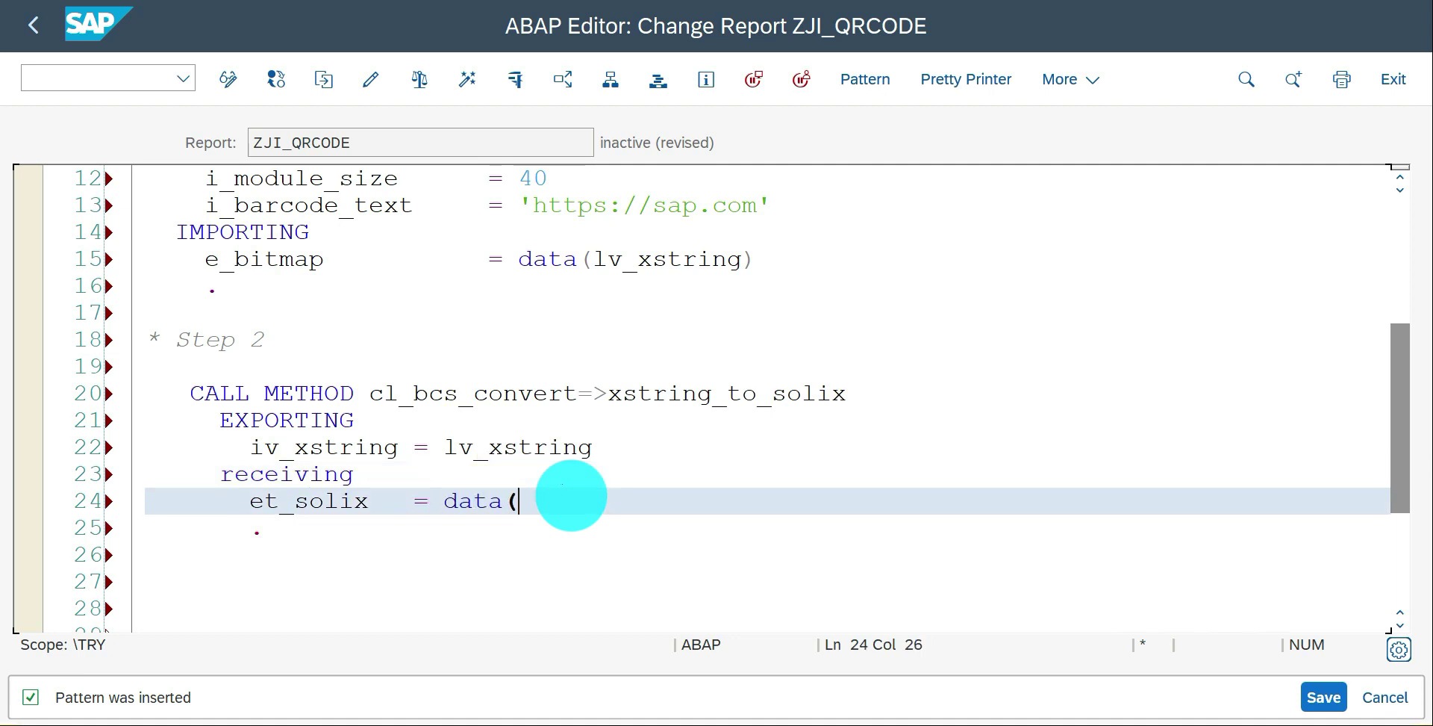
{"action": "type", "text": "it_raw"}
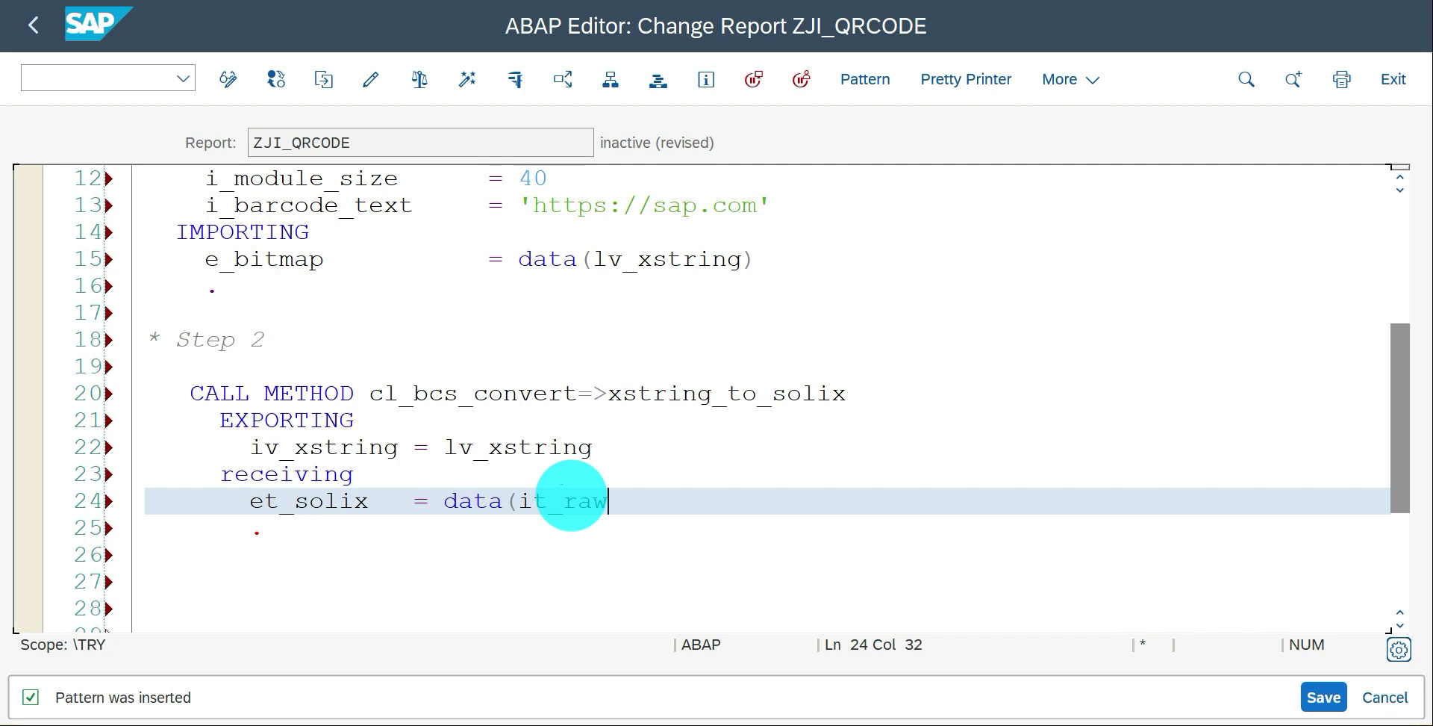
{"action": "type", "text": "data)"}
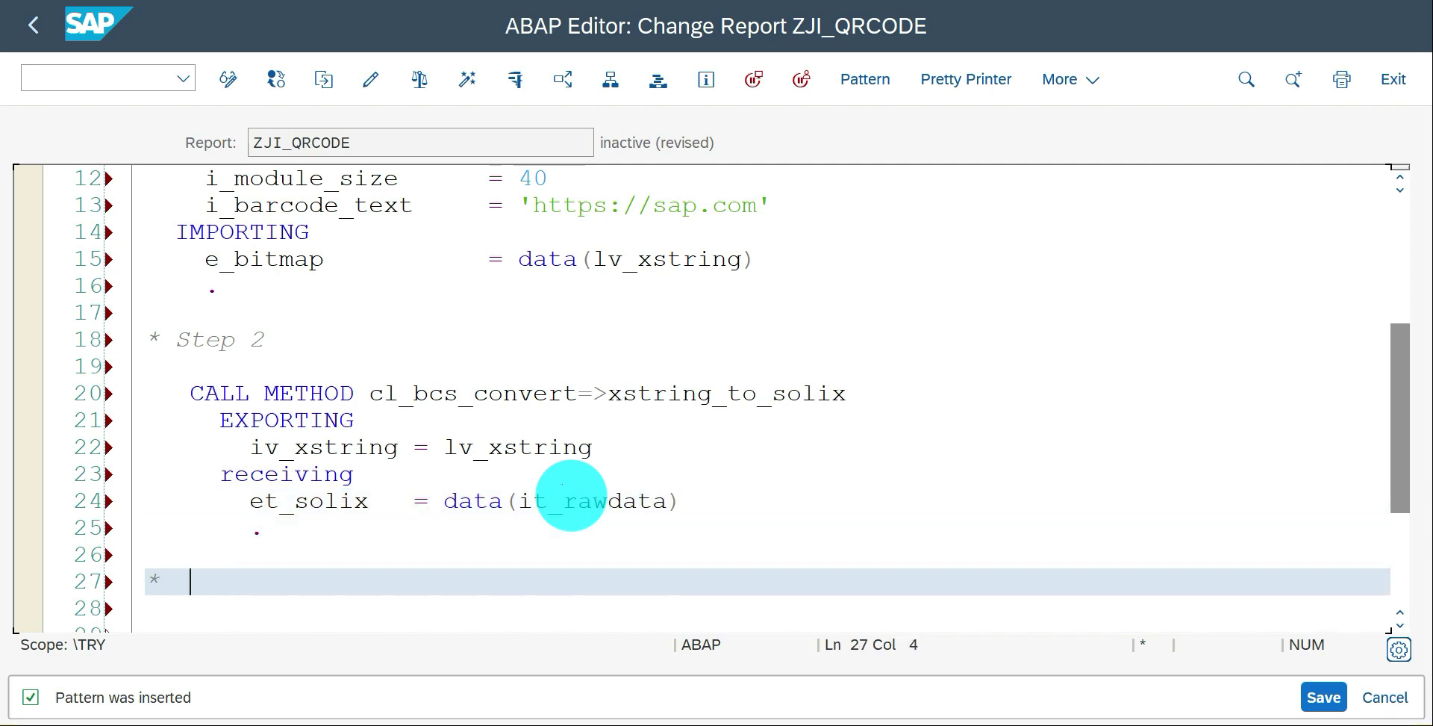
- Add a '* Step 3' comment below the conversion call
{"action": "type", "text": "S"}
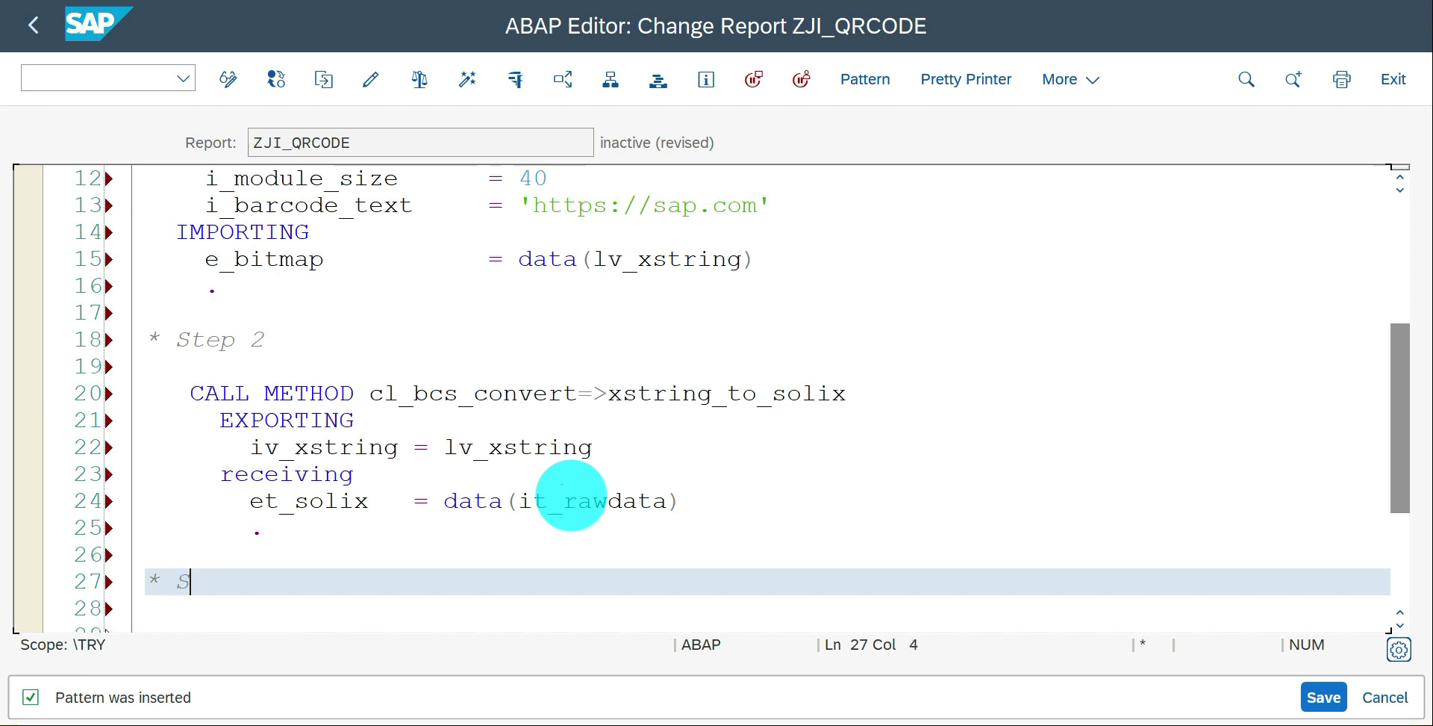
{"action": "type", "text": "tep 3"}
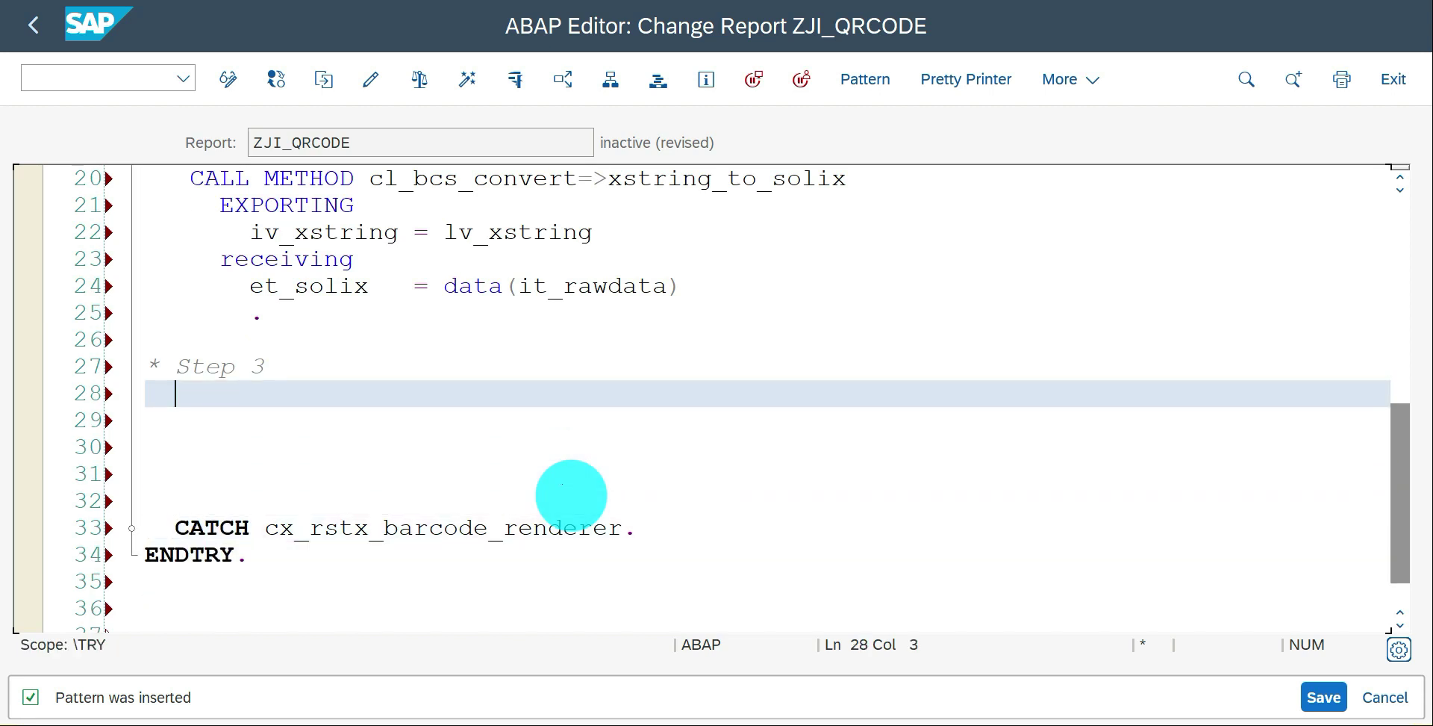
- Set up a method-call pattern for class CL_GUI_FRONTEND_SERVICES via search suggestions
{"action": "left_click", "coordinate": [865, 79]}
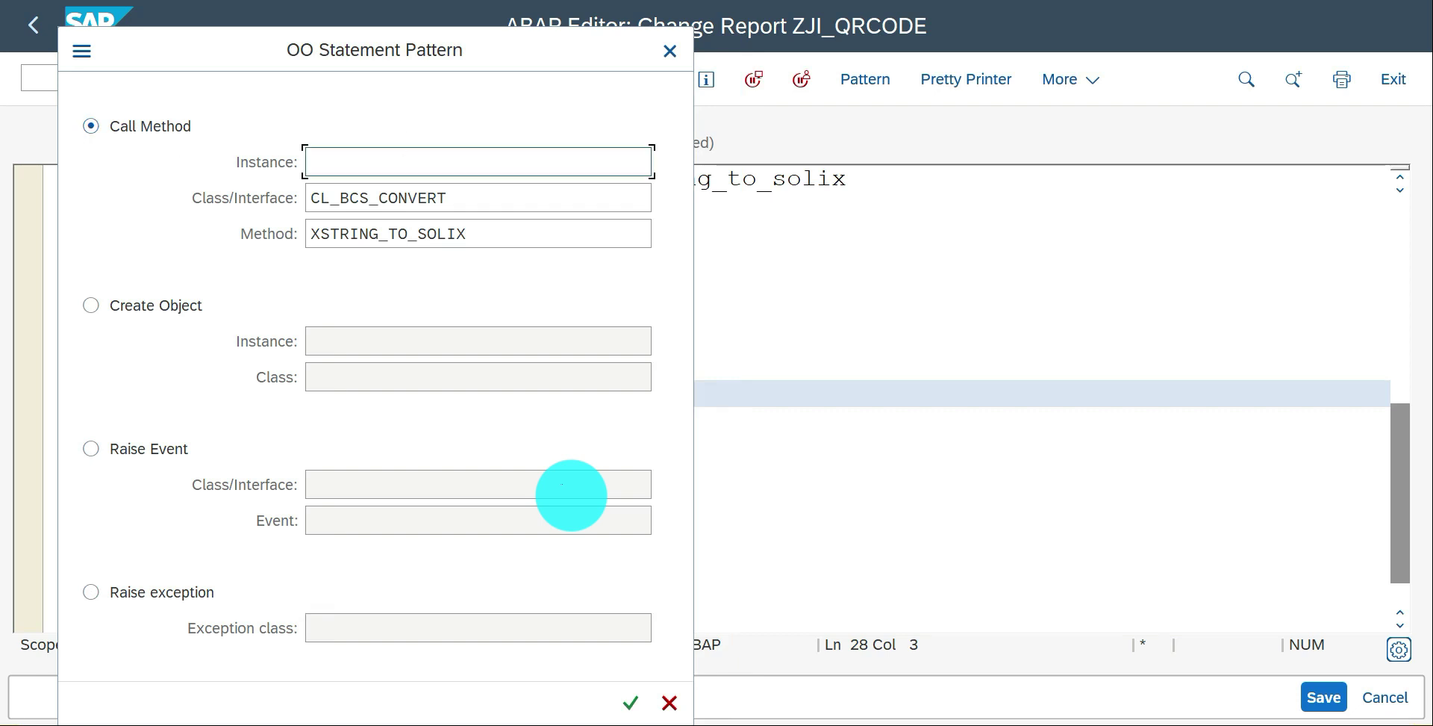
{"action": "left_click", "coordinate": [478, 197]}
{"action": "type", "text": "CL_gui_fron"}
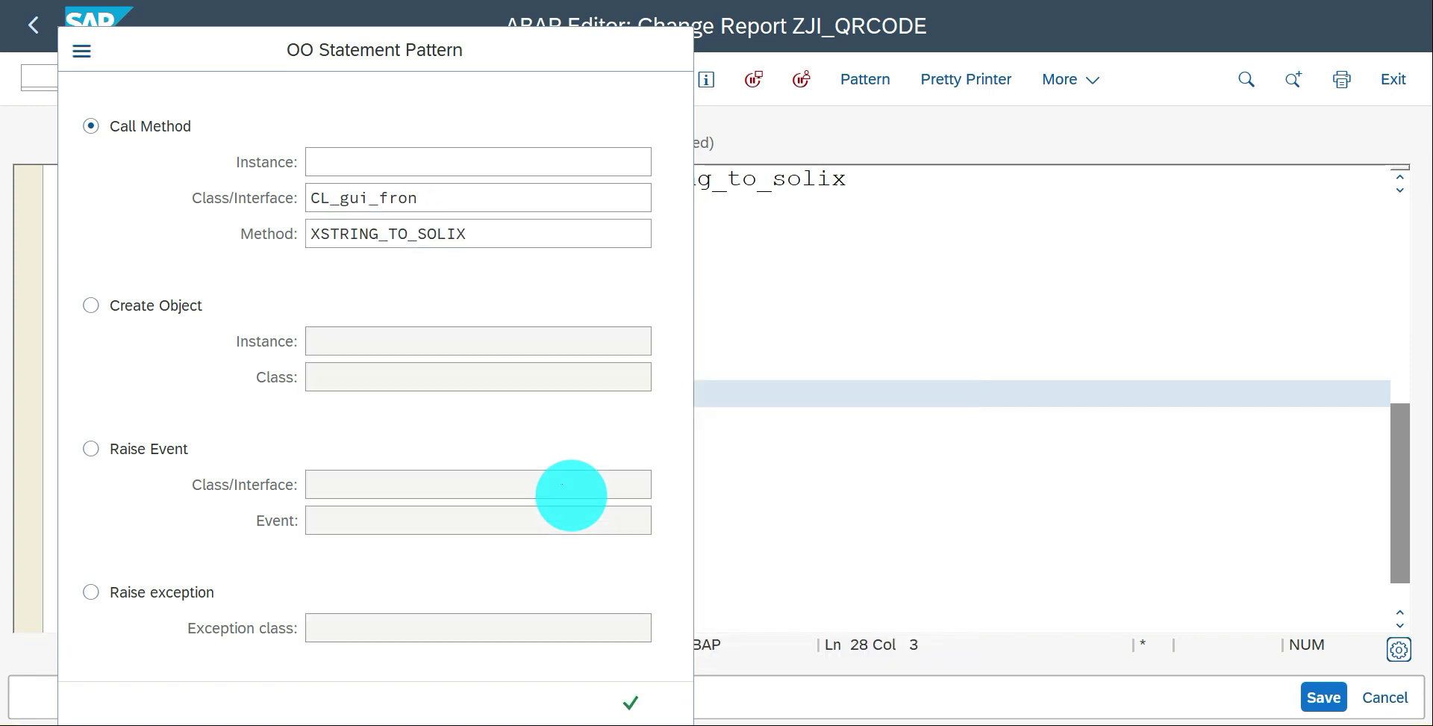
{"action": "left_click", "coordinate": [630, 702]}
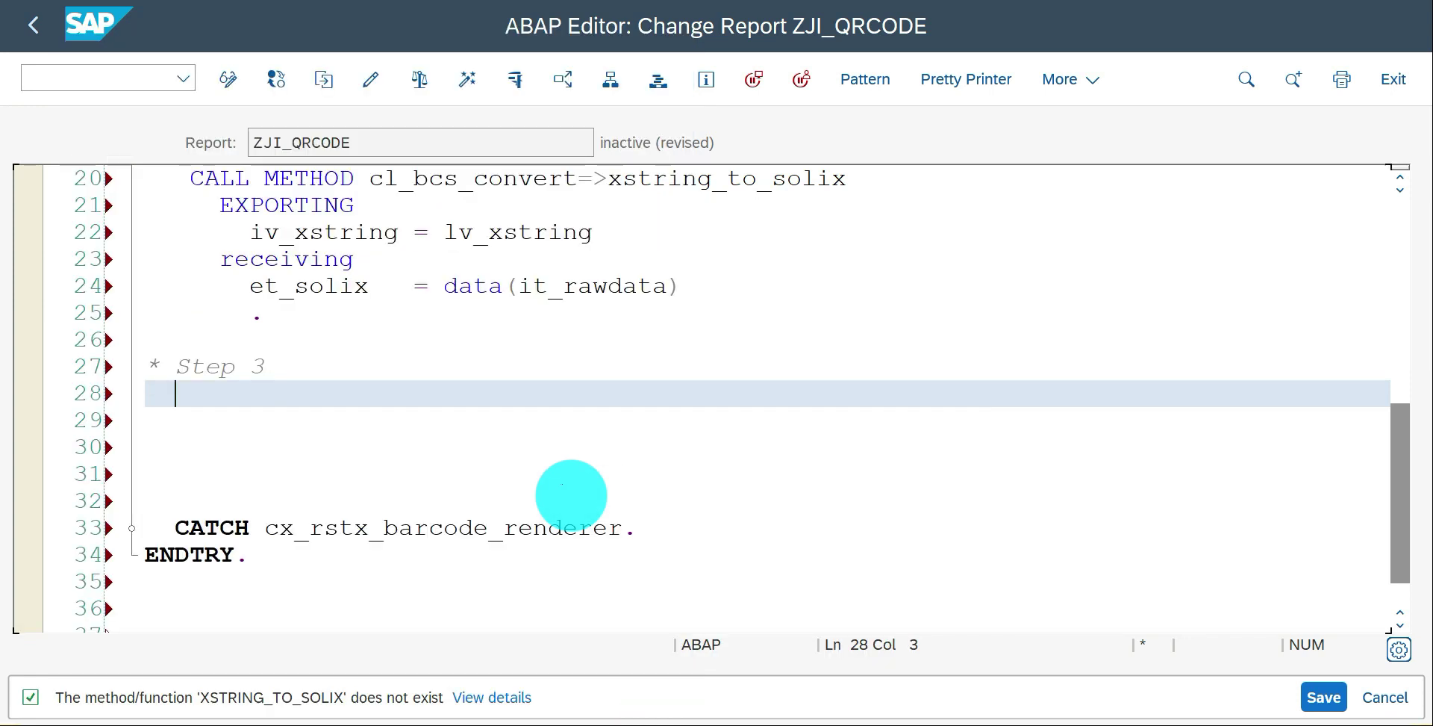
{"action": "left_click", "coordinate": [864, 77]}
{"action": "type", "text": "CL_GUI_FRON"}
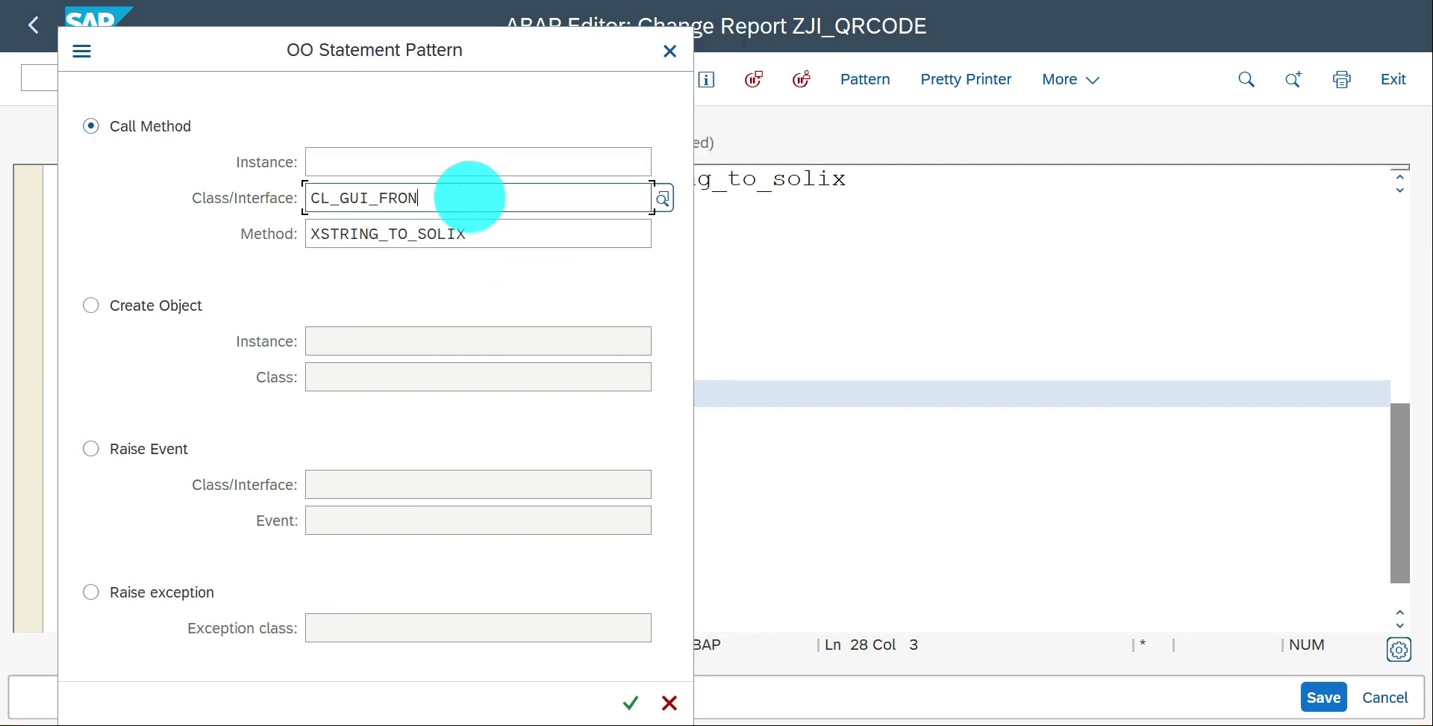
{"action": "type", "text": "tend"}
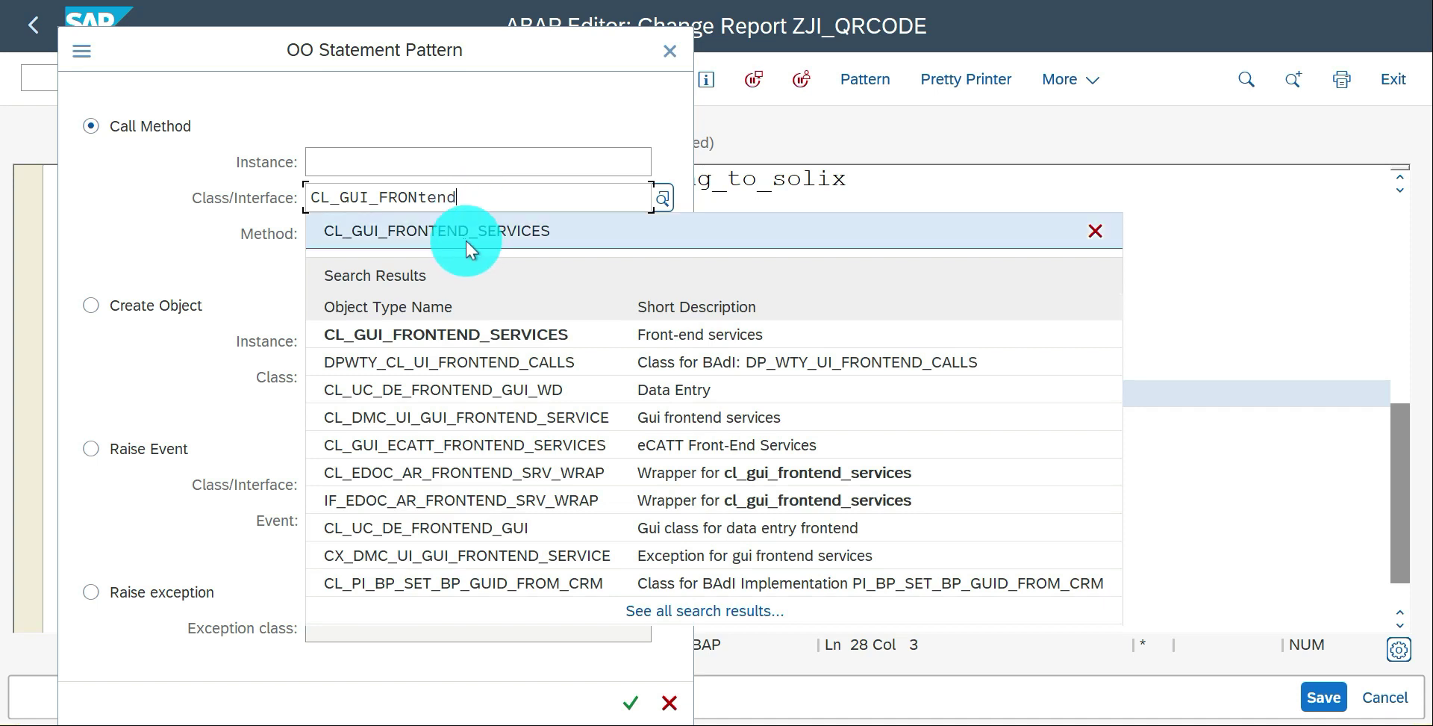
{"action": "left_click", "coordinate": [436, 229]}
{"action": "type", "text": "XSTRIN"}
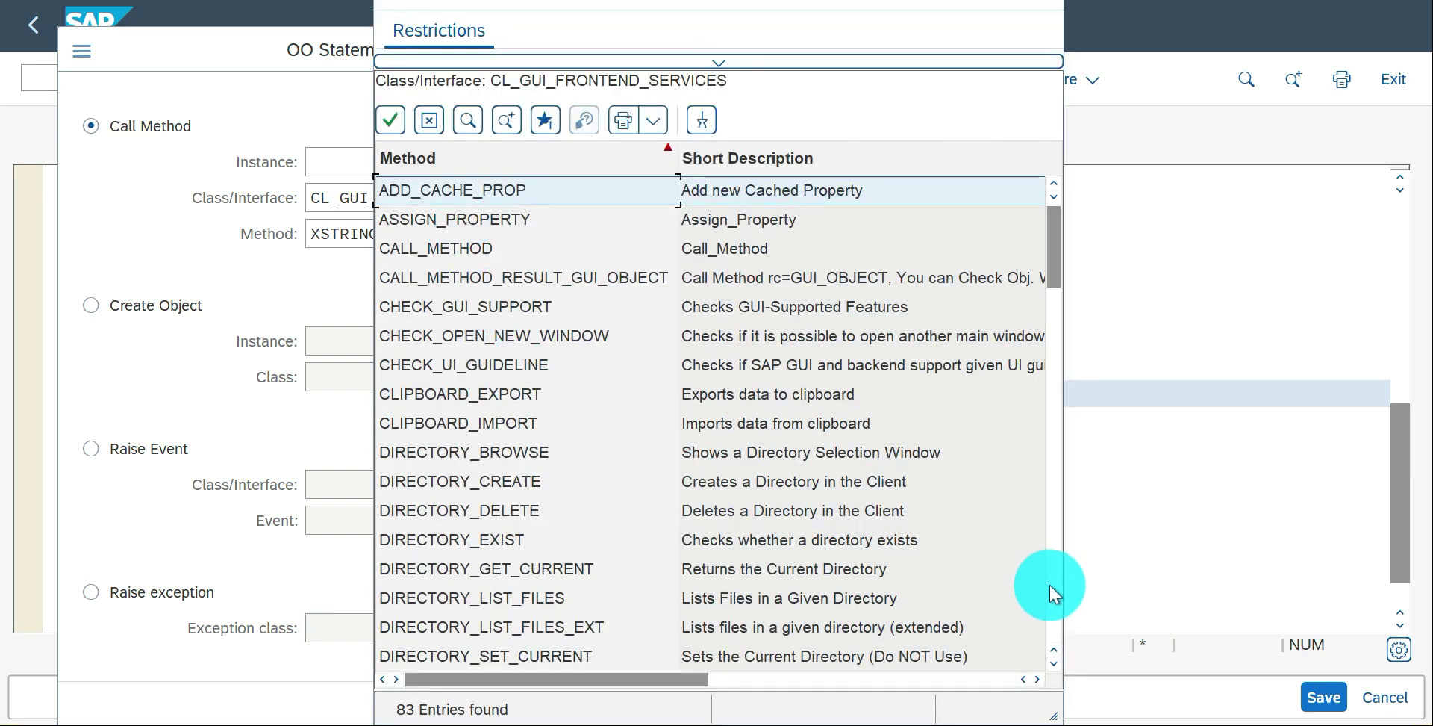
- Browse the Method F4 list down to GUI_DOWNLOAD
{"action": "scroll", "scroll_direction": "down", "scroll_amount": 3}
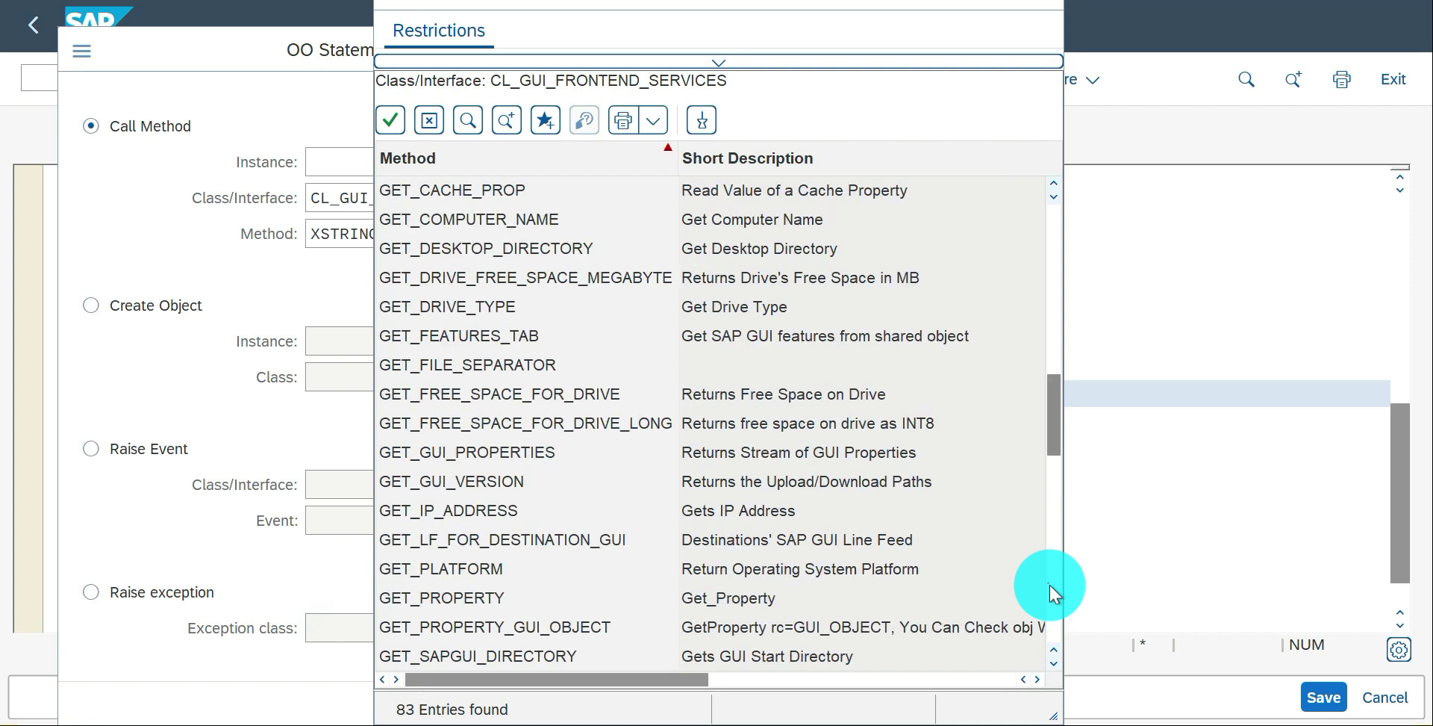
{"action": "scroll", "scroll_direction": "down", "scroll_amount": 3}
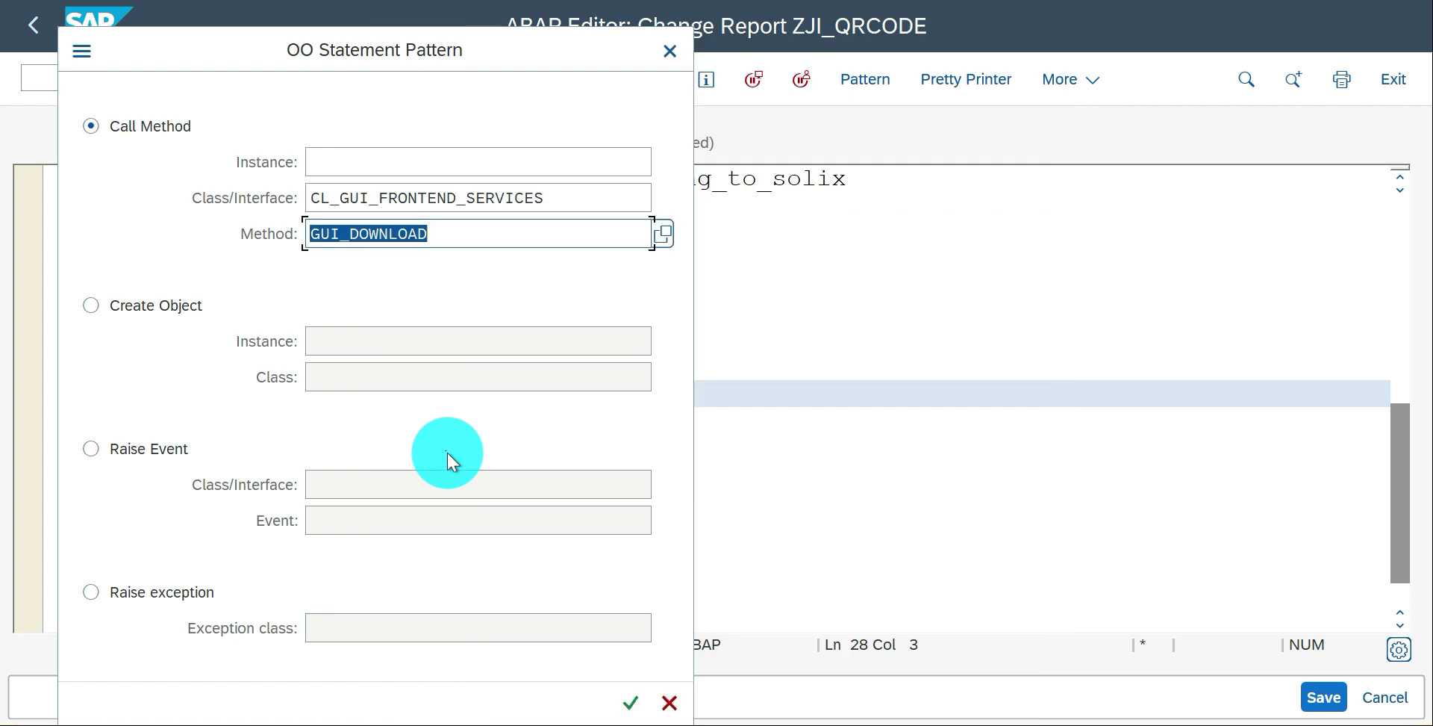
- Insert the gui_download call and precede it with data(lv_filesize) = xstrlen( lv_xstring )
{"action": "left_click", "coordinate": [630, 702]}
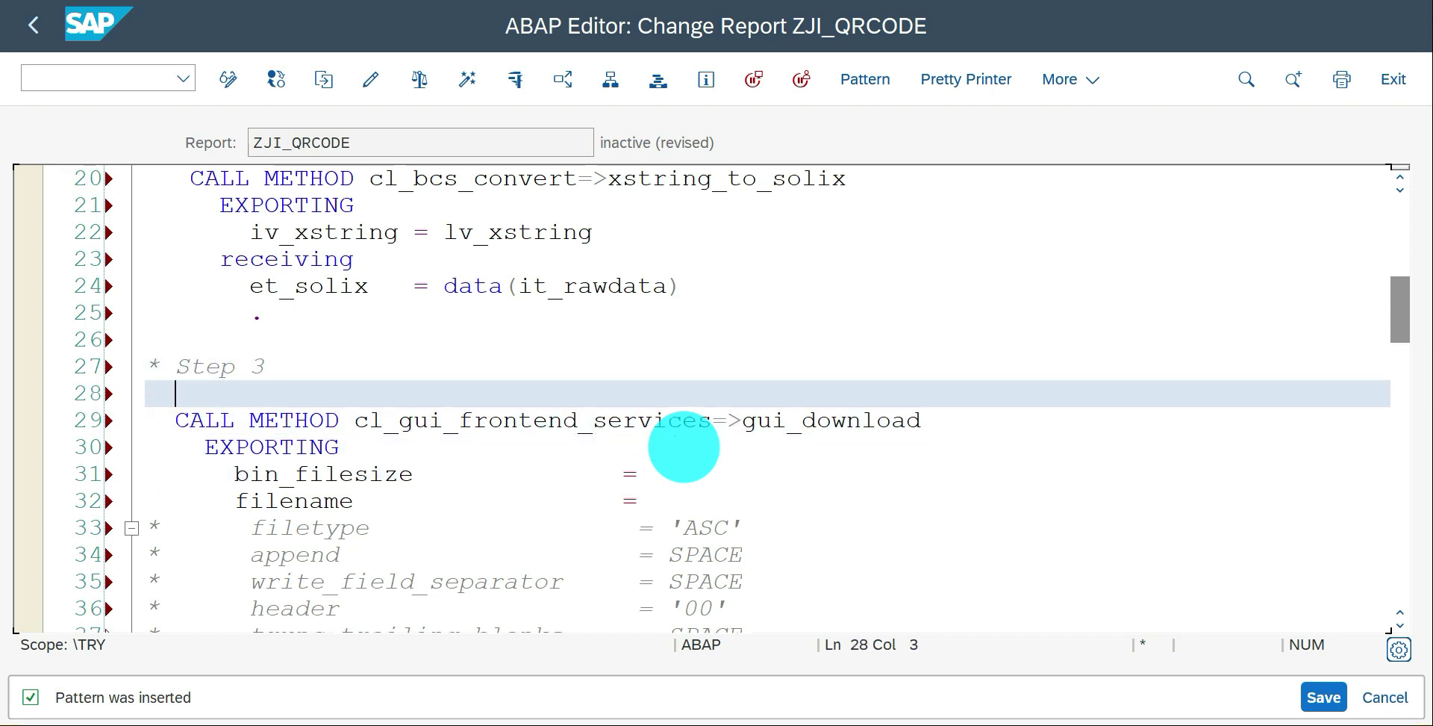
{"action": "type", "text": "data("}
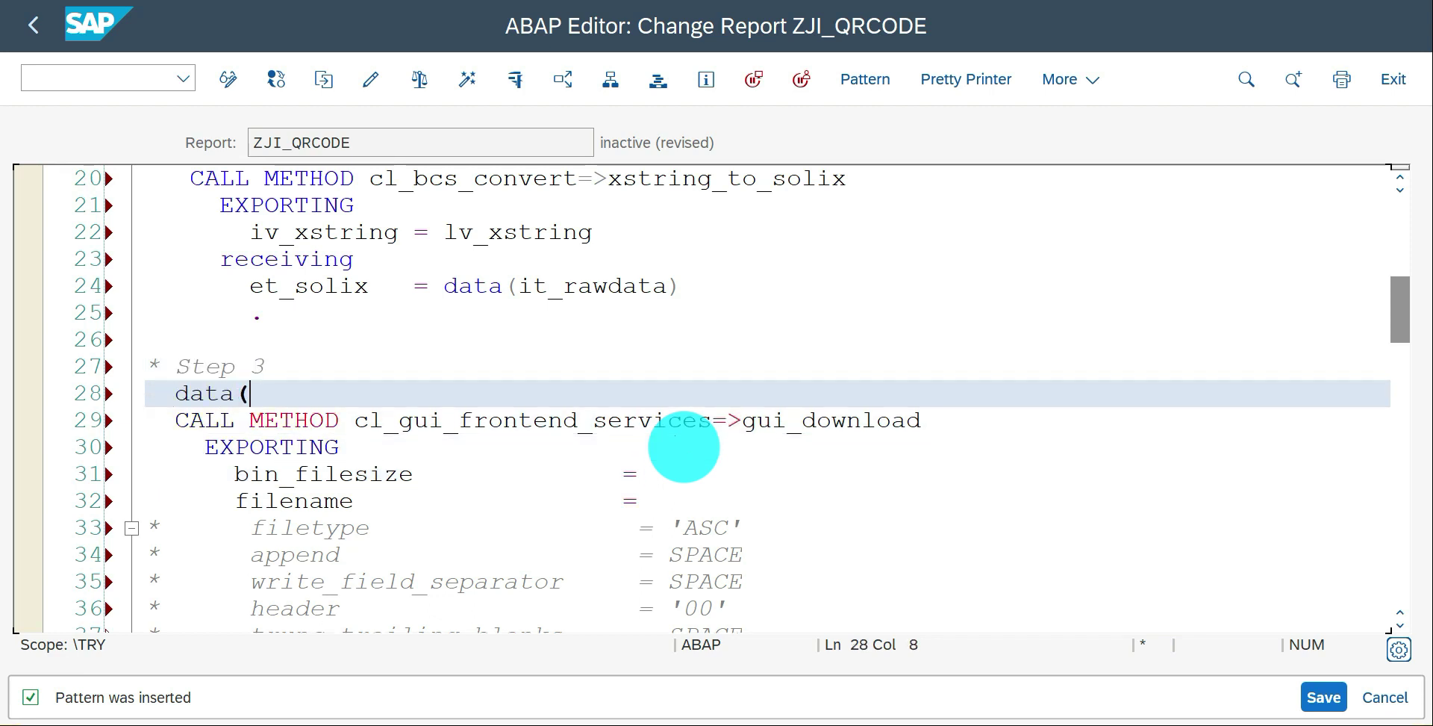
{"action": "type", "text": "lv_"}
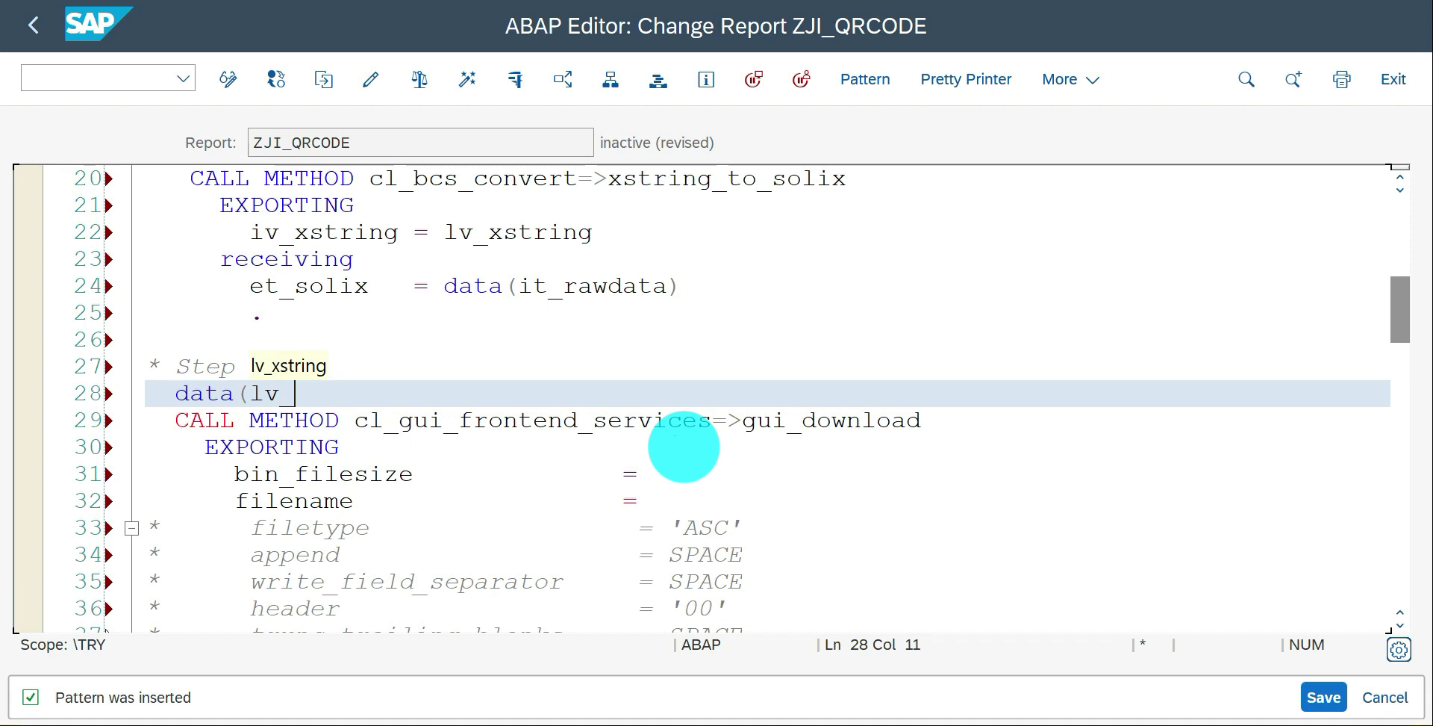
{"action": "type", "text": "filesiz"}
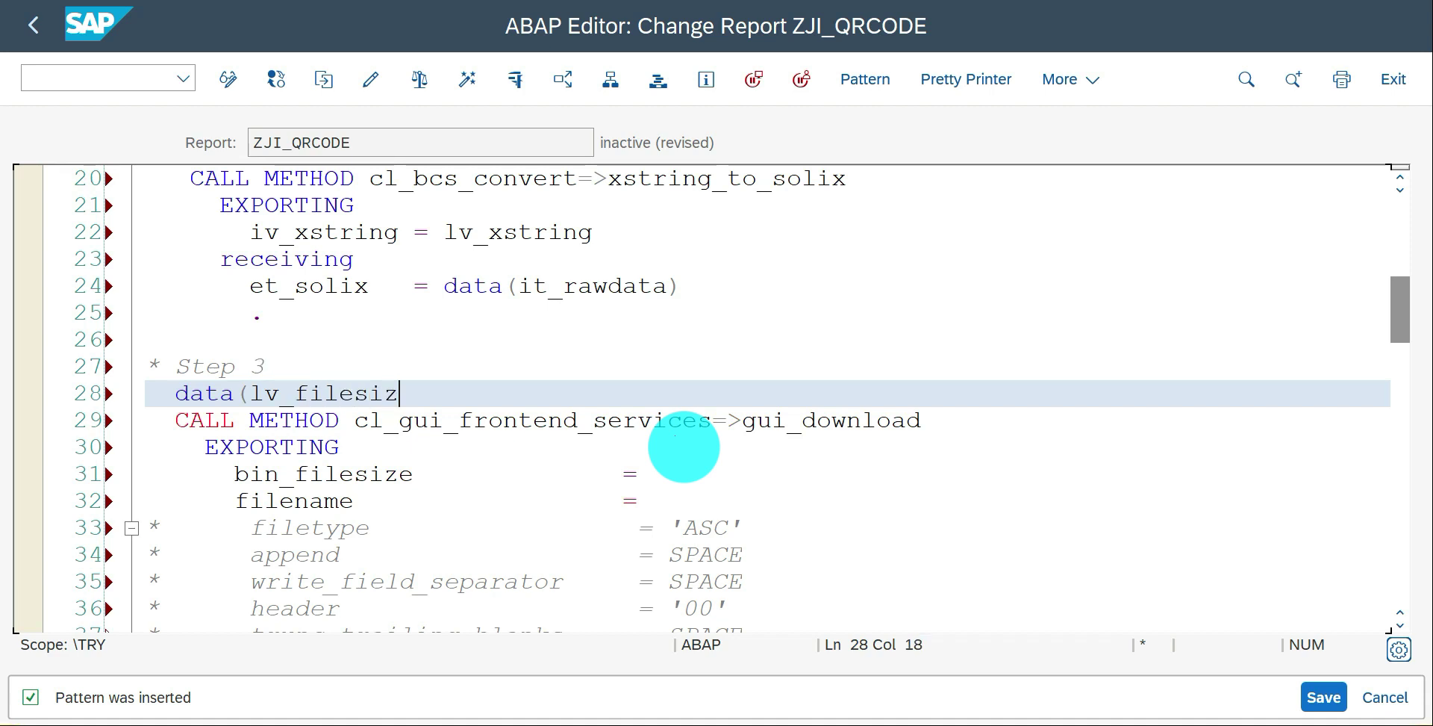
{"action": "type", "text": "e) ="}
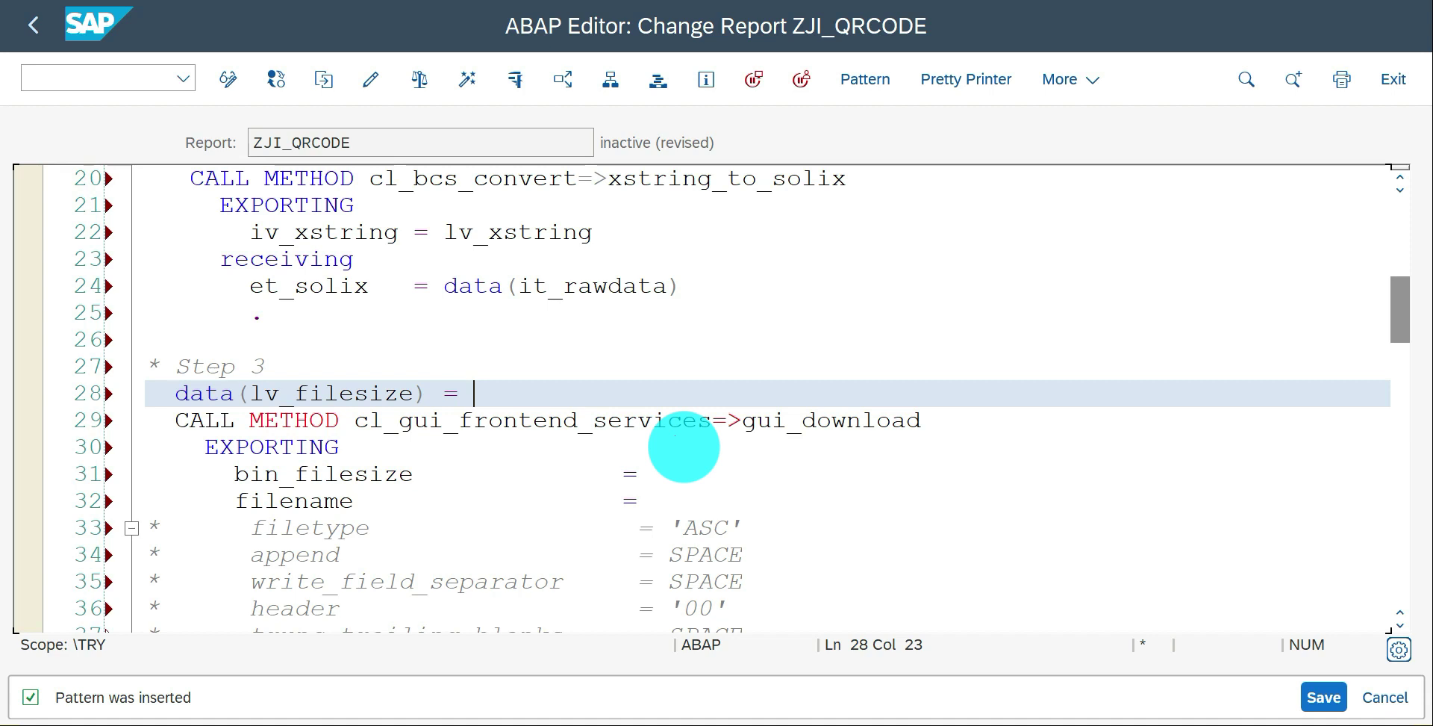
{"action": "type", "text": "xstrle"}
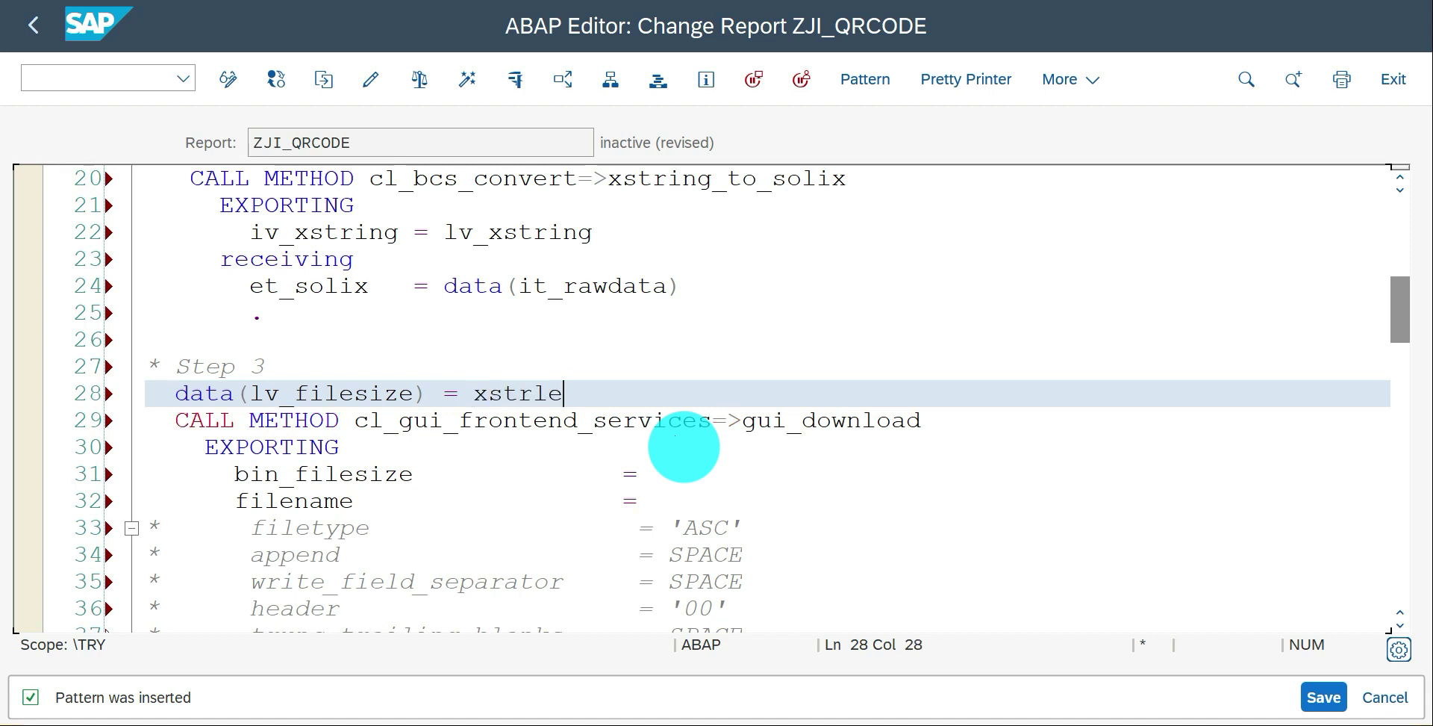
{"action": "type", "text": "n( l"}
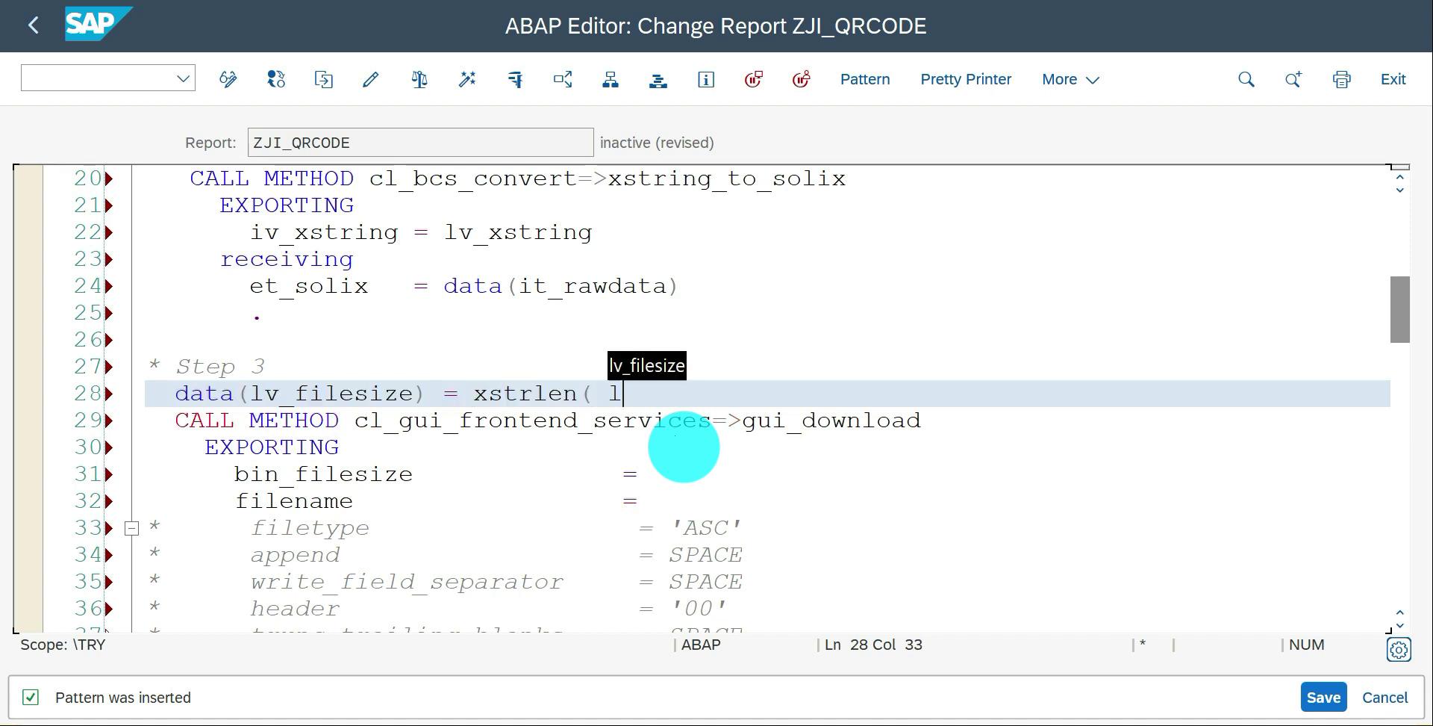
{"action": "type", "text": "v_xstring"}
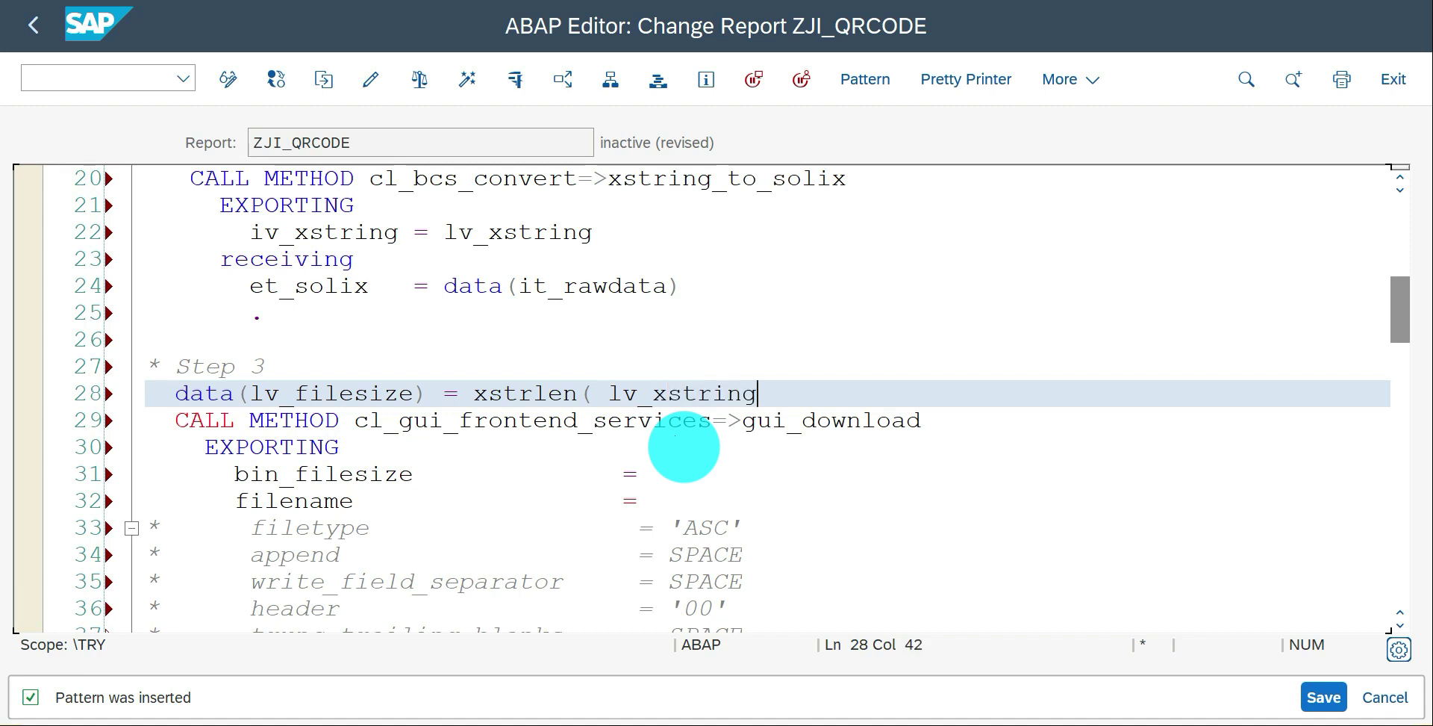
{"action": "type", "text": ")."}
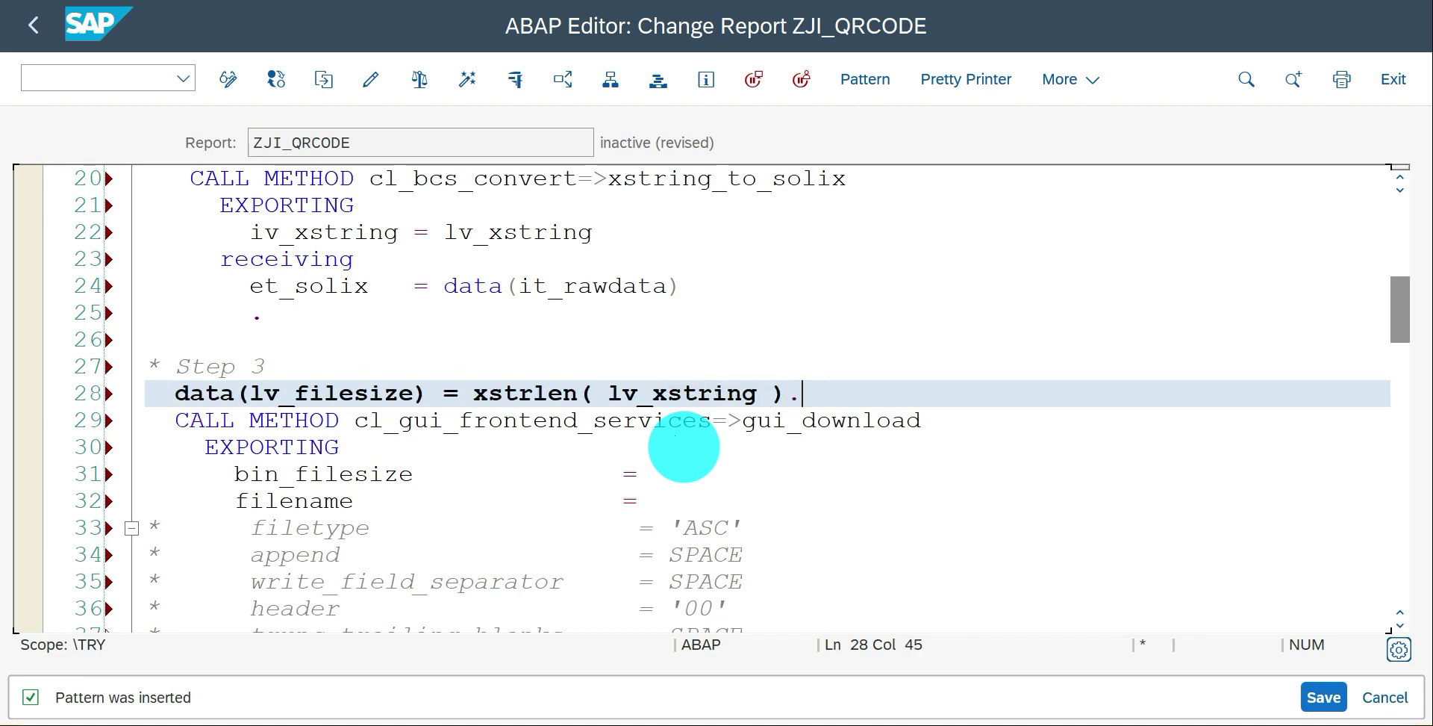
{"action": "left_click", "coordinate": [653, 473]}
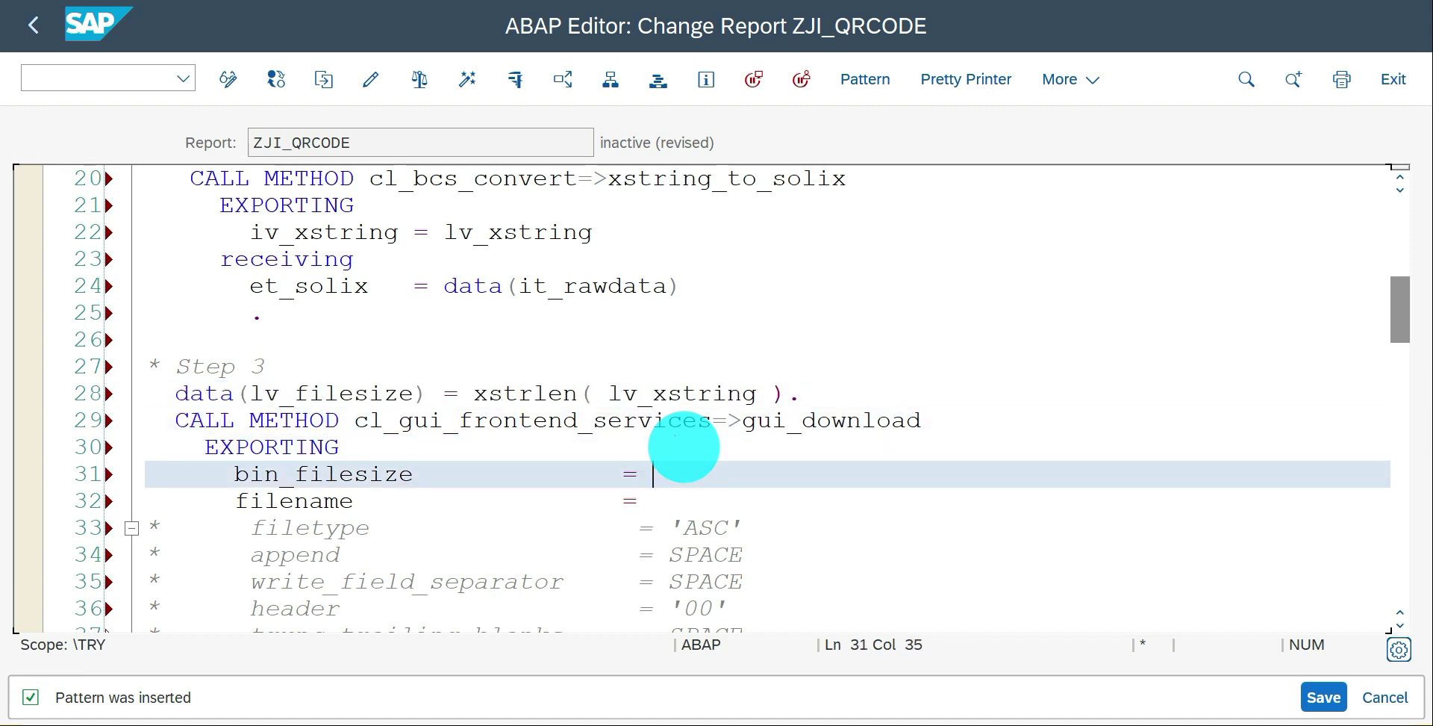
- Pass bin_filesize lv_filesizeq, filename 'qr_1' and filetype 'BIN' to gui_download
{"action": "type", "text": "lv_filesizeq"}
{"action": "left_click", "coordinate": [768, 500]}
{"action": "type", "text": " '"}
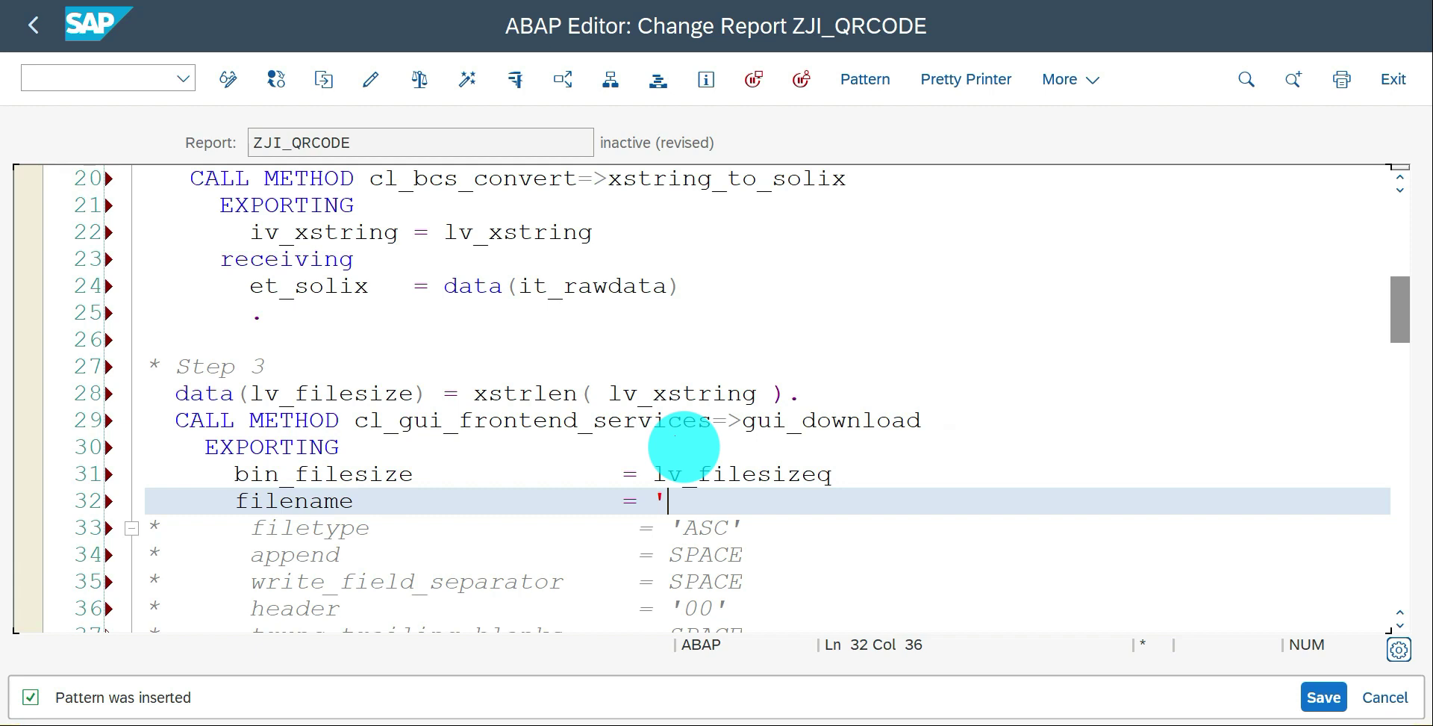
{"action": "type", "text": "qr"}
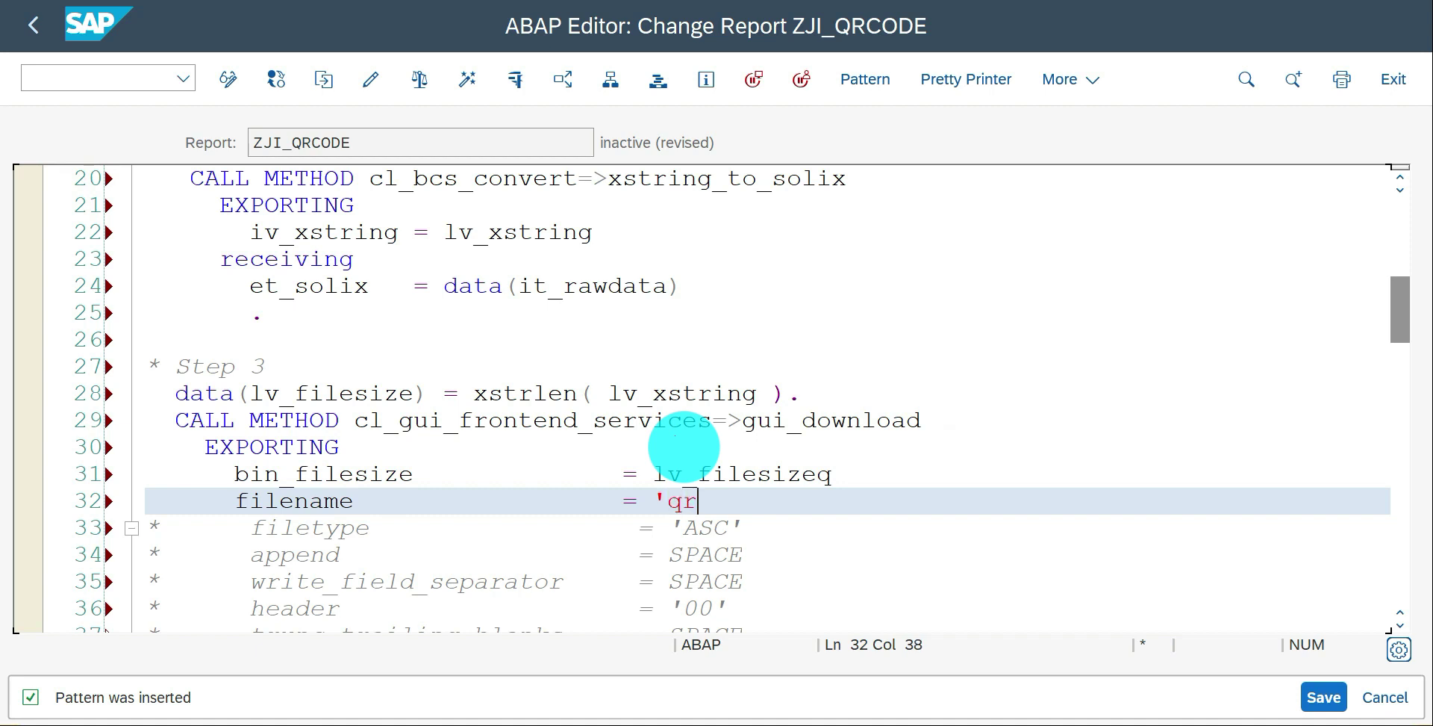
{"action": "type", "text": "_1'"}
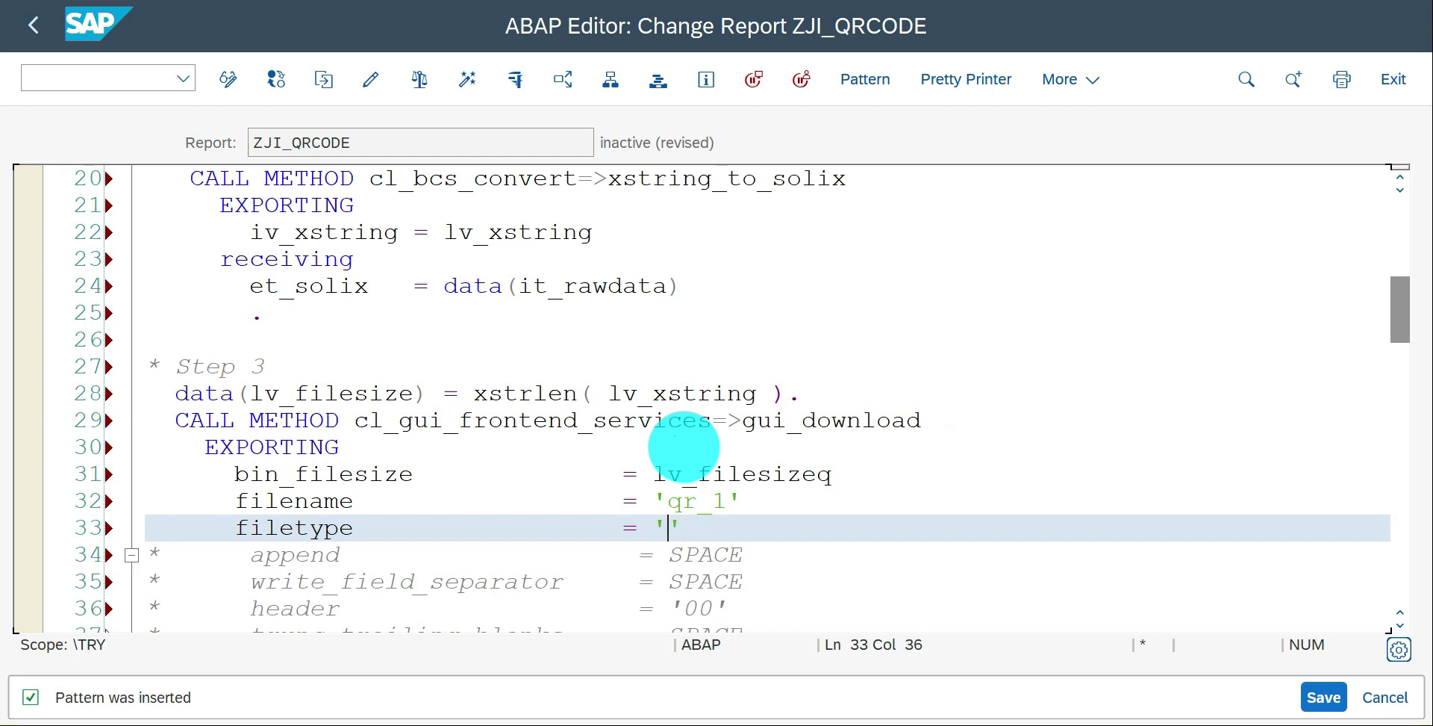
{"action": "type", "text": "BIN"}
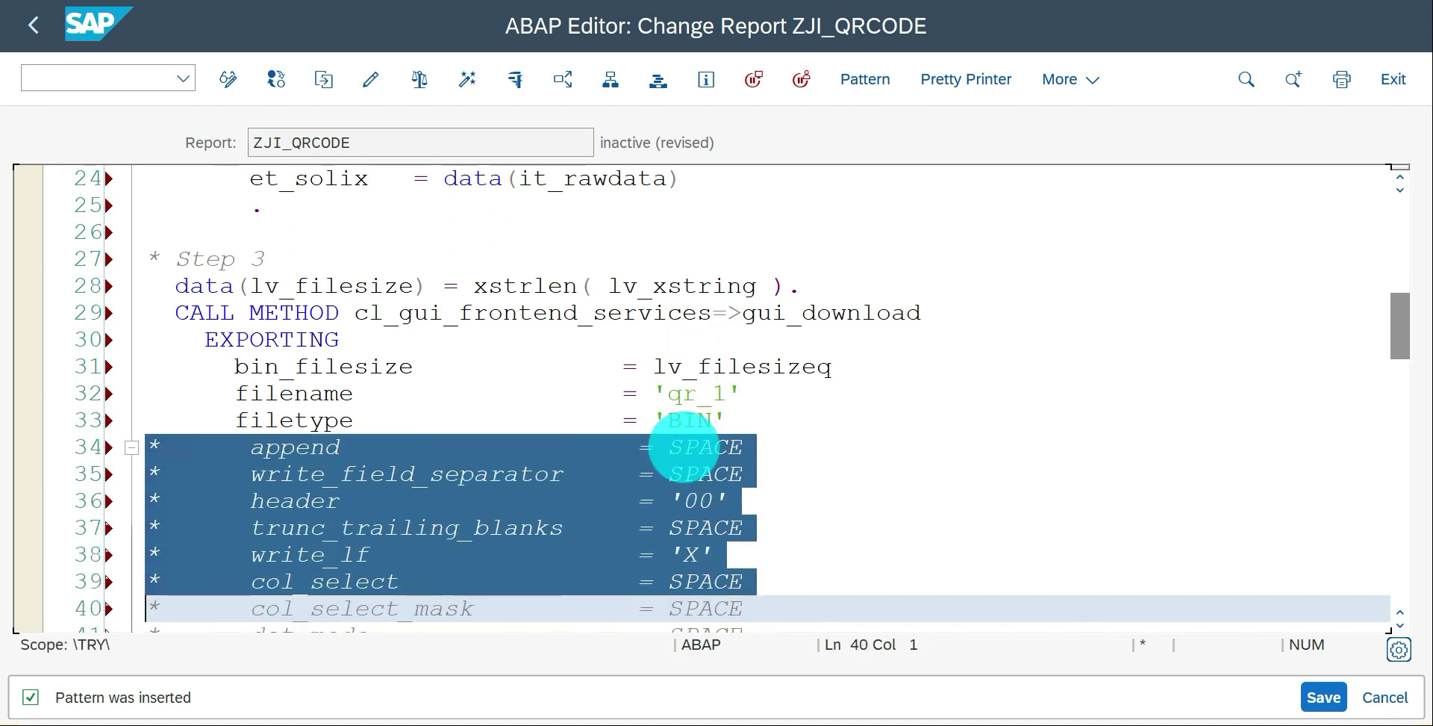
- Remove commented optional parameters and exceptions, ending the call with data_tab = it_rawdata
{"action": "scroll", "scroll_direction": "down", "scroll_amount": 3}
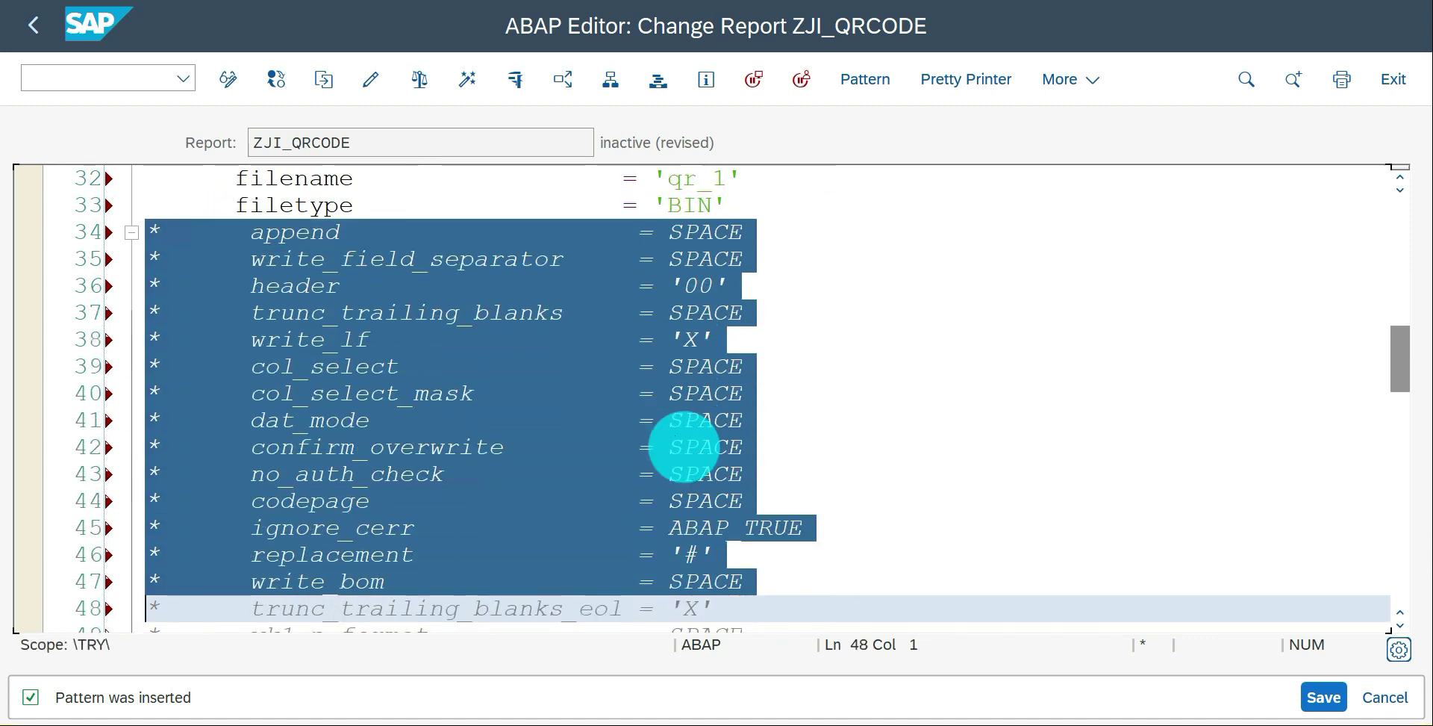
{"action": "scroll", "scroll_direction": "down", "scroll_amount": 3}
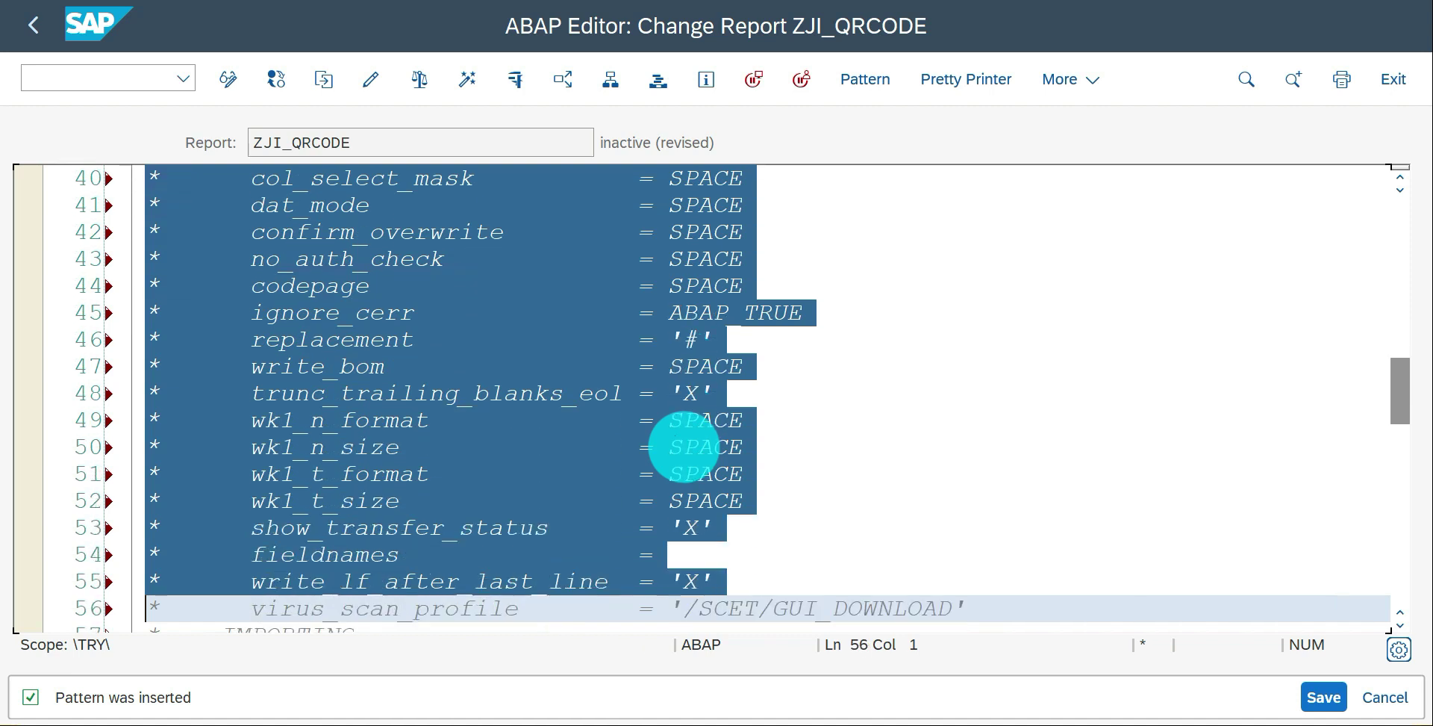
{"action": "scroll", "scroll_direction": "down", "scroll_amount": 3}
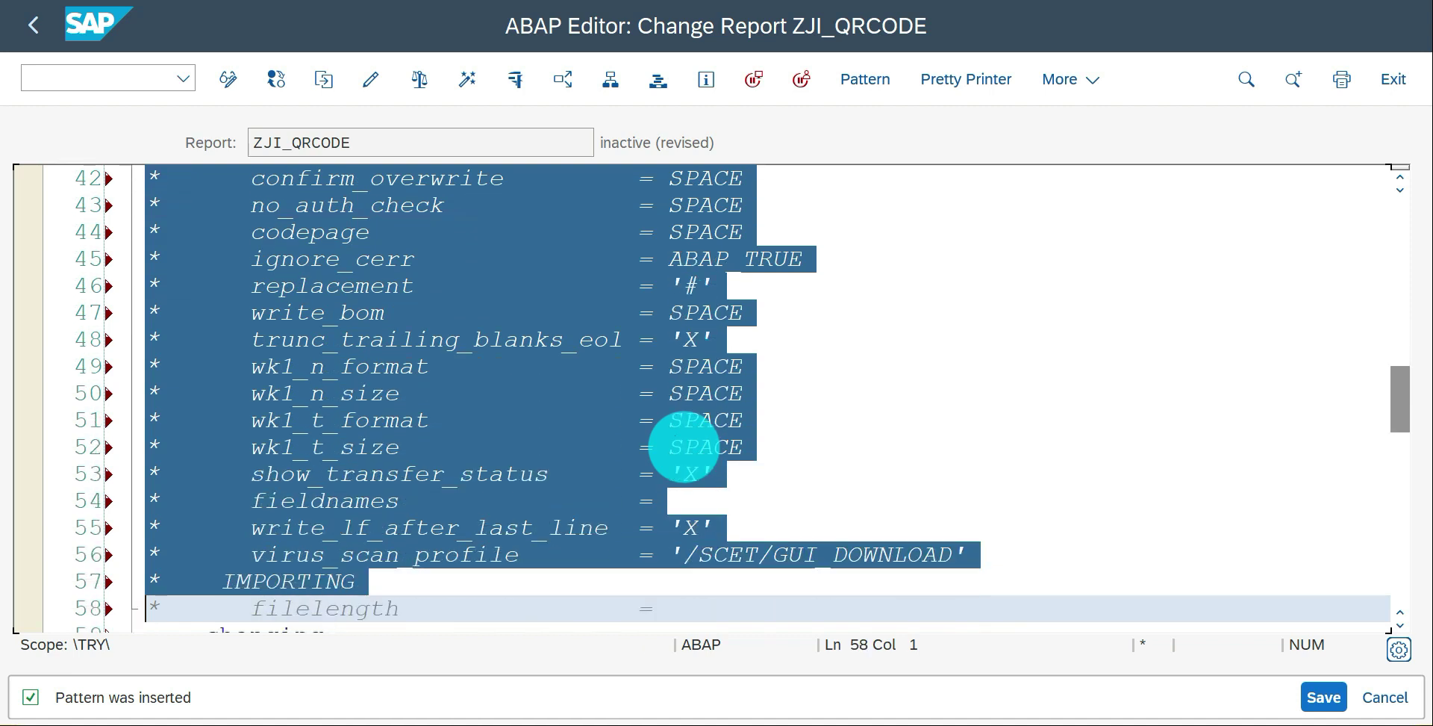
{"action": "scroll", "scroll_direction": "down", "scroll_amount": 3}
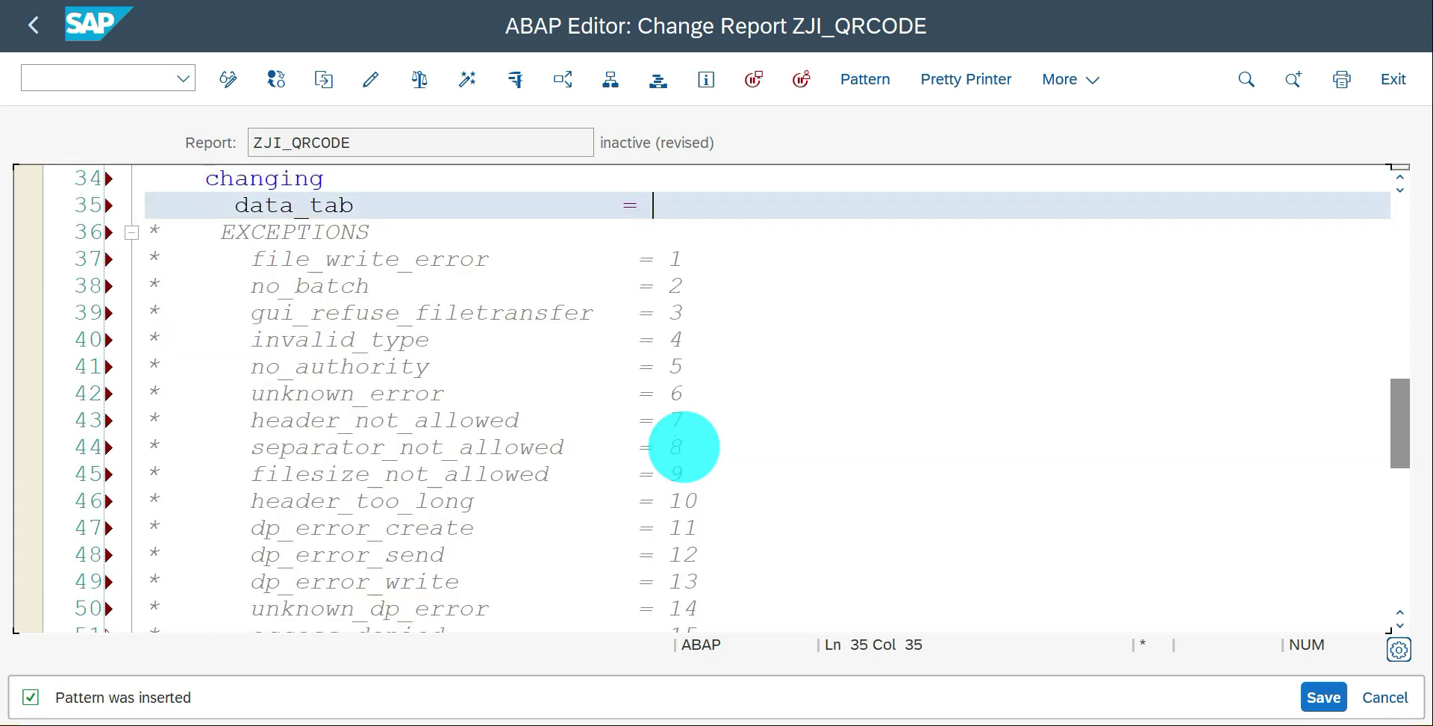
{"action": "type", "text": "it_rawdata"}
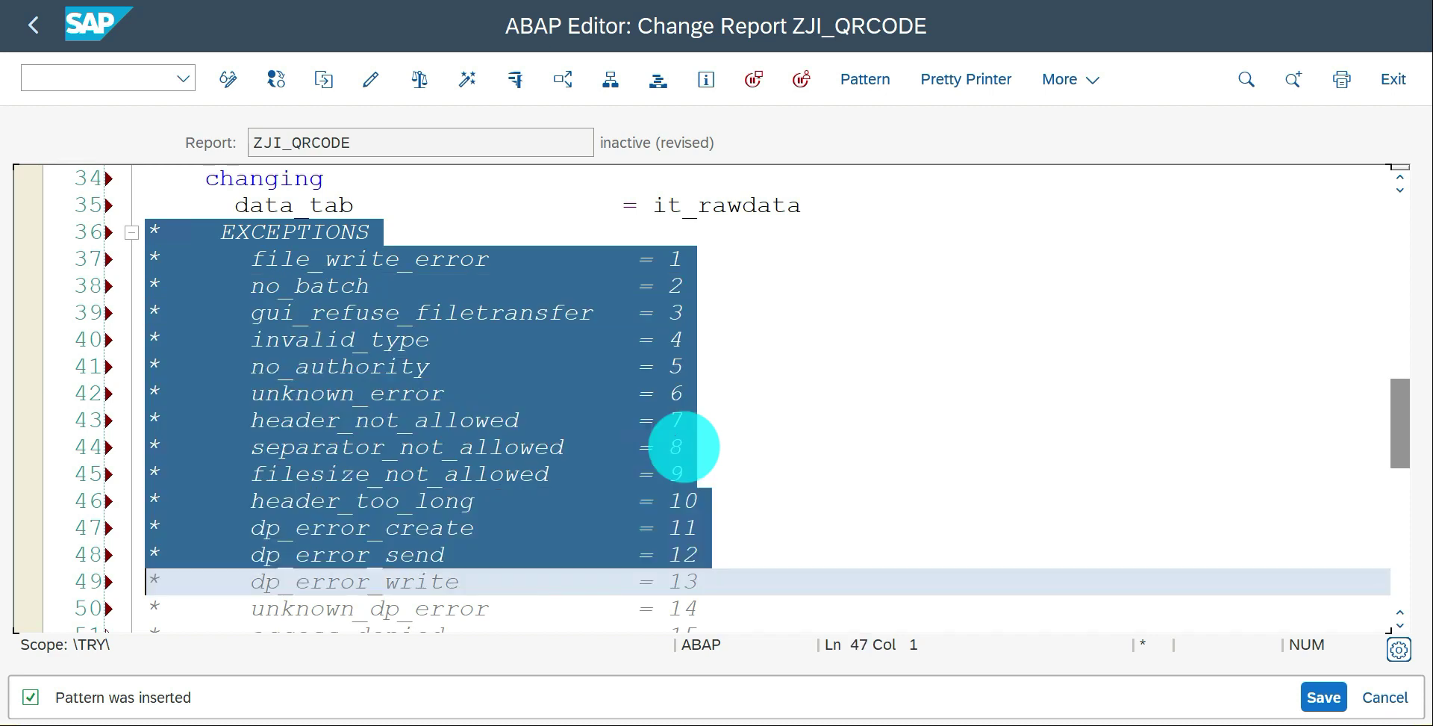
{"action": "scroll", "scroll_direction": "down", "scroll_amount": 3}
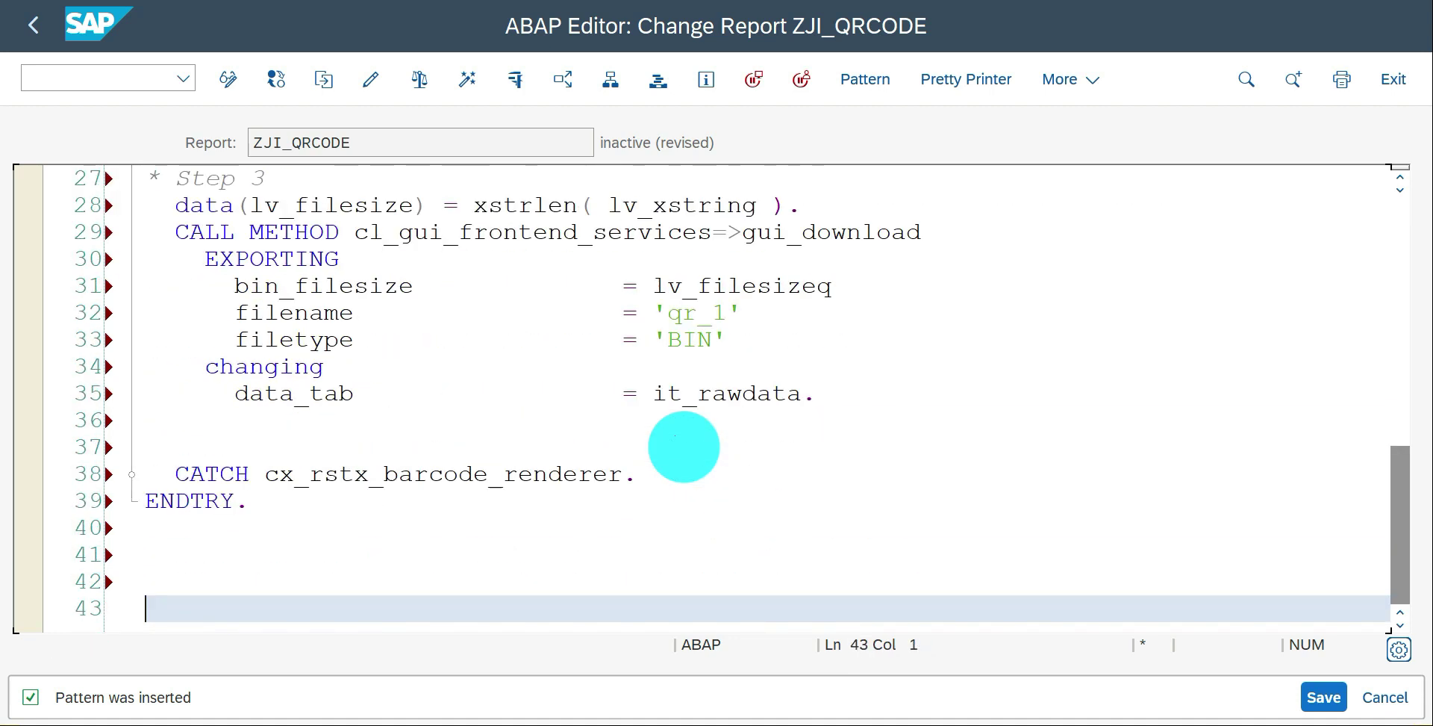
- Correct lv_filesizeq to lv_filesize, activate ZJI_QRCODE and close the check results
{"action": "left_click", "coordinate": [1323, 698]}
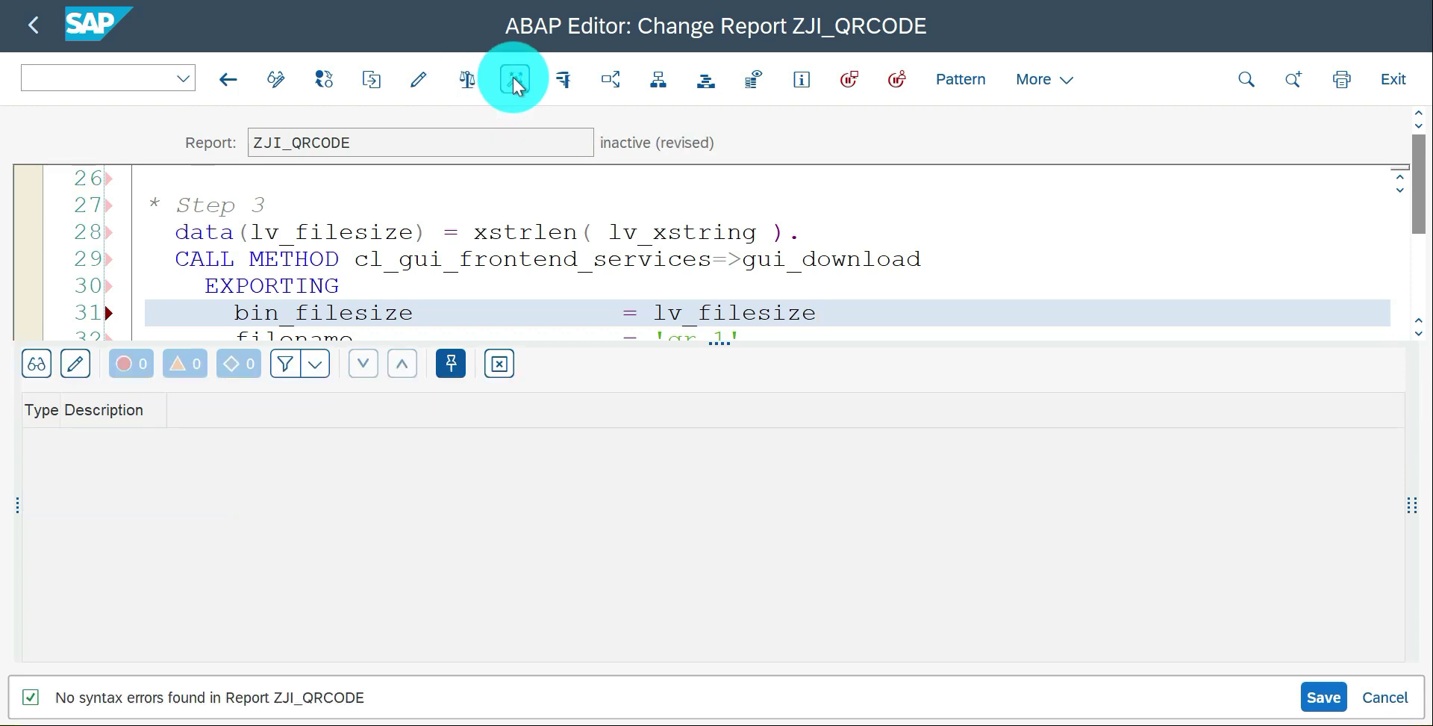
{"action": "left_click", "coordinate": [514, 78]}
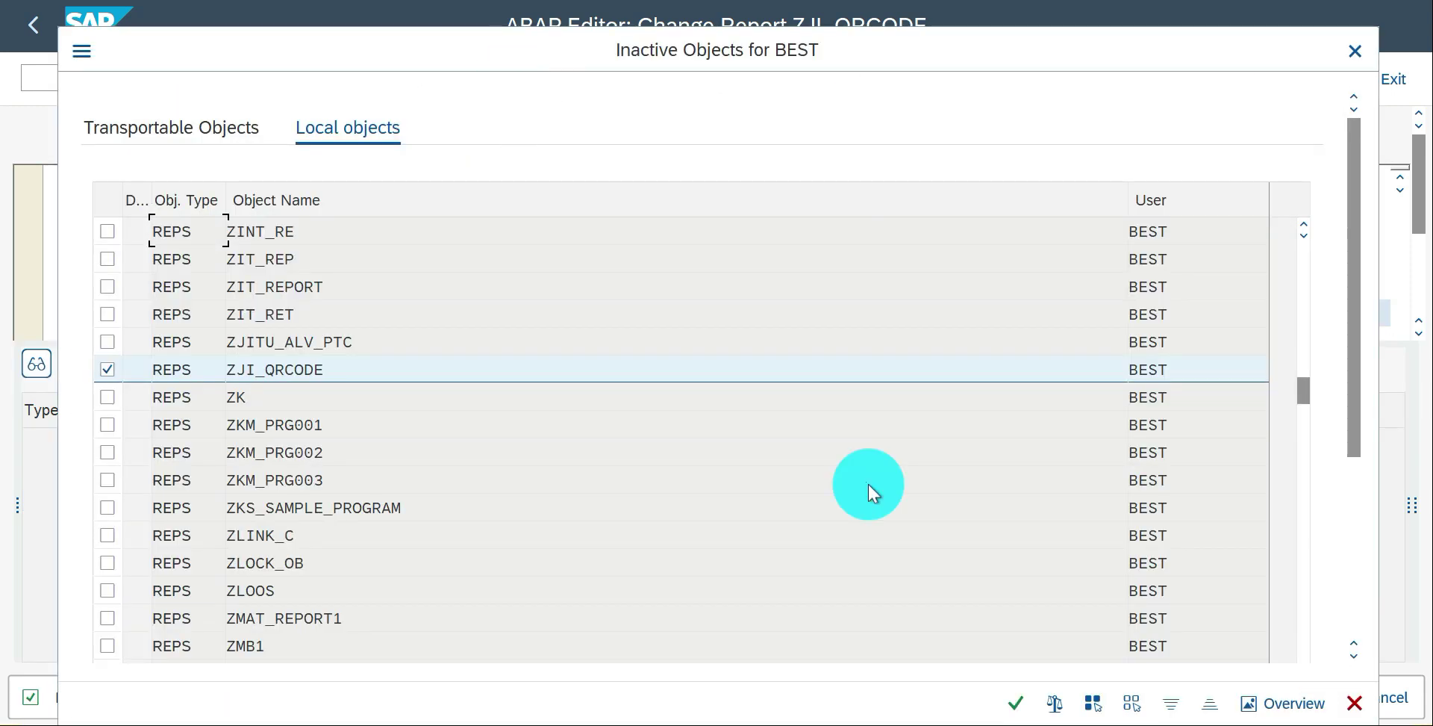
{"action": "left_click", "coordinate": [1015, 704]}
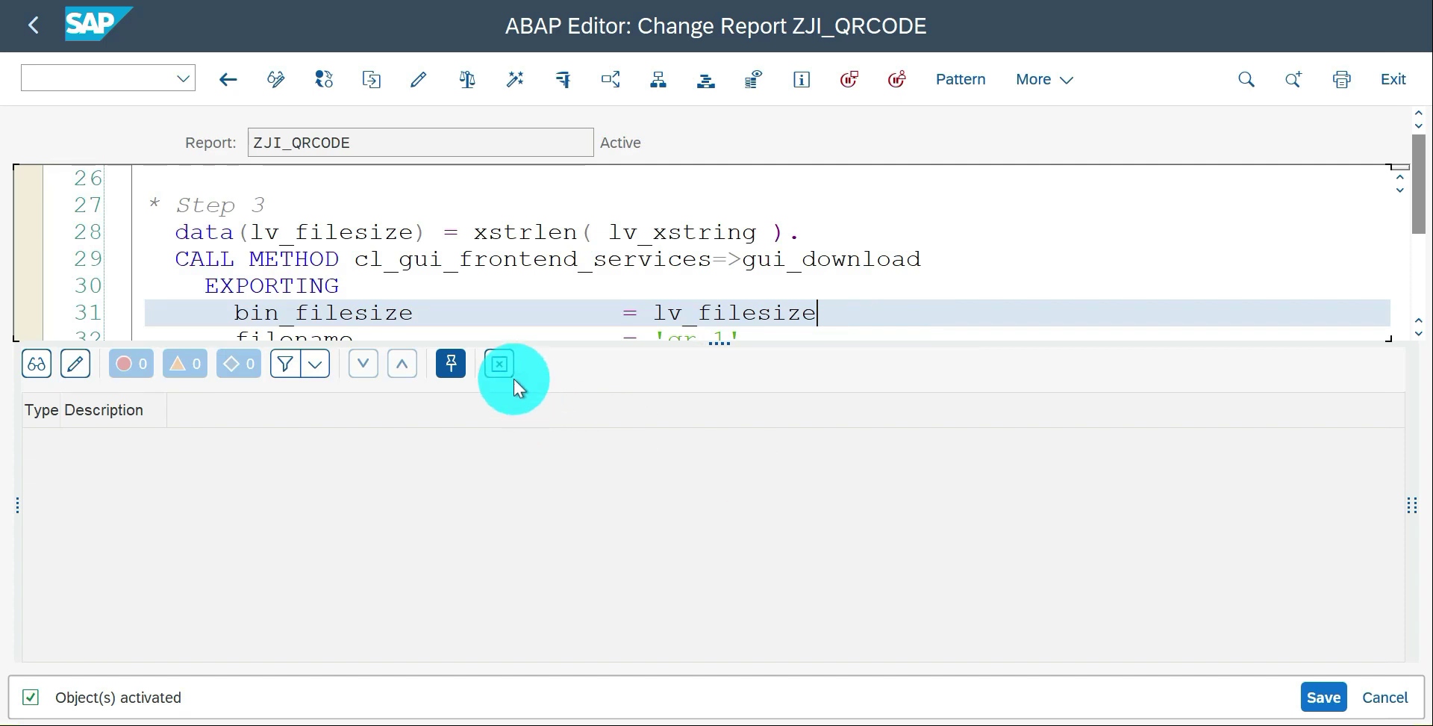
{"action": "left_click", "coordinate": [499, 363]}
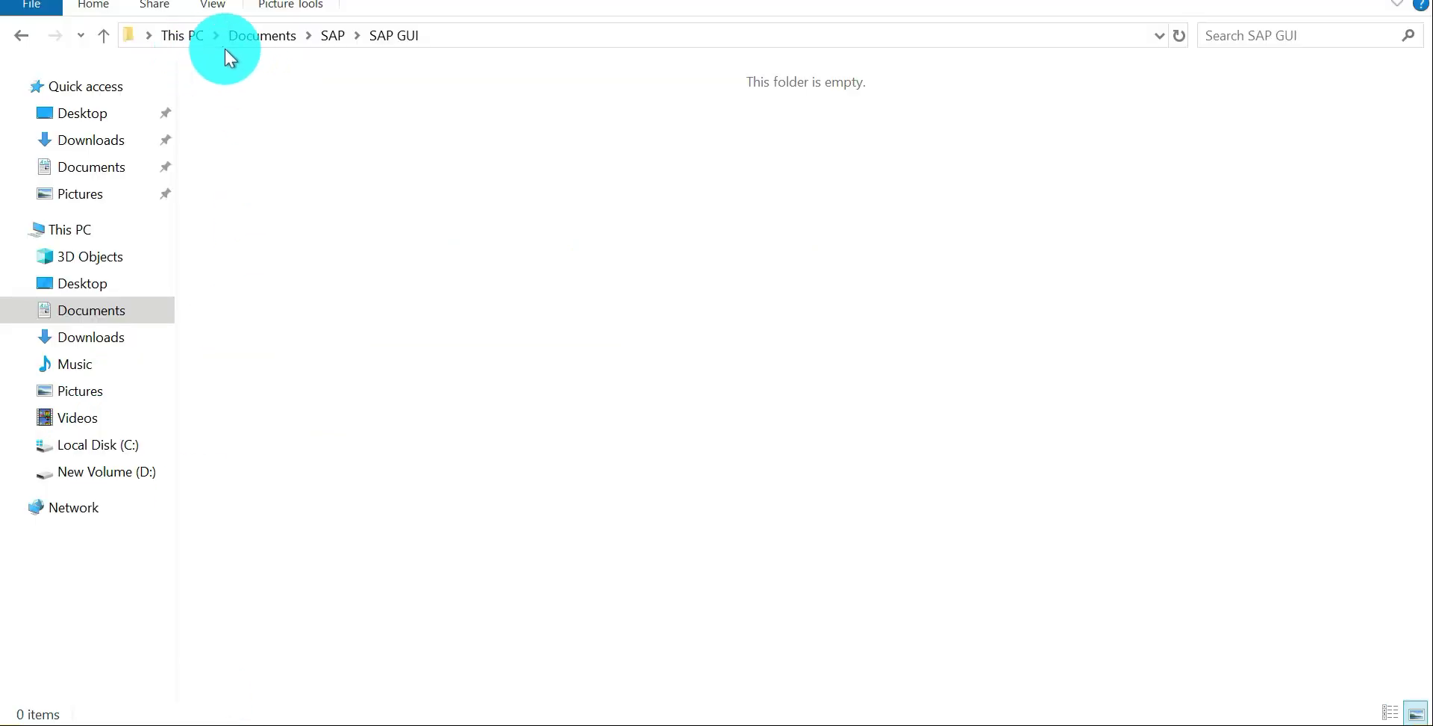
{"action": "mouse_move", "coordinate": [412, 158]}
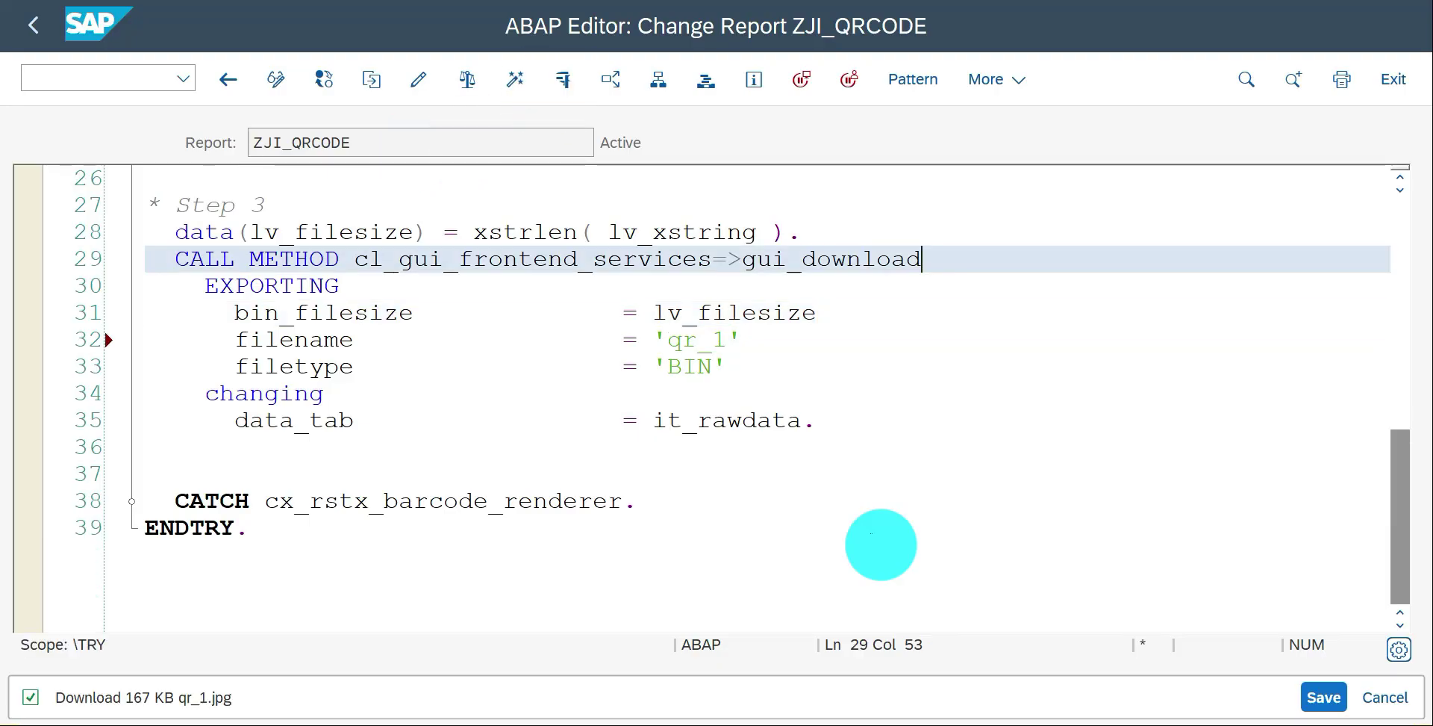
{"action": "mouse_move", "coordinate": [982, 297]}
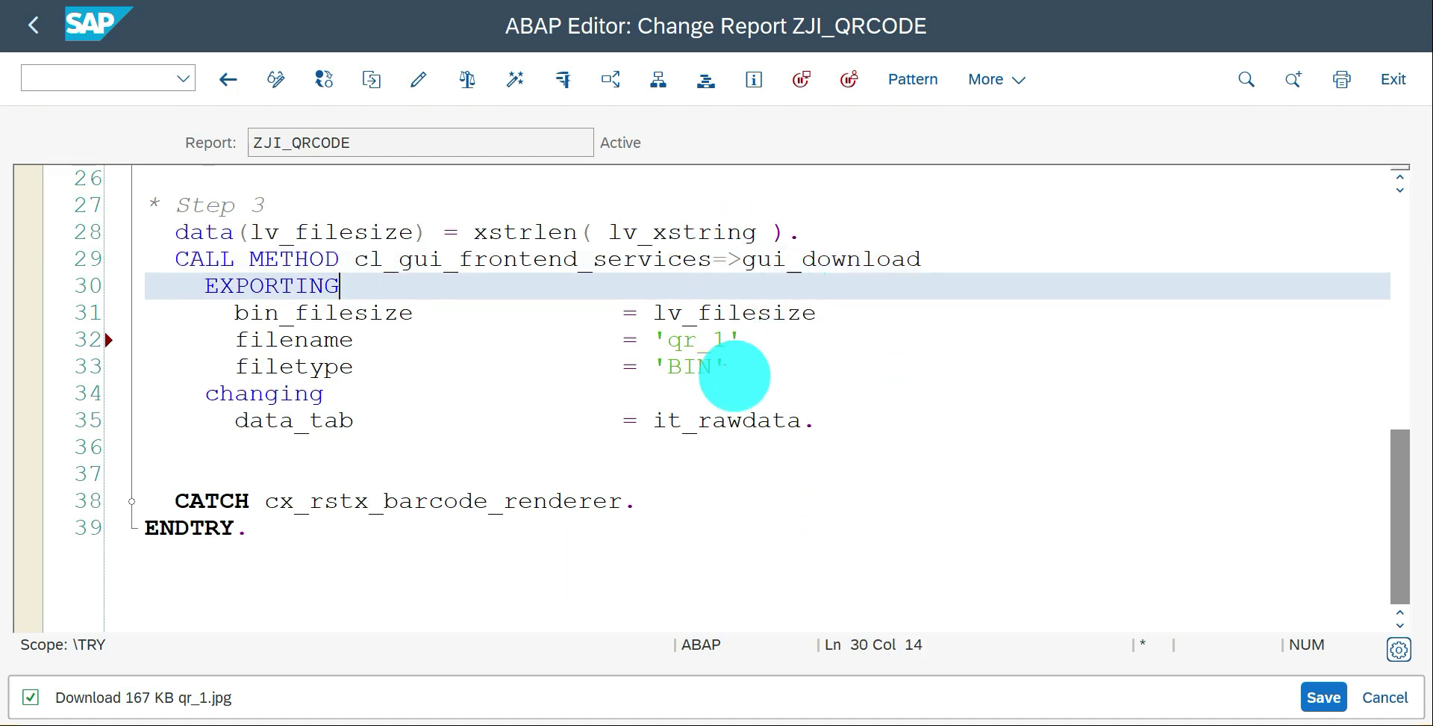
- Extend the download file name to 'qr_1.jpg' in the source
{"action": "type", "text": ".jp"}
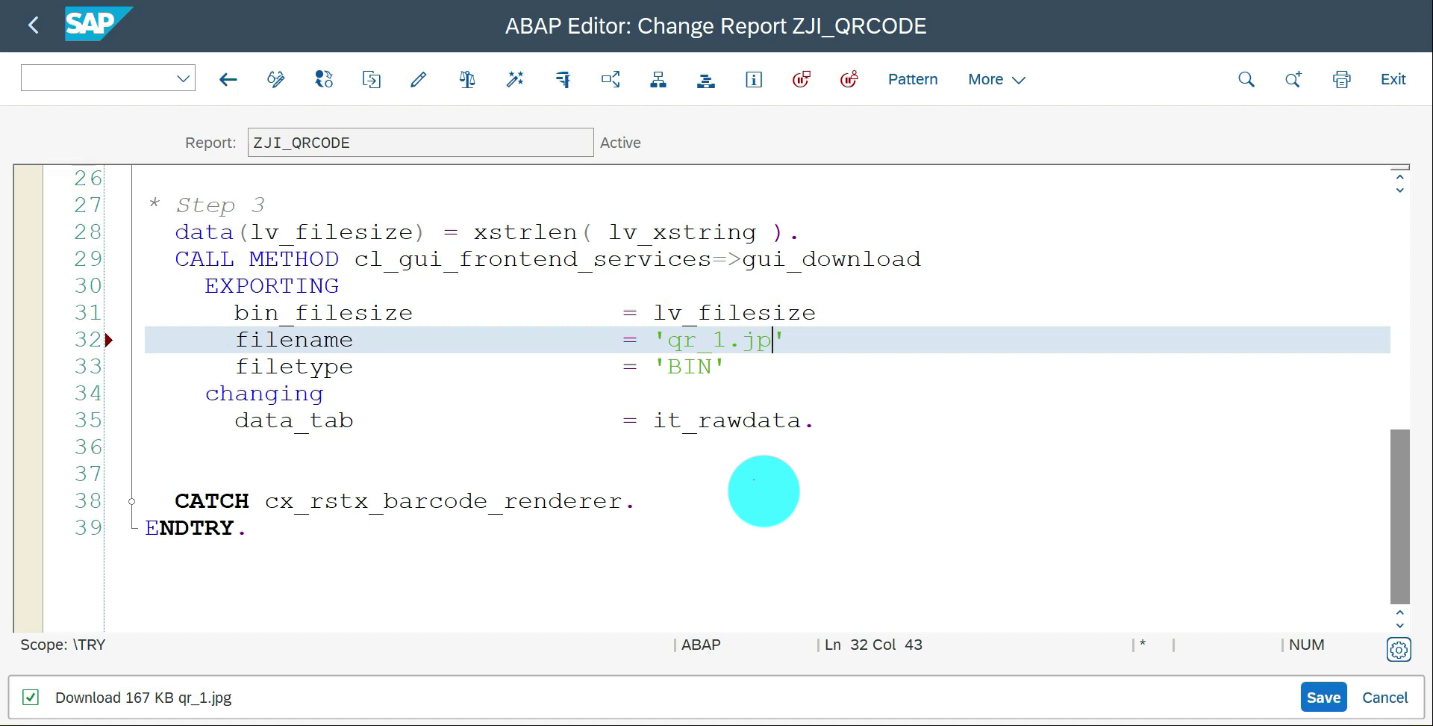
{"action": "type", "text": "g"}
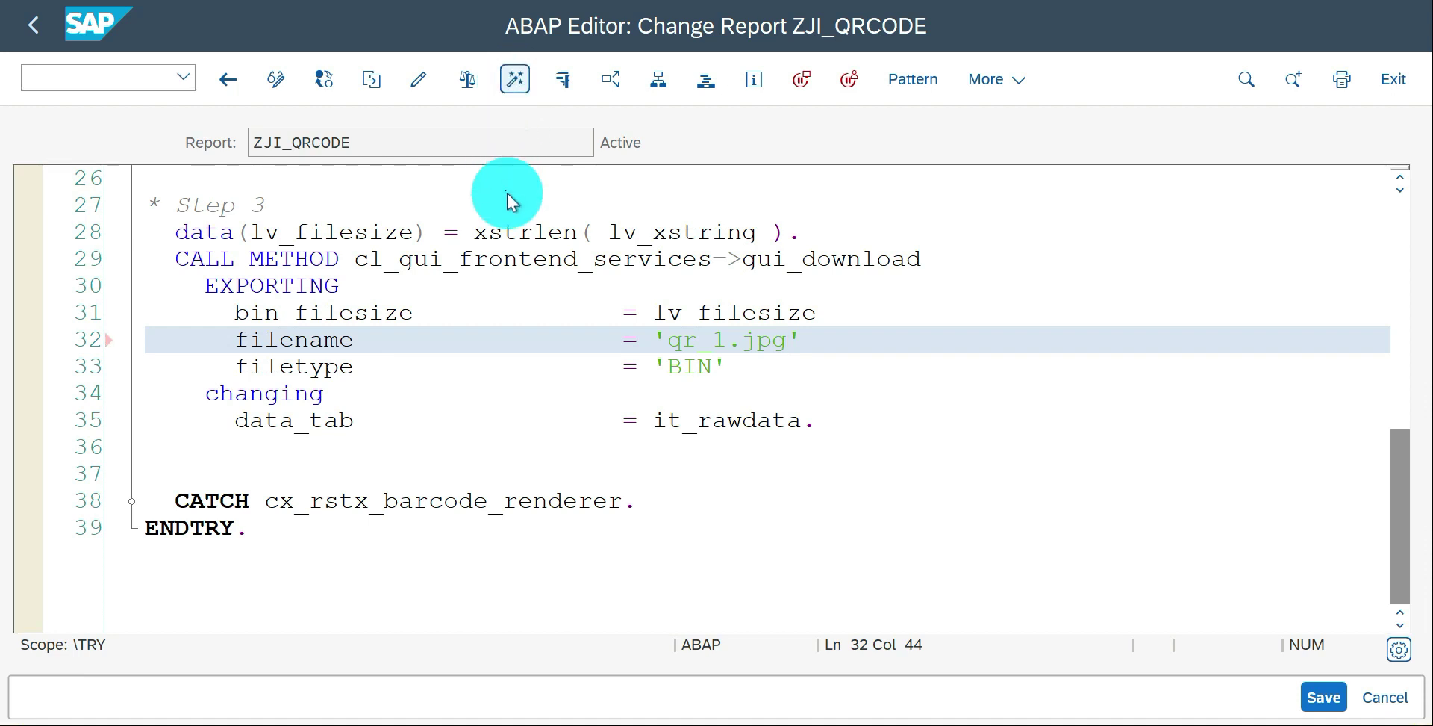
- Reactivate ZJI_QRCODE and run it to download the QR code as qr_1.jpg
{"action": "left_click", "coordinate": [513, 78]}
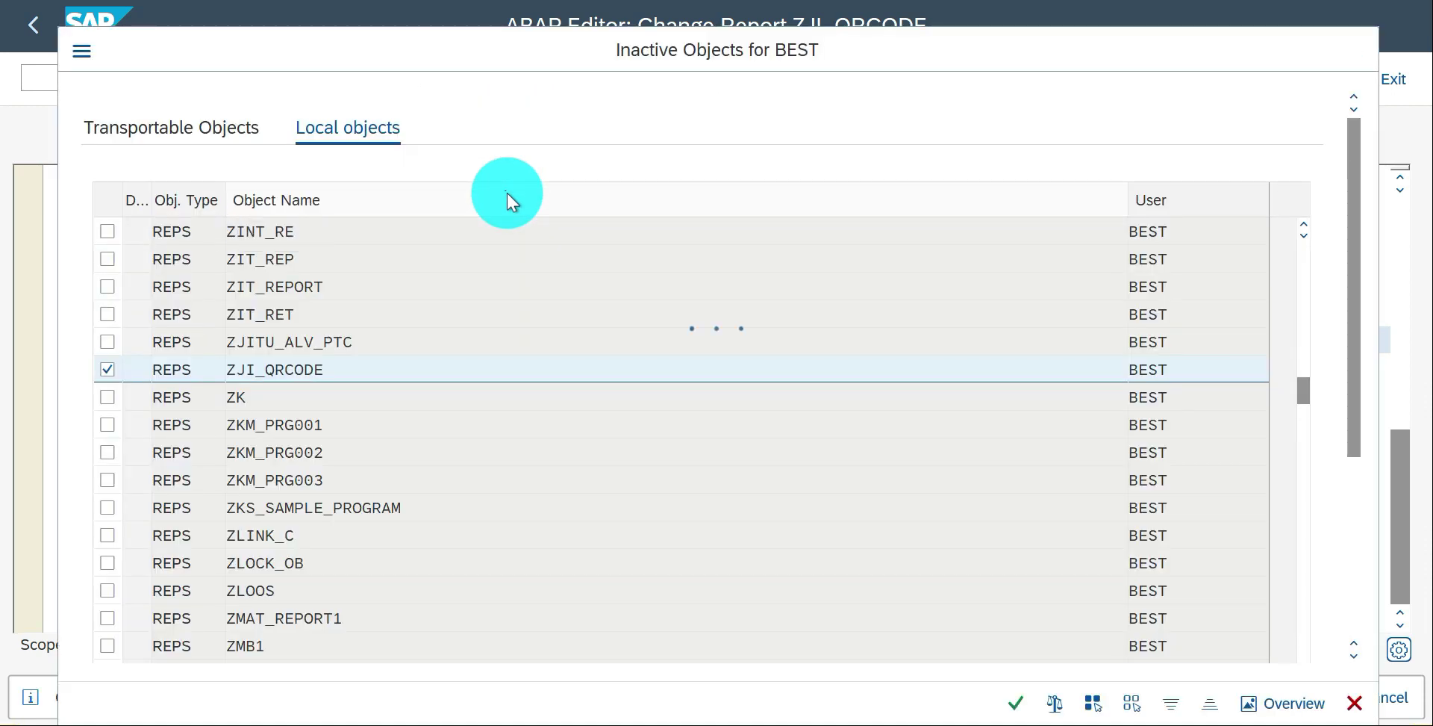
{"action": "left_click", "coordinate": [1016, 703]}
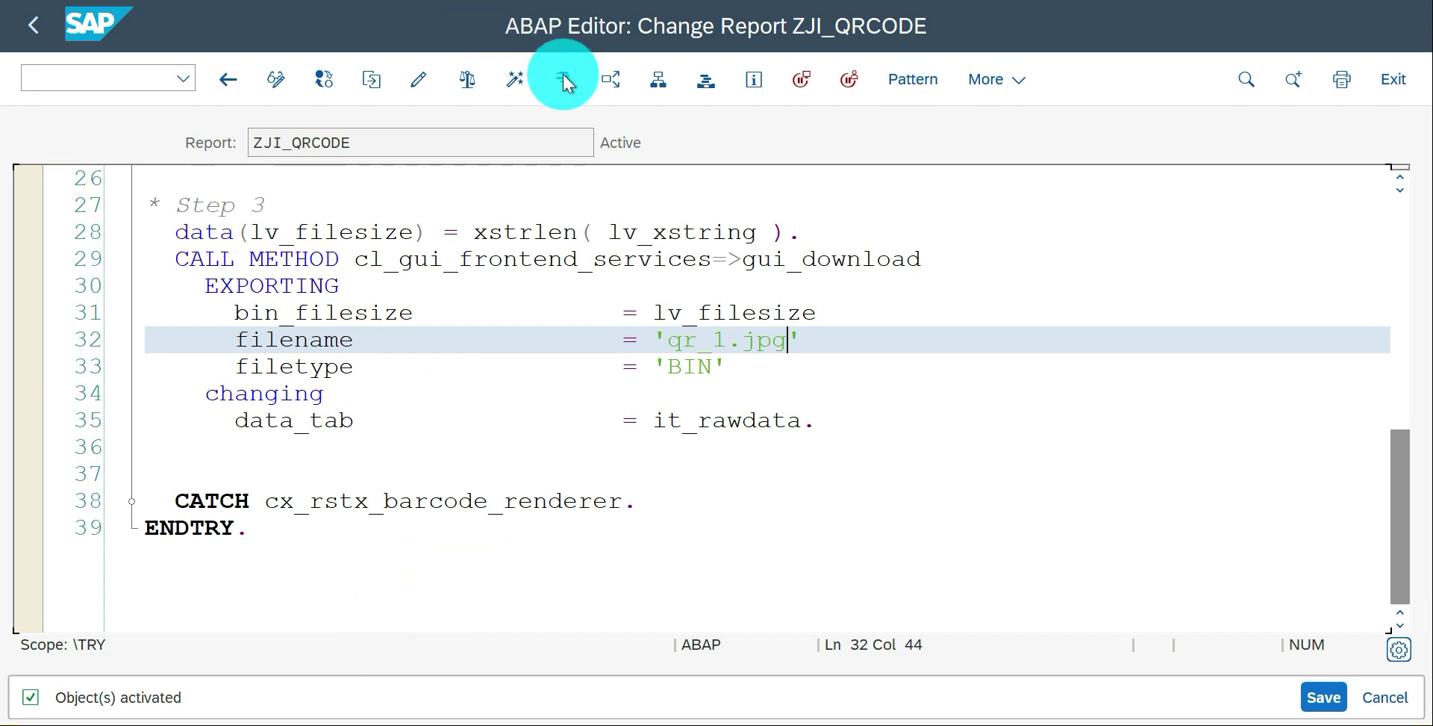
{"action": "left_click", "coordinate": [561, 79]}
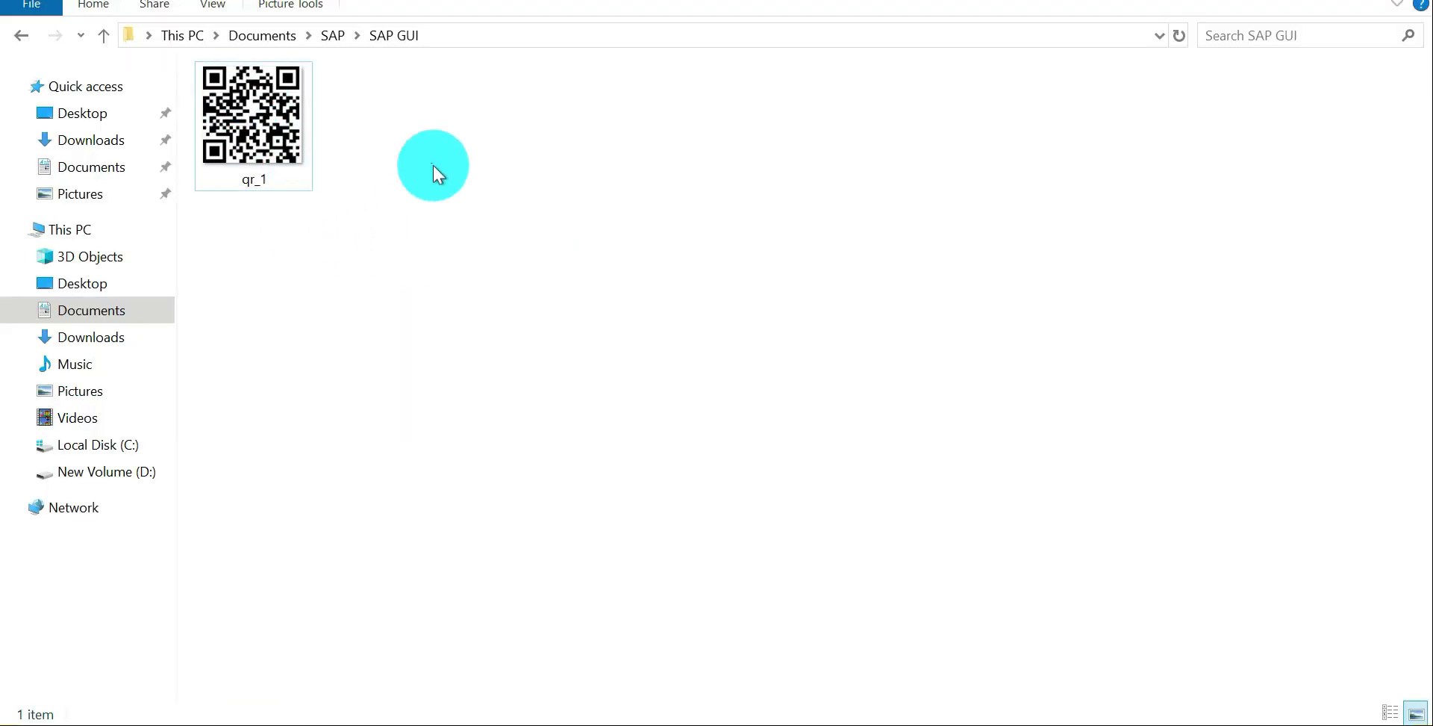
{"action": "mouse_move", "coordinate": [389, 180]}
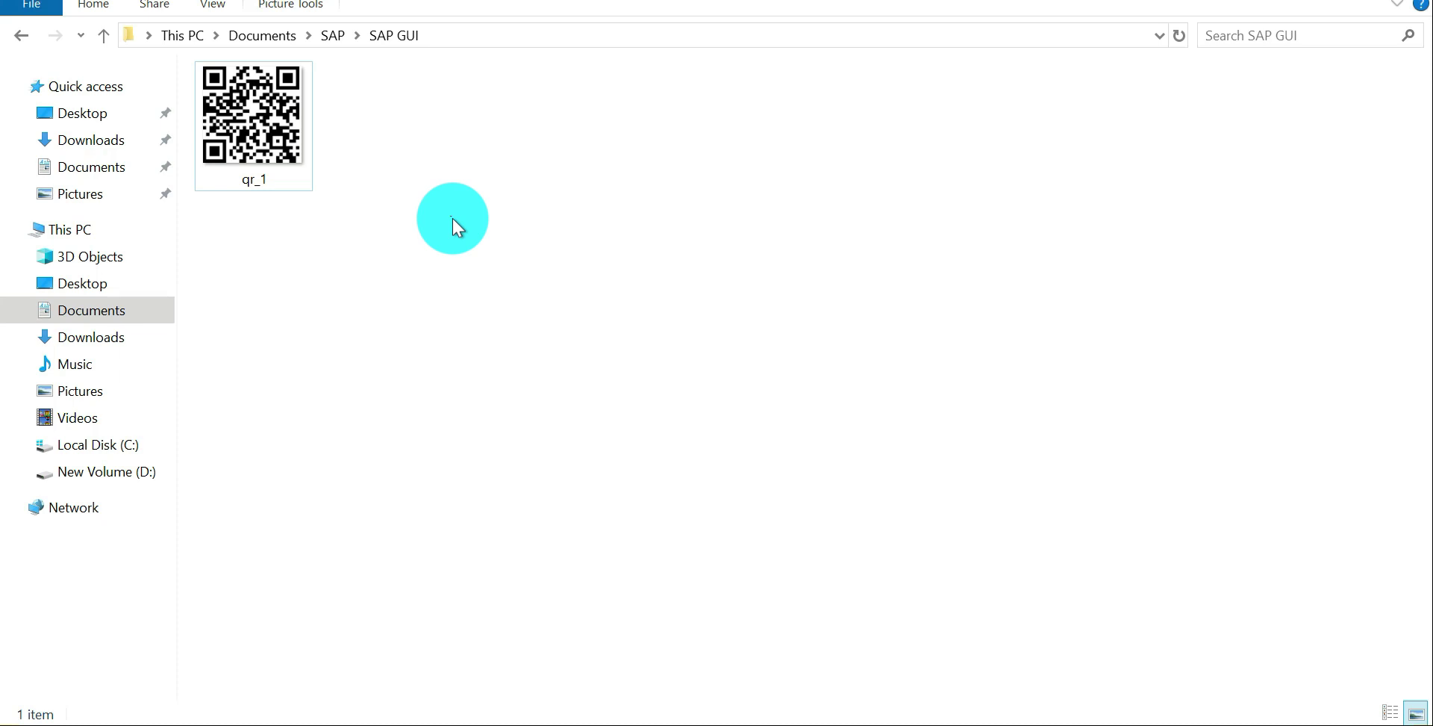
{"action": "mouse_move", "coordinate": [387, 177]}
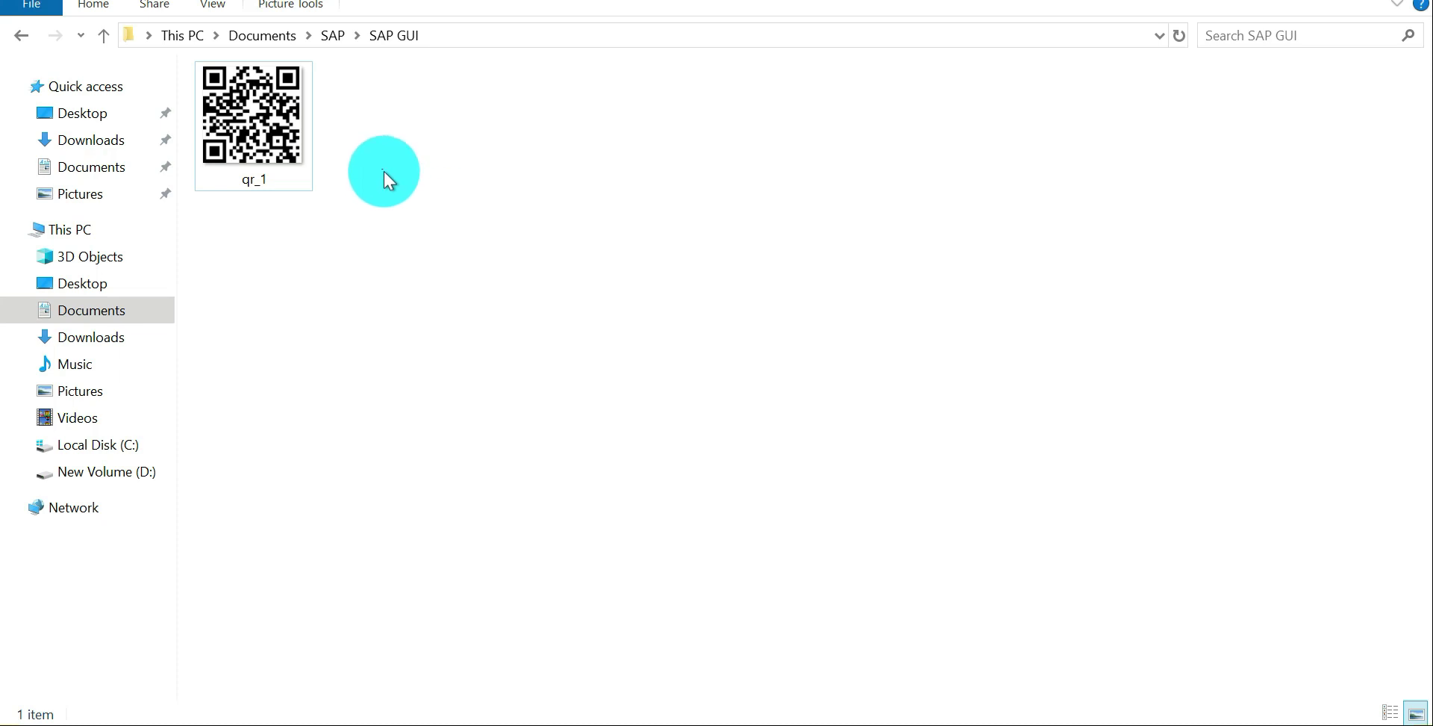